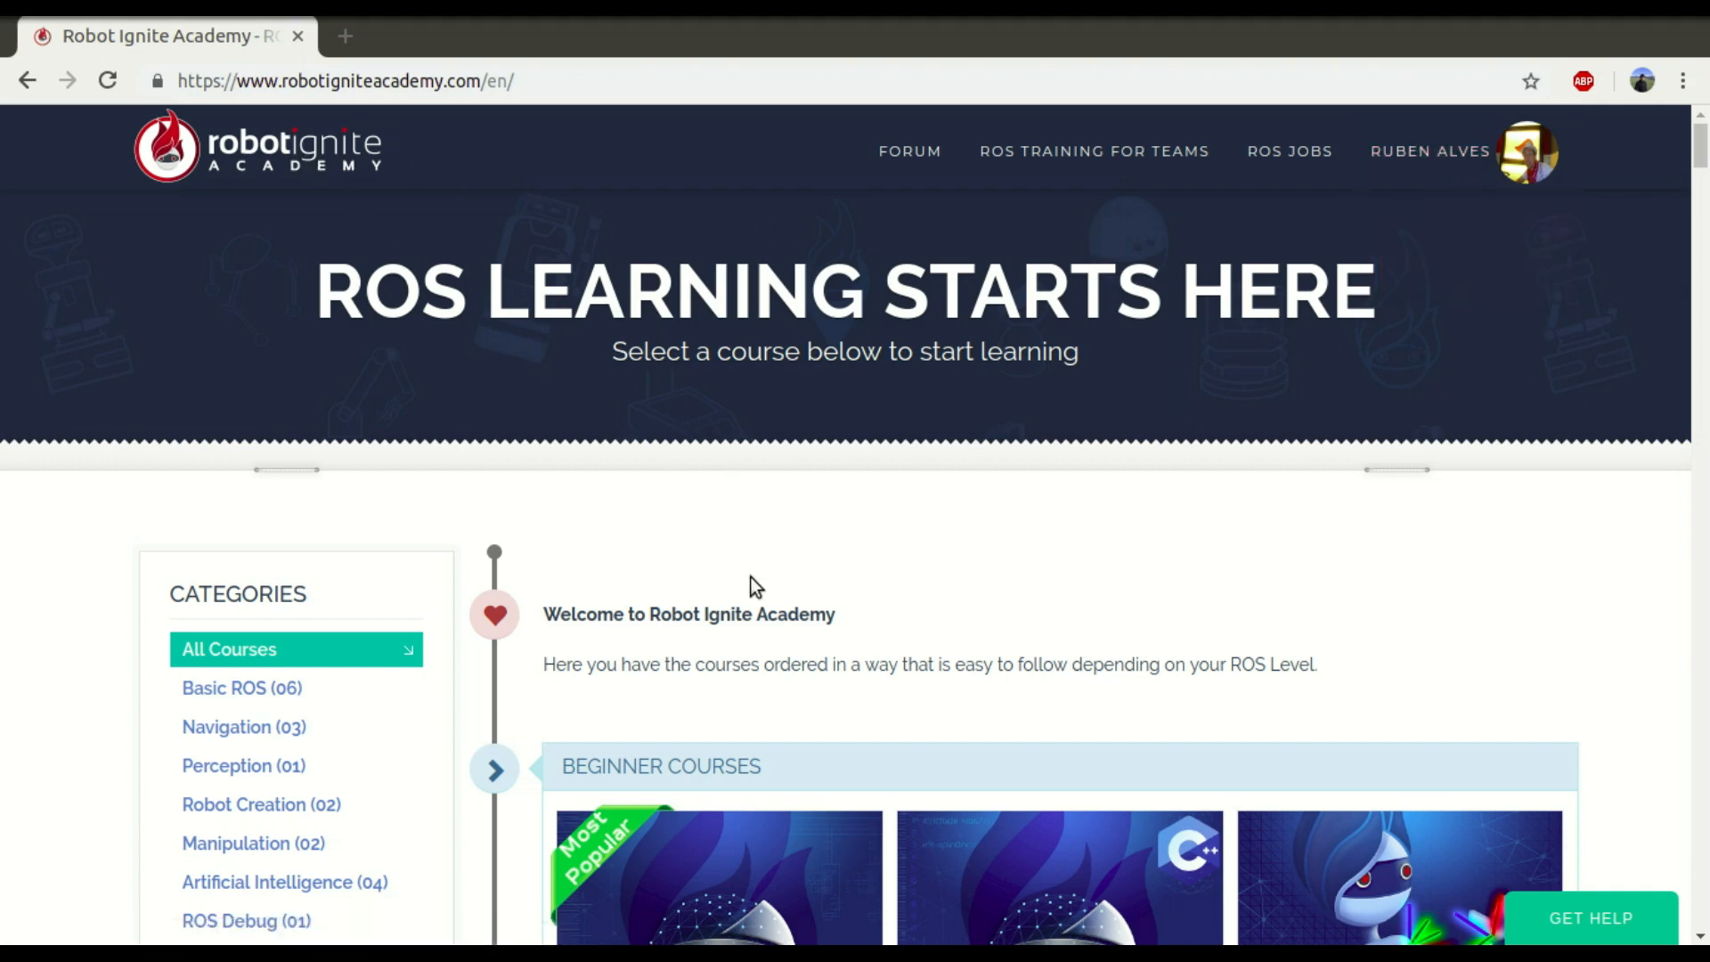
{"action": "mouse_move", "coordinate": [852, 569]}
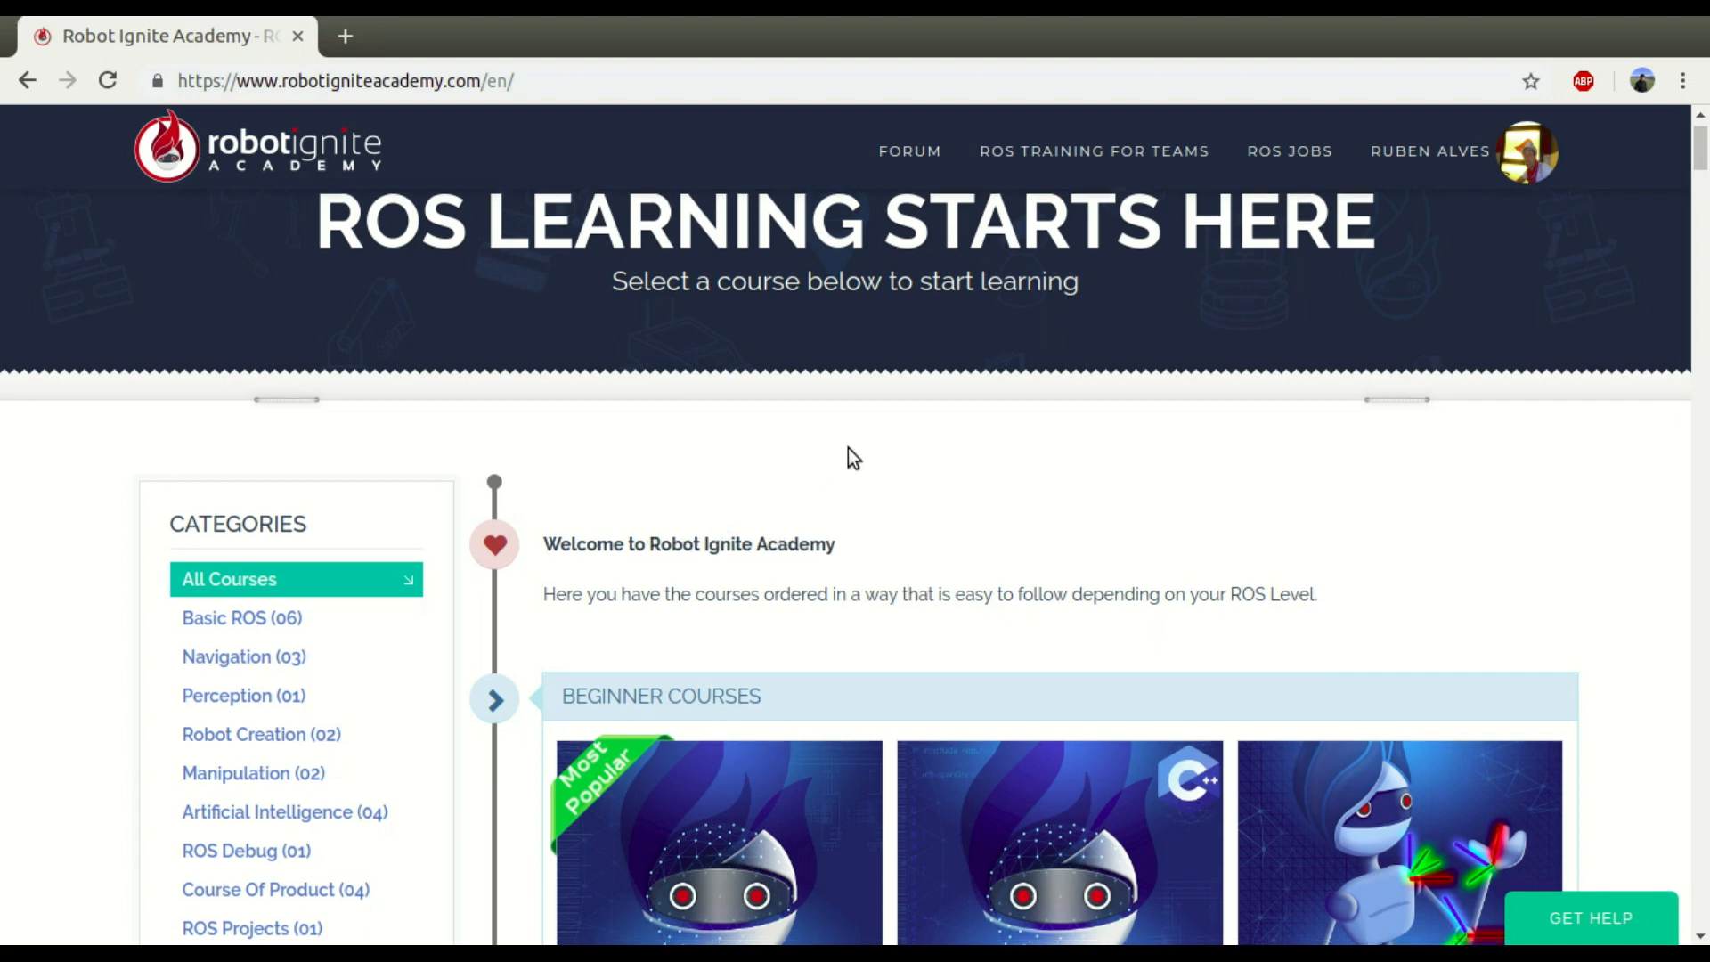
Step: Scroll the course catalogue down to the Beginner Courses section showing TF ROS 101
{"action": "scroll", "scroll_direction": "down", "scroll_amount": 3}
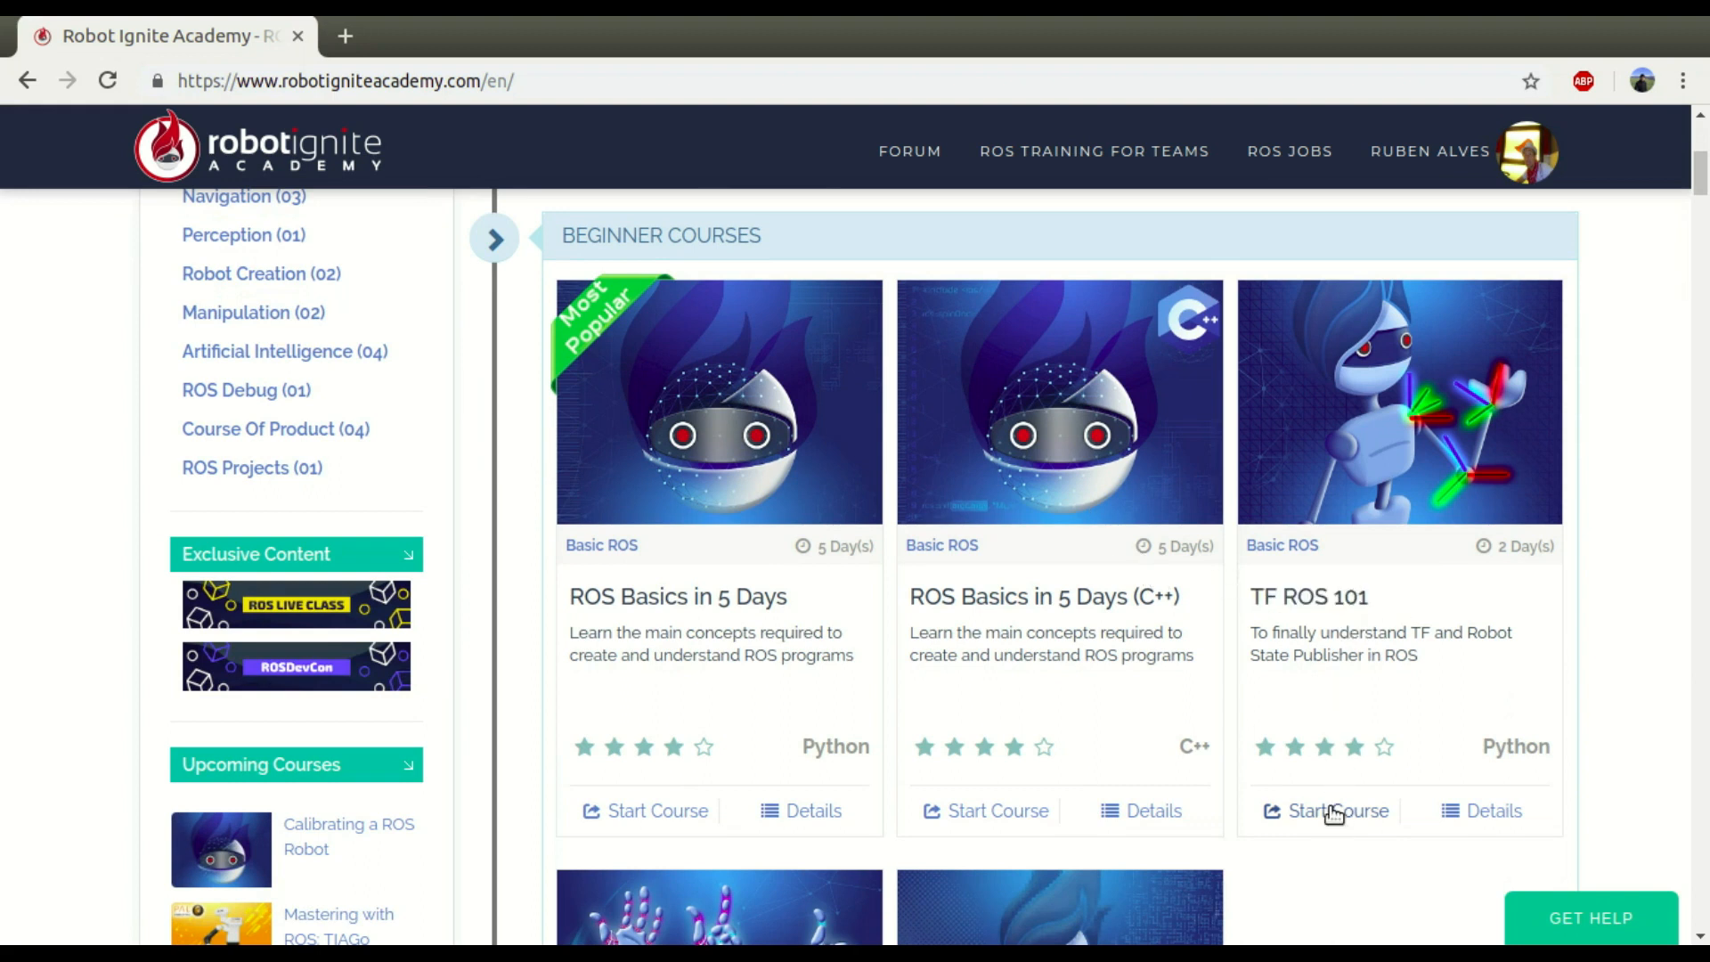
Step: Start TF ROS 101 and run rostopic list | grep tf, ls and rostopic list in WebShell #1
{"action": "left_click", "coordinate": [1338, 811]}
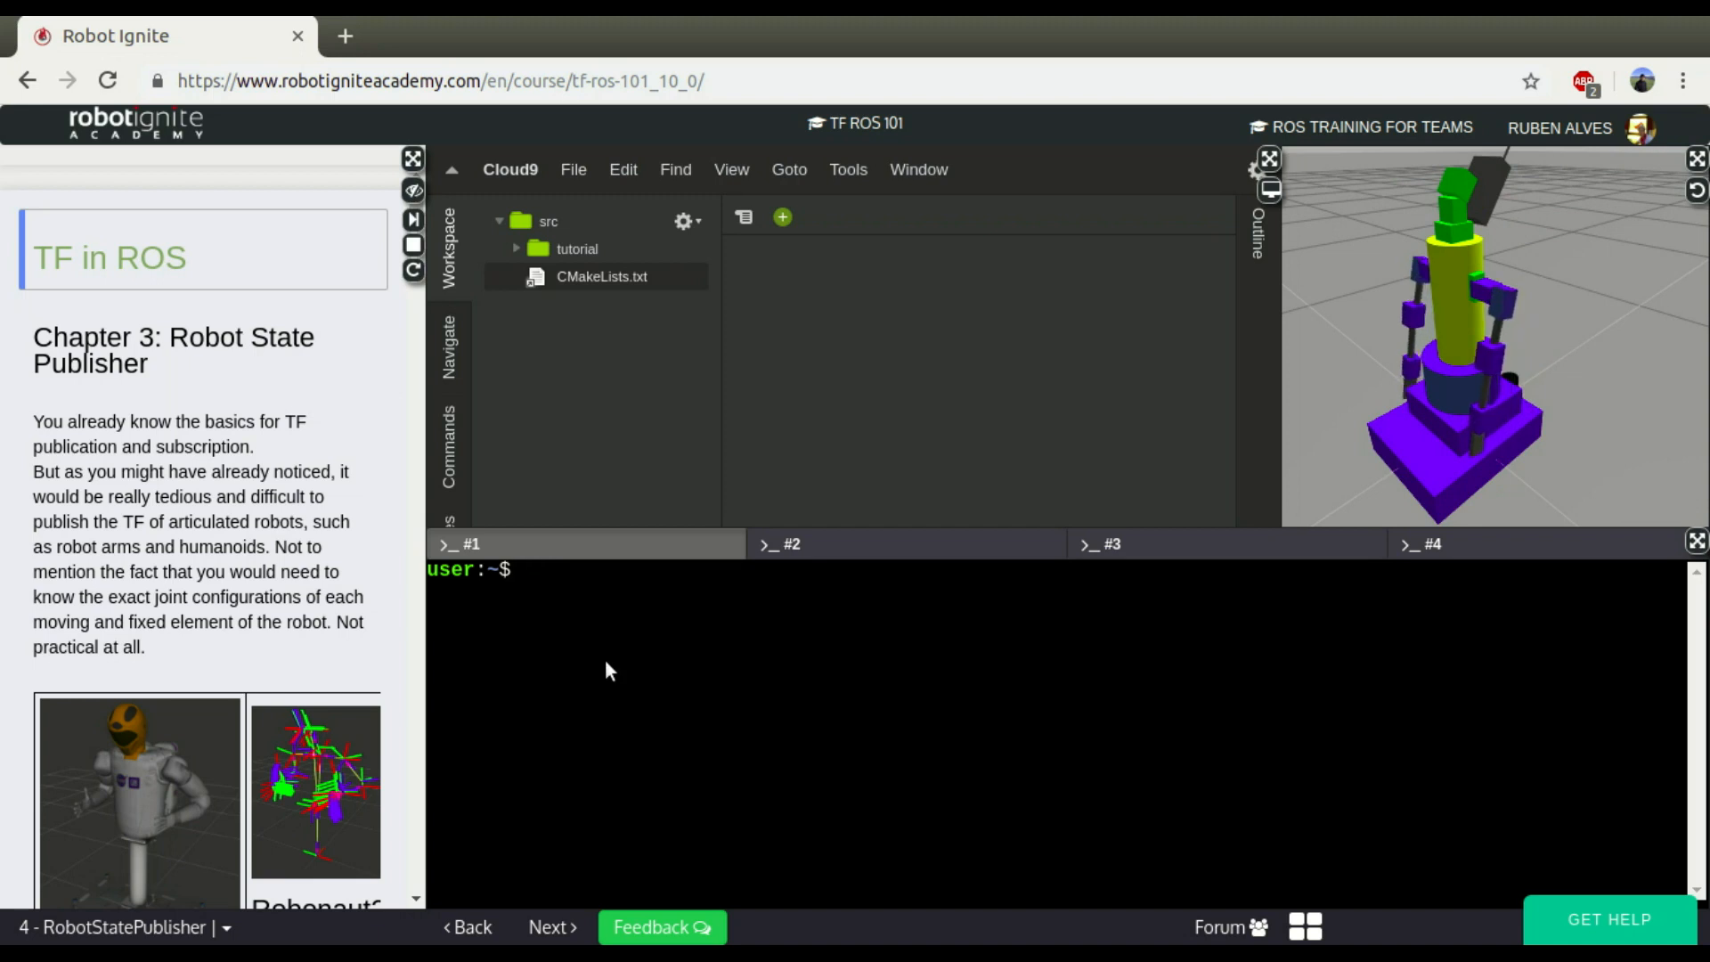
{"action": "type", "text": "rostopic list |"}
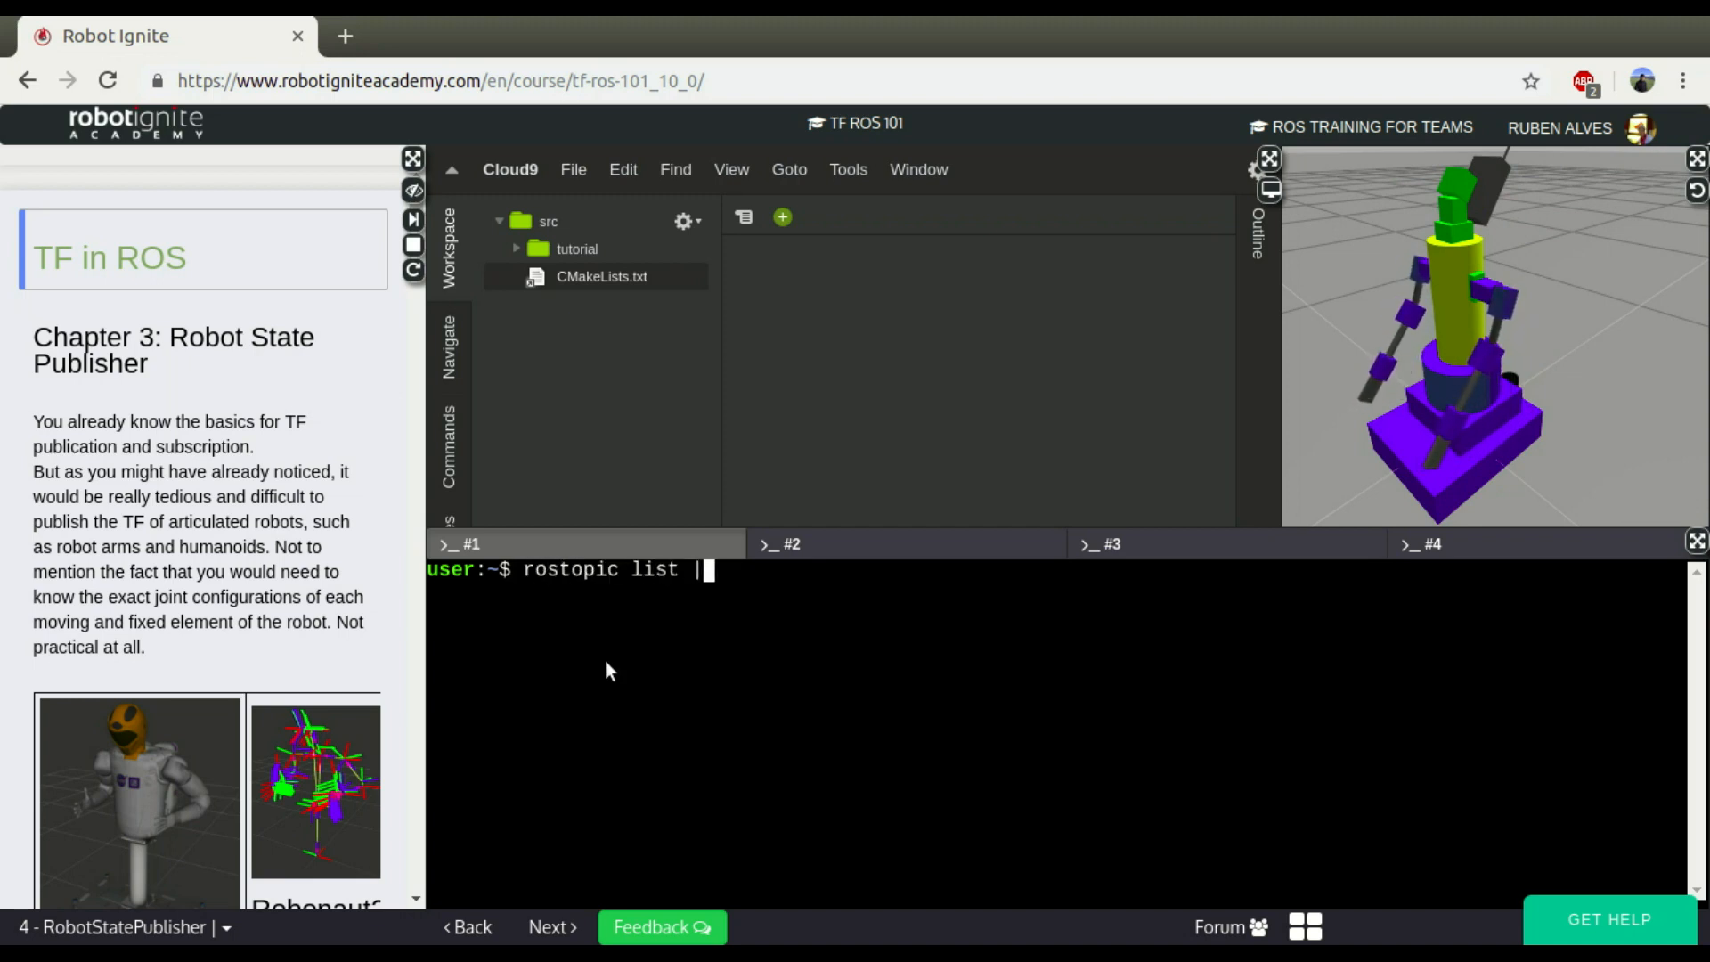
{"action": "type", "text": "grep tf"}
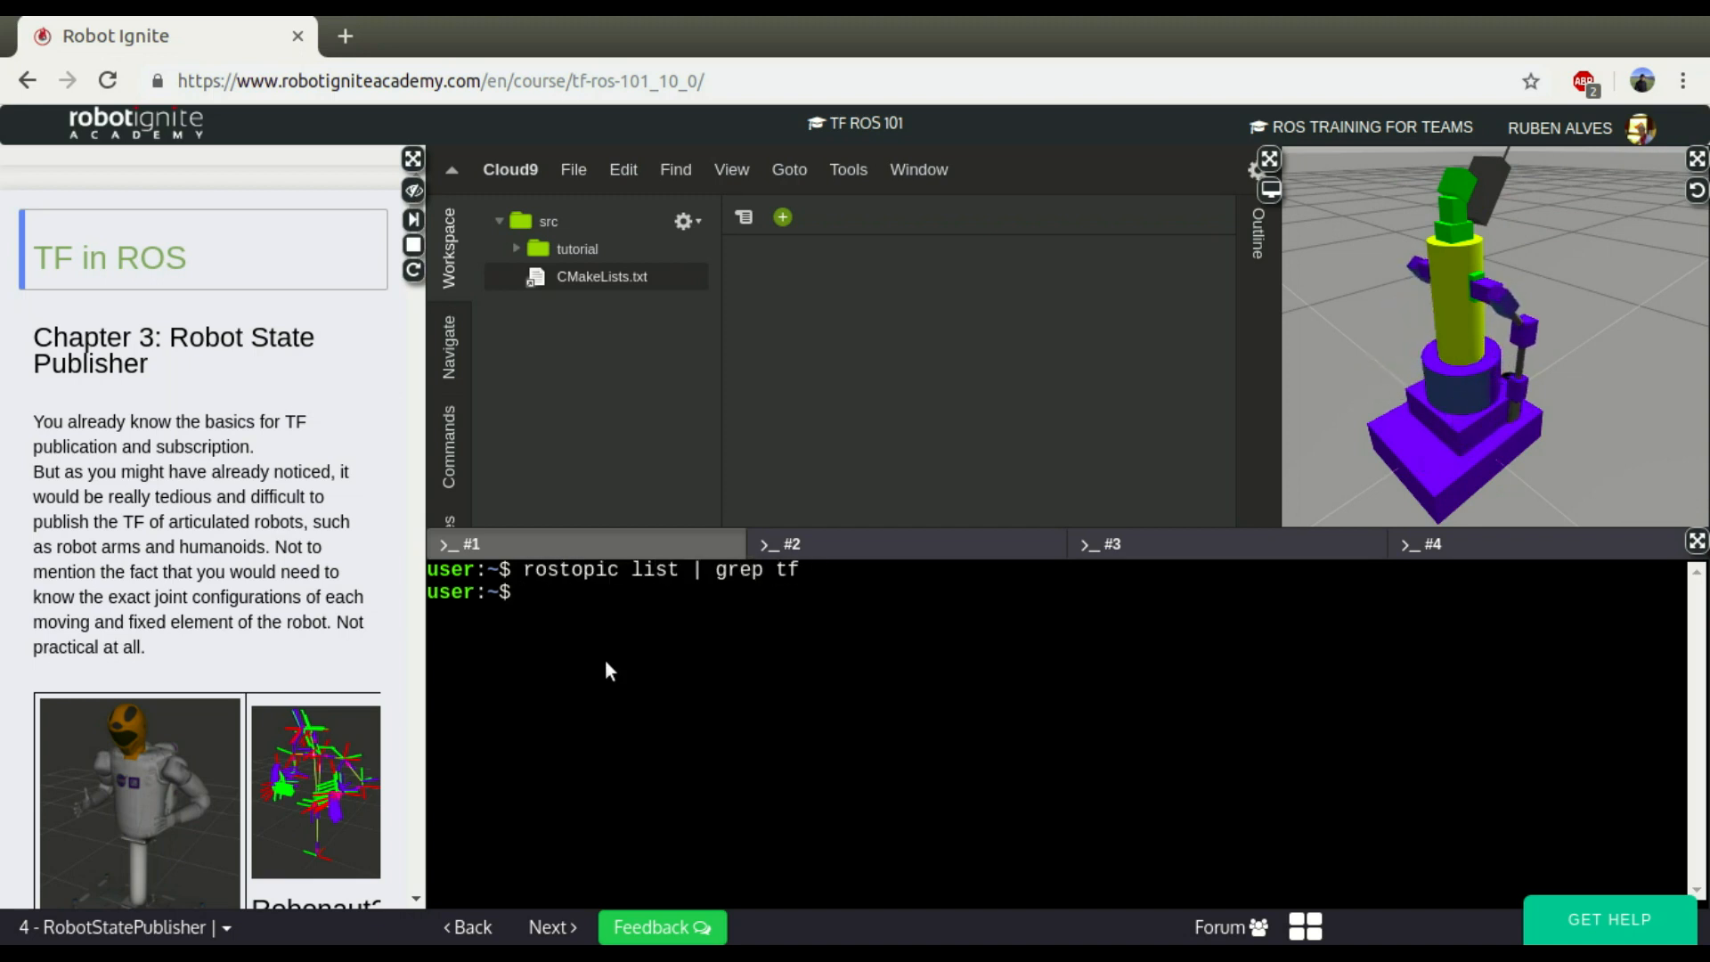
{"action": "type", "text": "ls"}
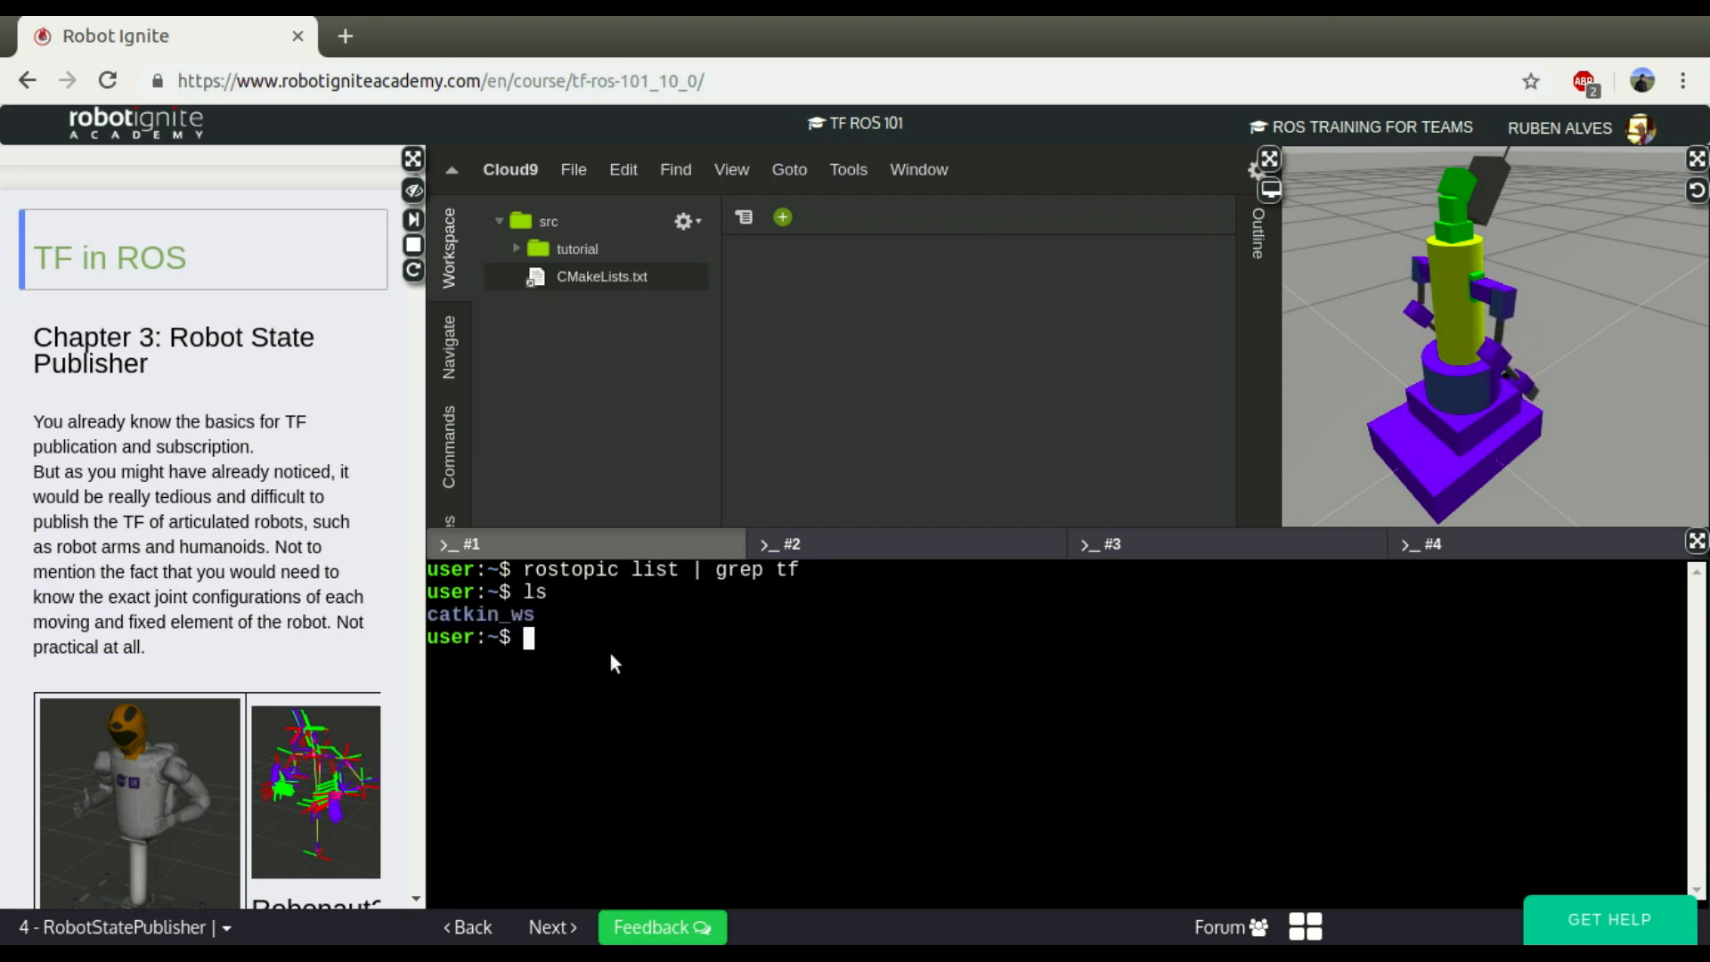
{"action": "type", "text": "rostopic list"}
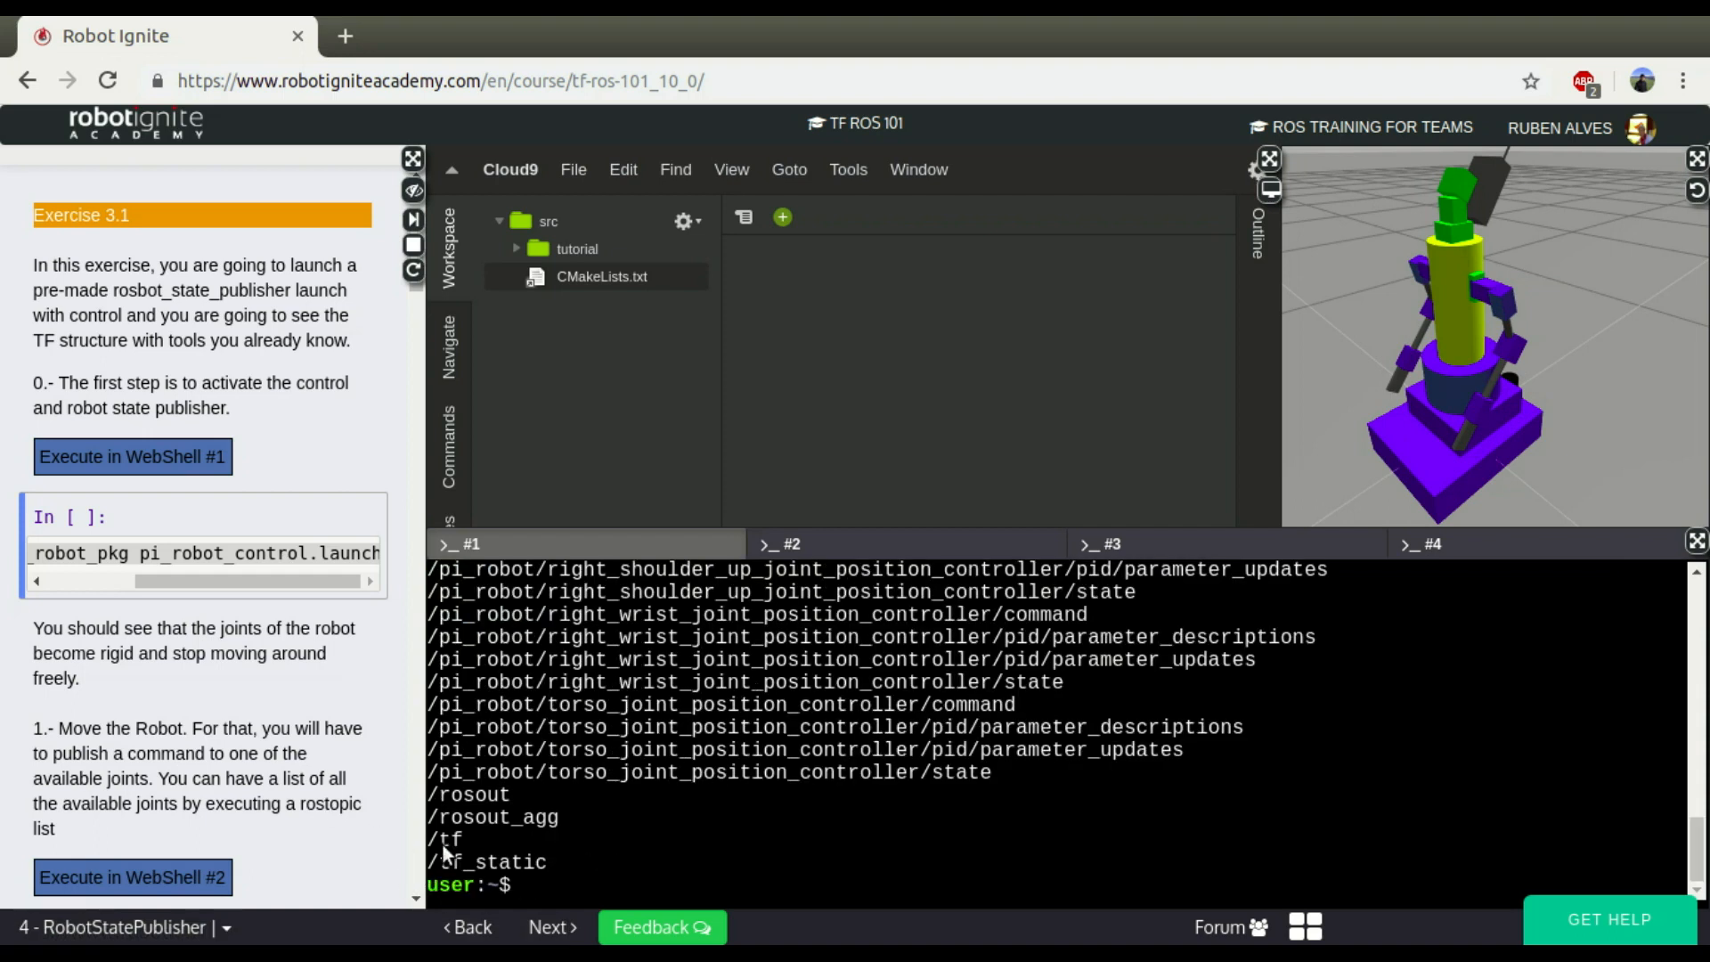
Step: Echo one /tf message with rostopic echo /tf -n1 and read through its transforms
{"action": "type", "text": "rosto"}
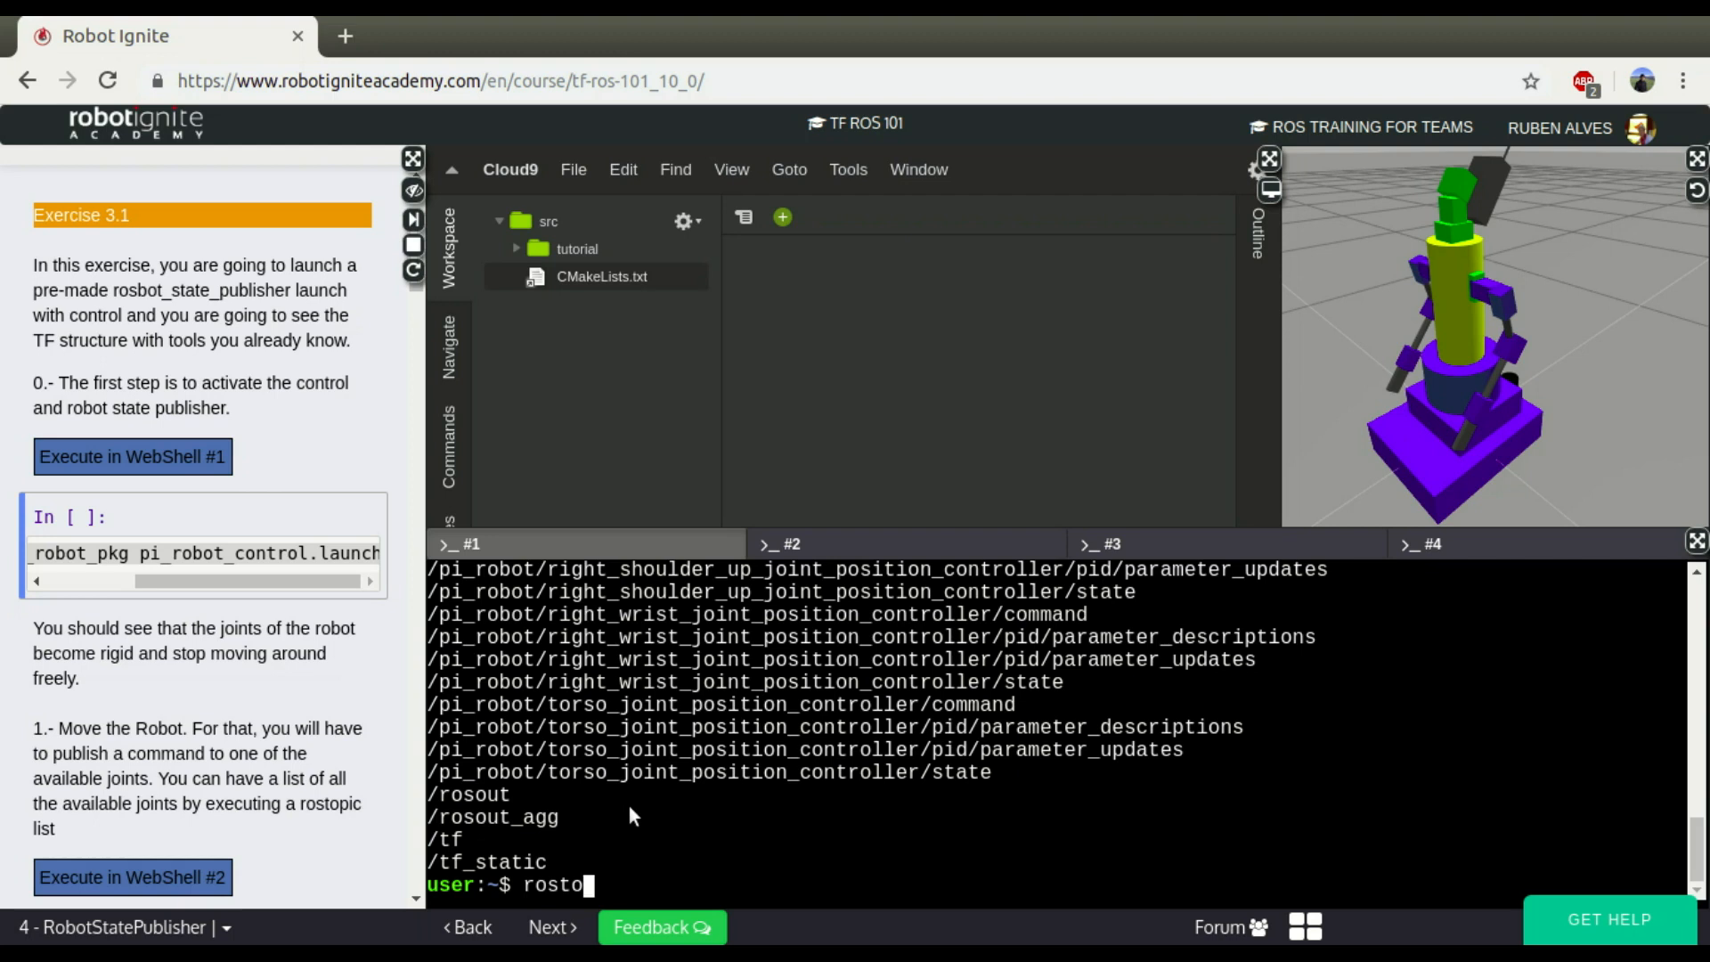
{"action": "type", "text": "pic"}
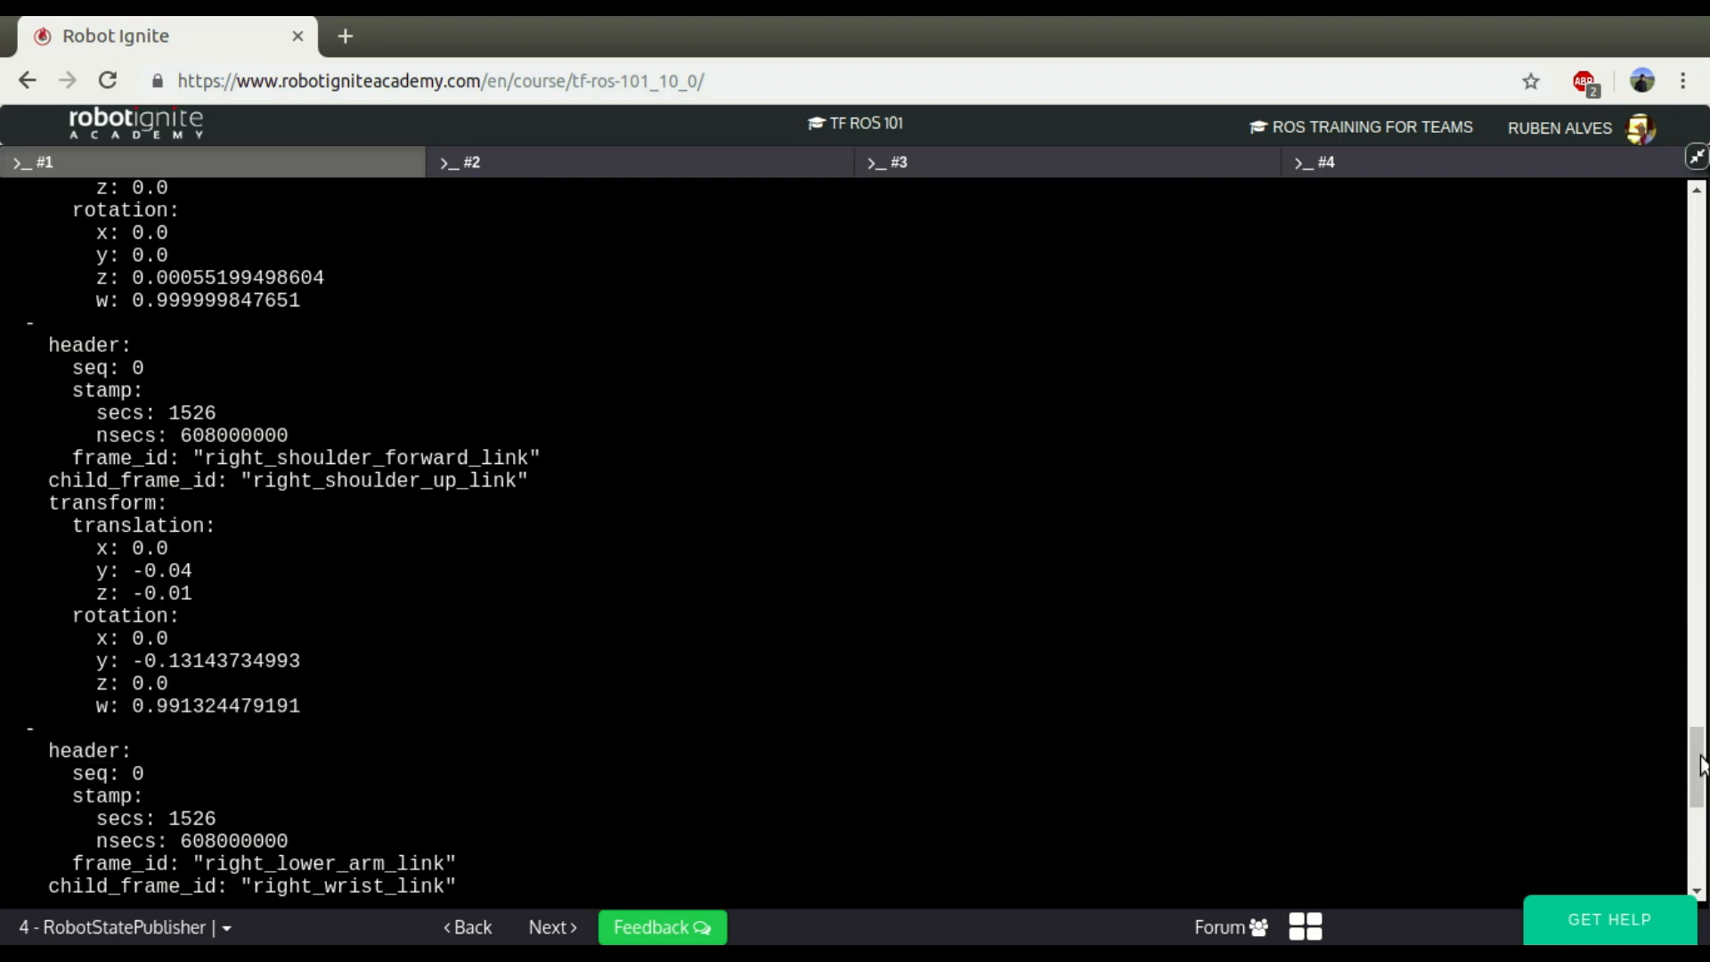
{"action": "scroll", "scroll_direction": "up", "scroll_amount": 3}
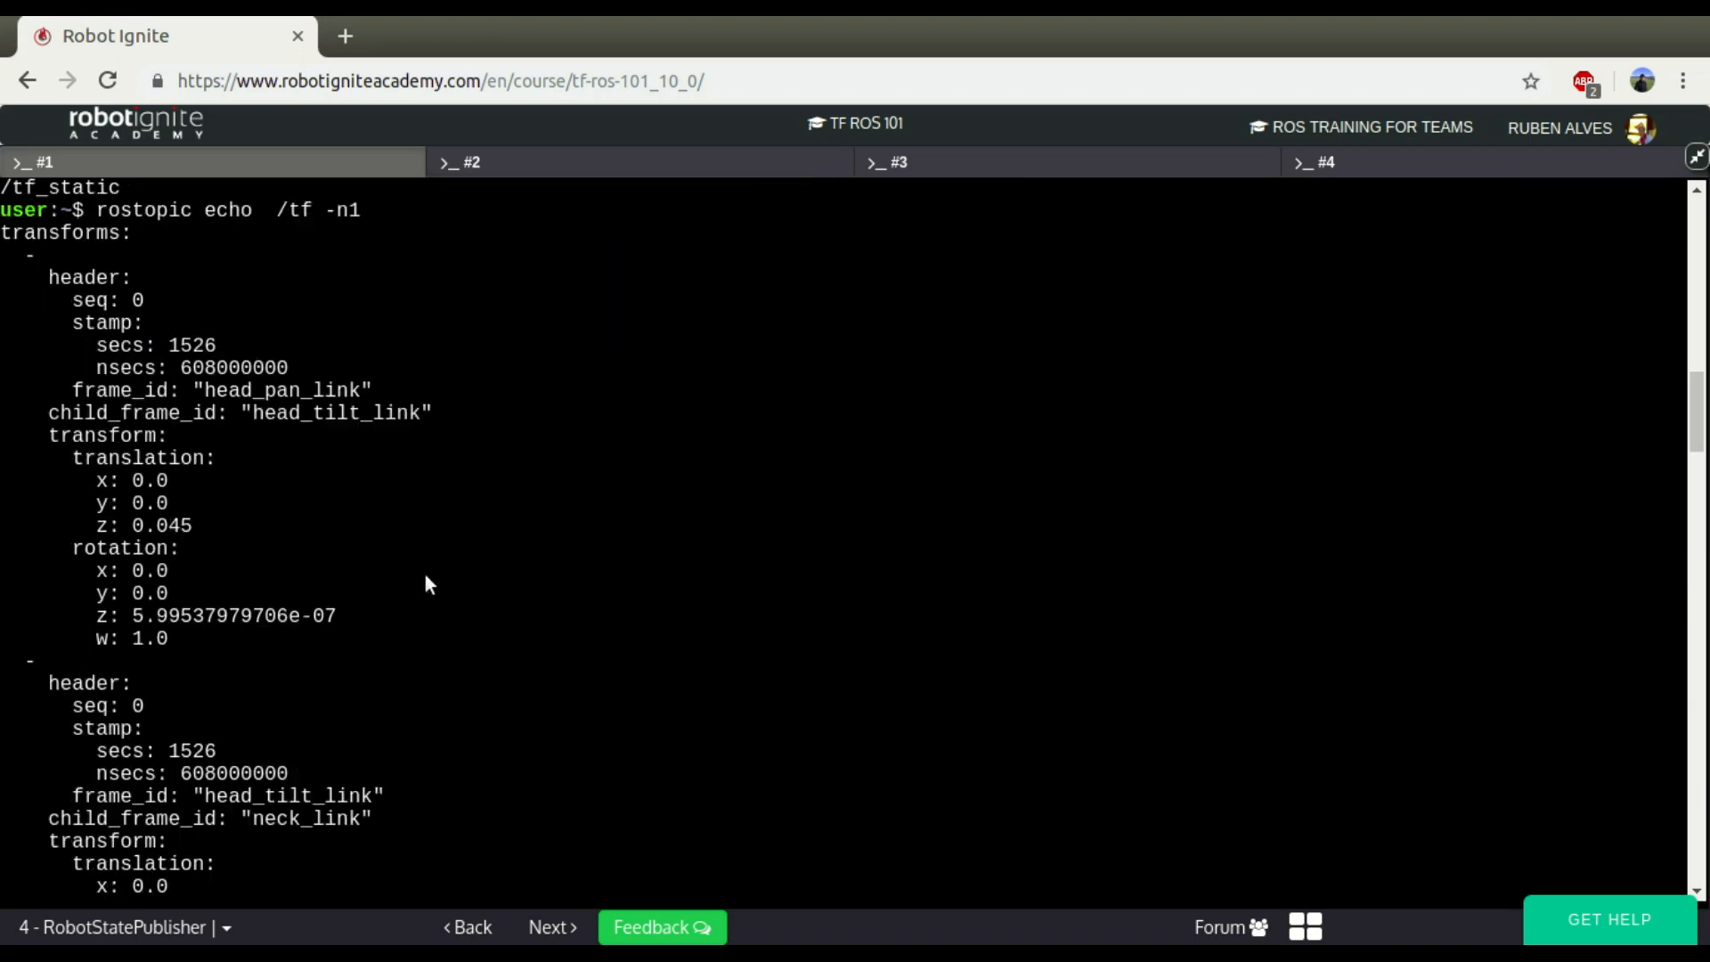
{"action": "scroll", "scroll_direction": "down", "scroll_amount": 3}
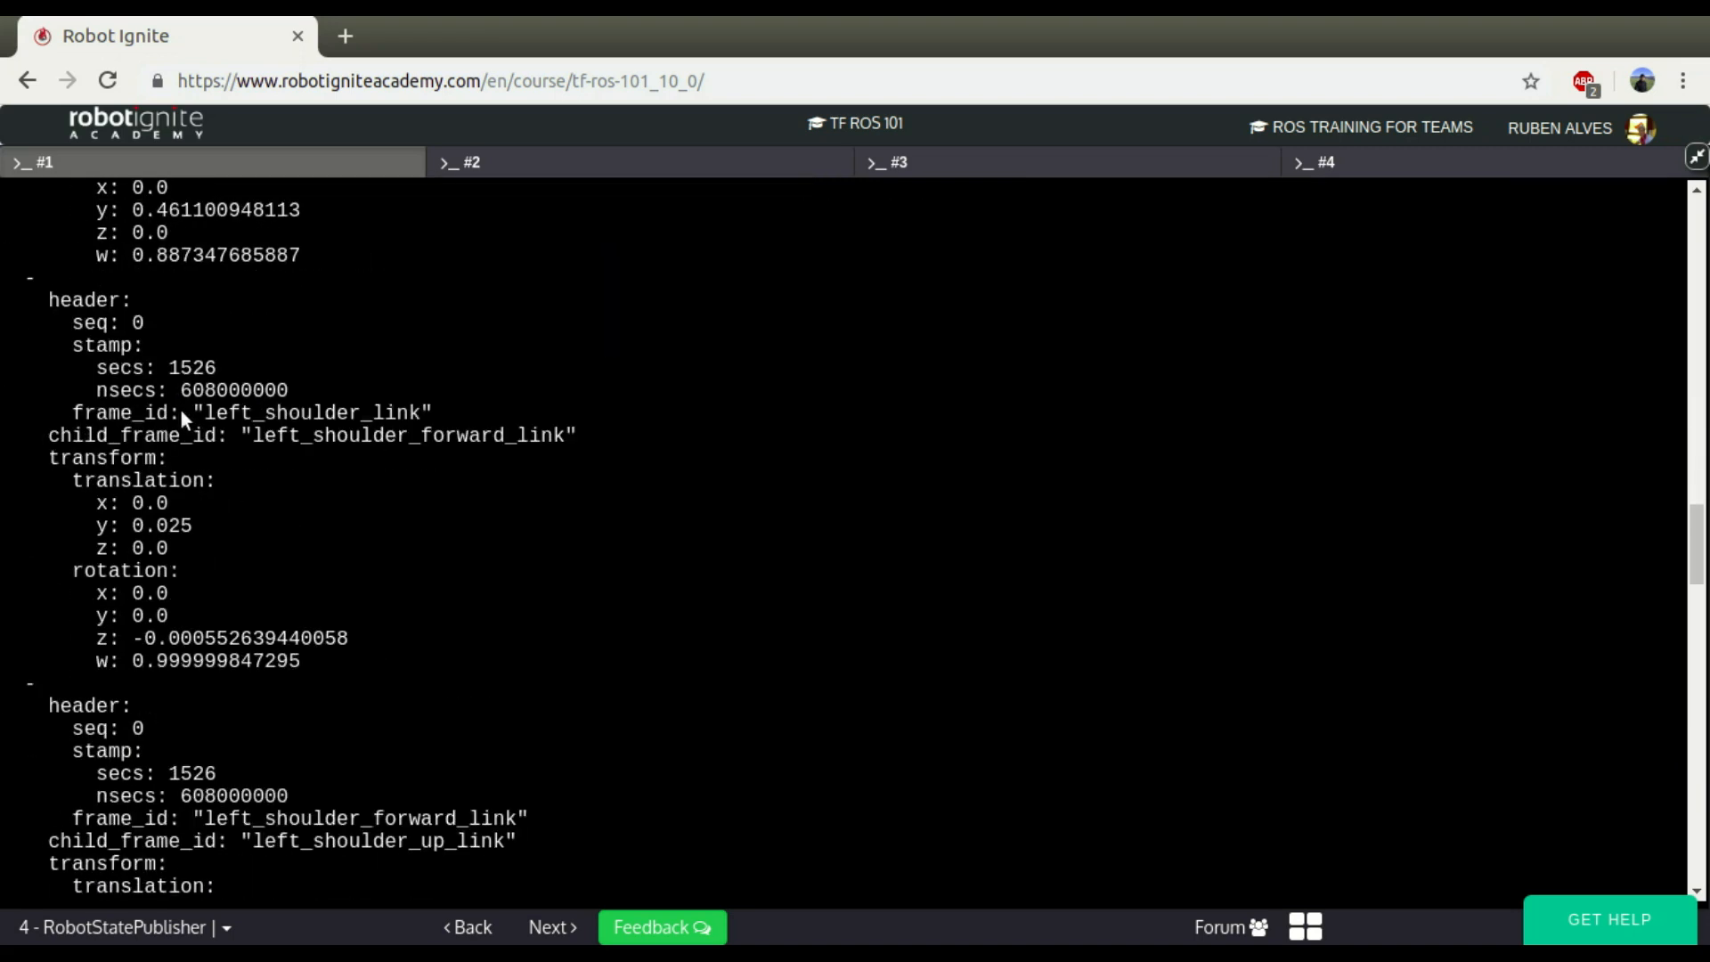
{"action": "scroll", "scroll_direction": "down", "scroll_amount": 3}
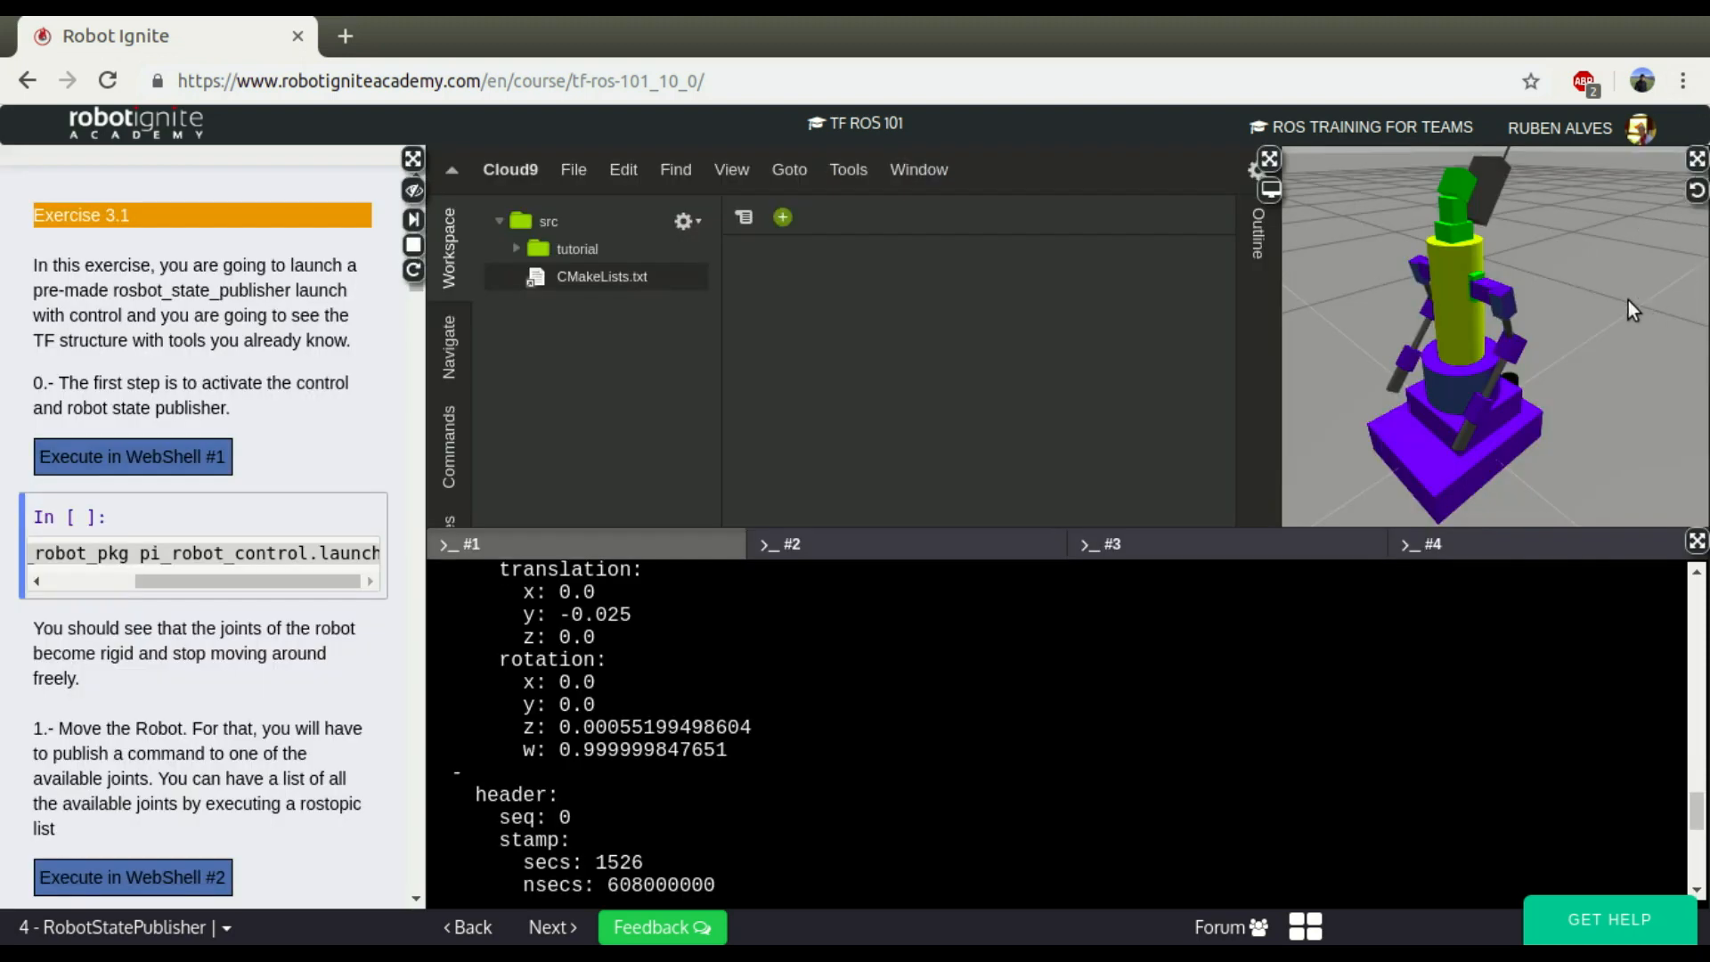
{"action": "mouse_move", "coordinate": [1158, 504]}
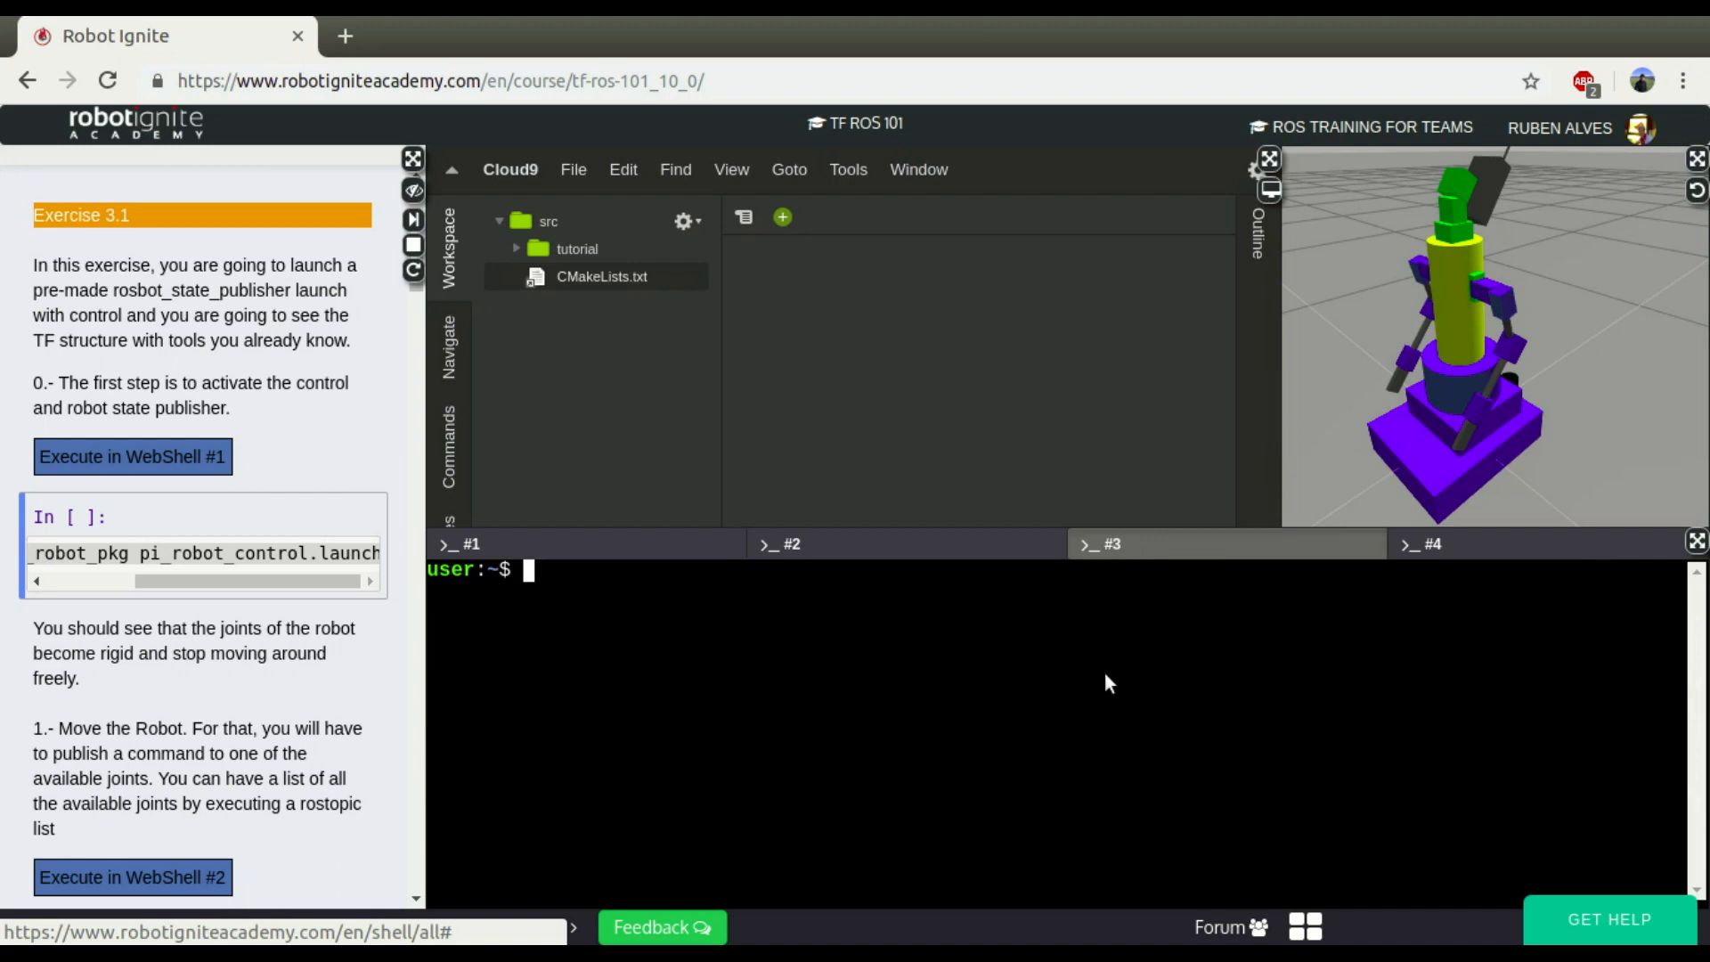
Step: Run rosrun rviz rviz in WebShell #3 and bring up the graphical interface page
{"action": "type", "text": "rosrun"}
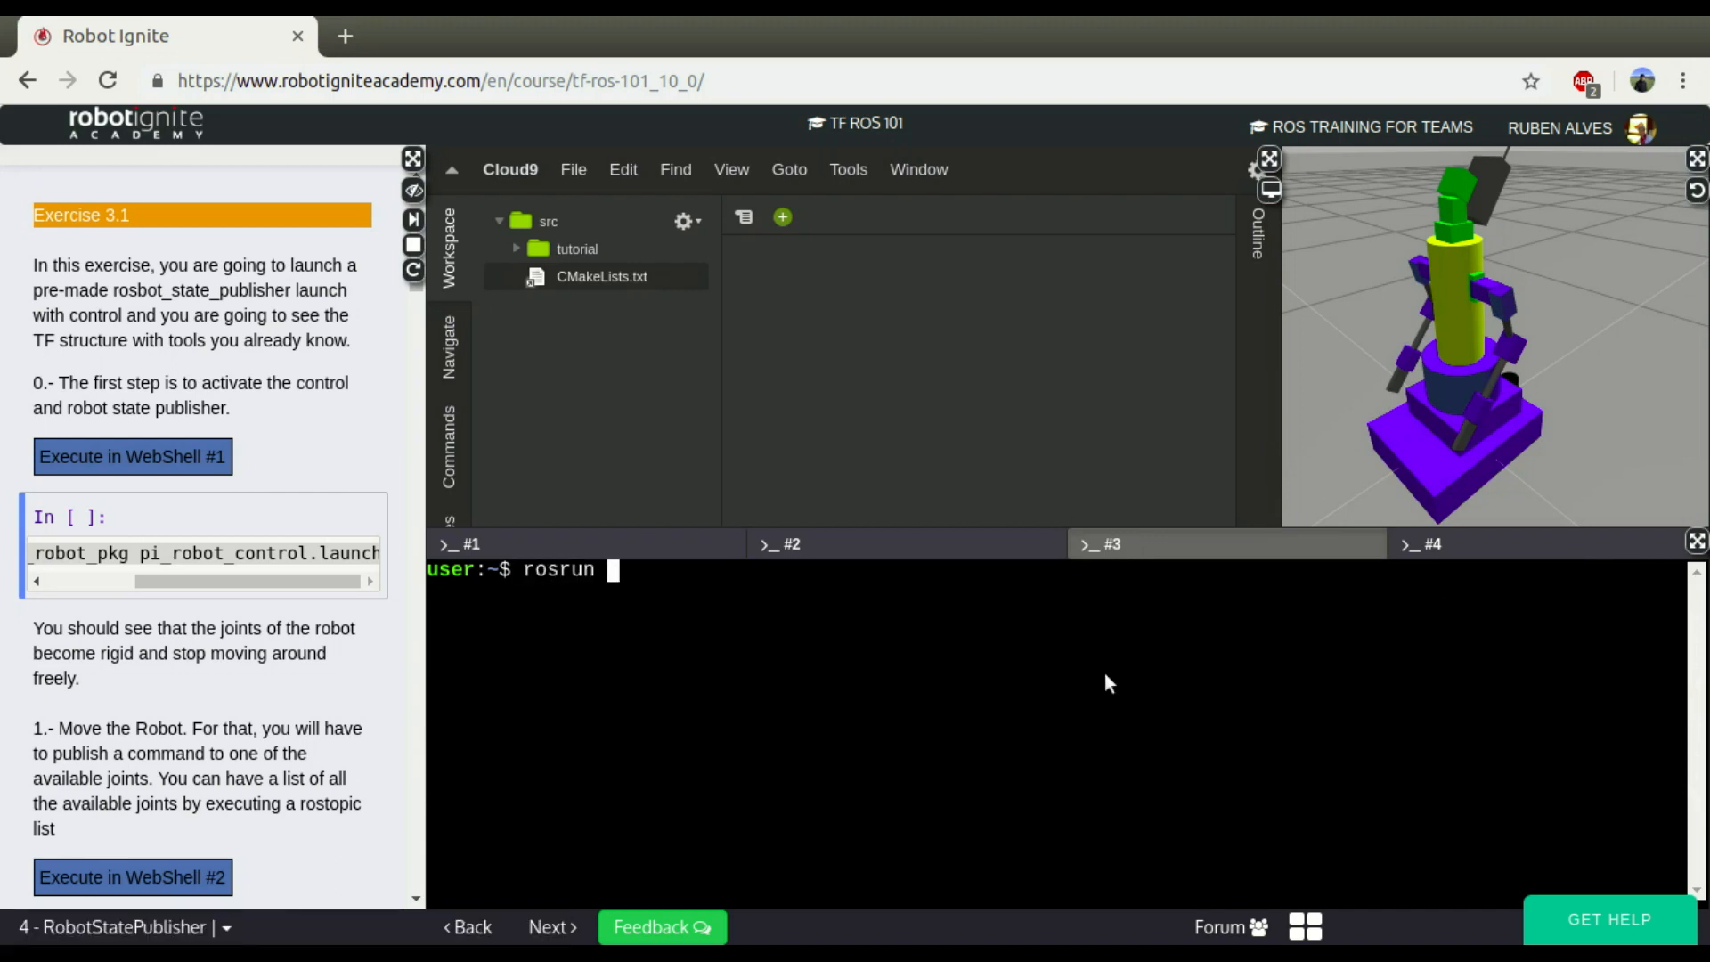
{"action": "type", "text": "rviz rviz"}
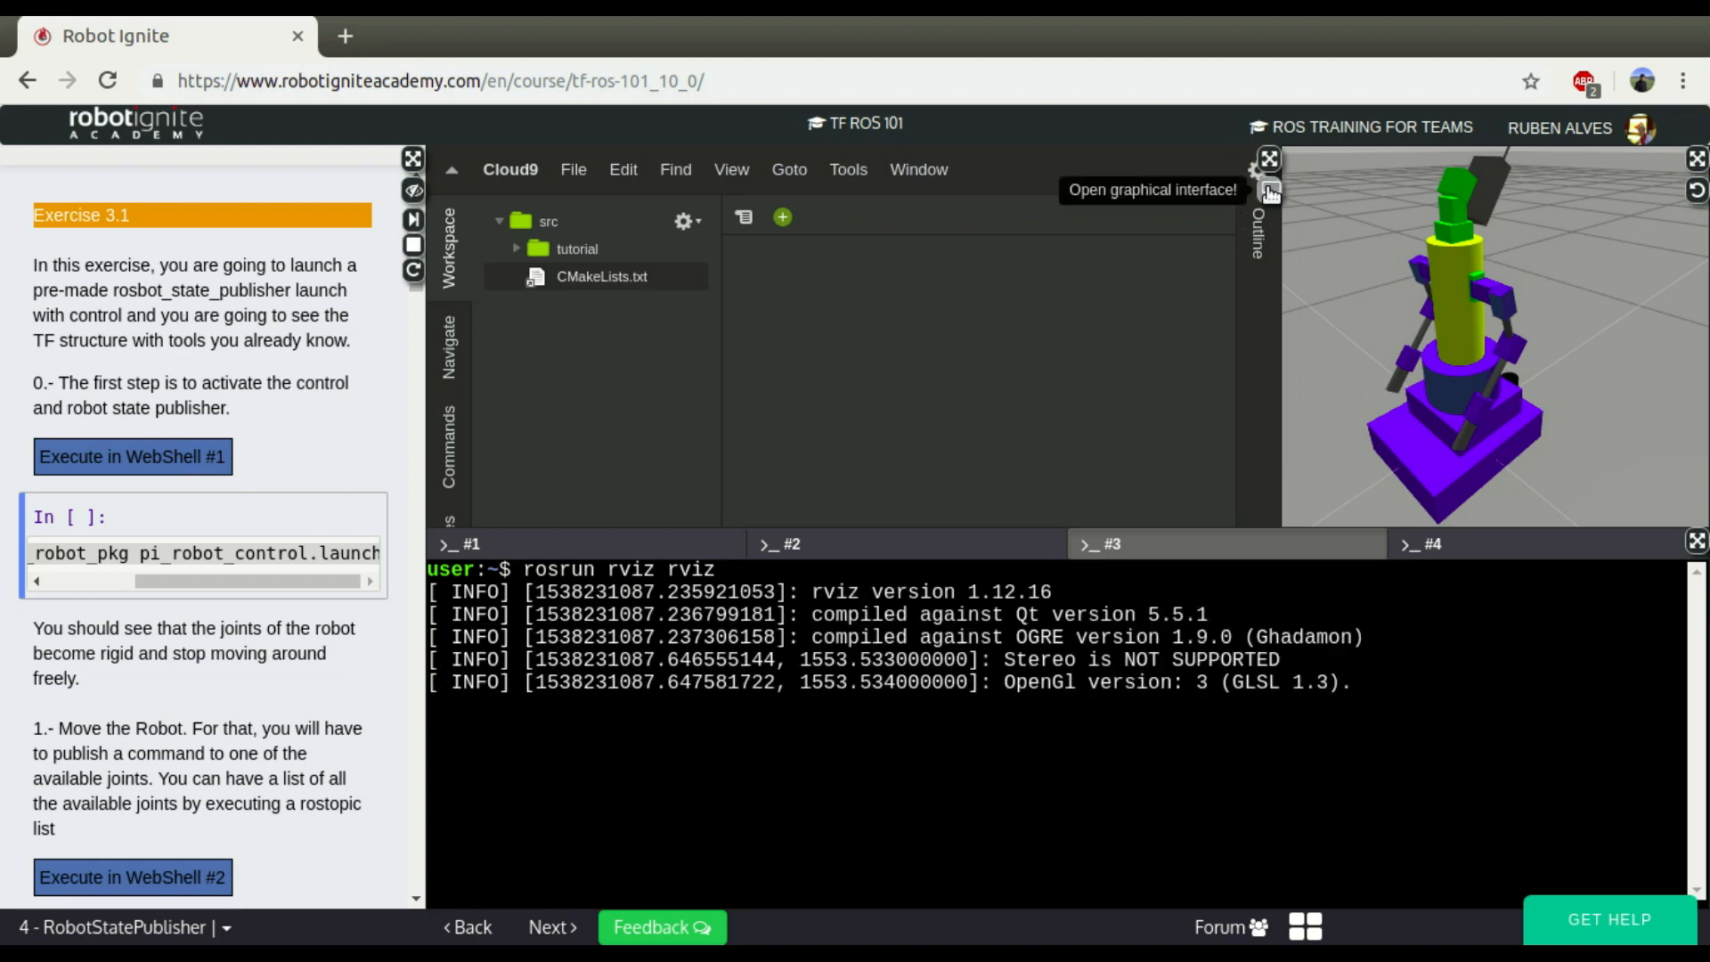
{"action": "left_click", "coordinate": [1269, 190]}
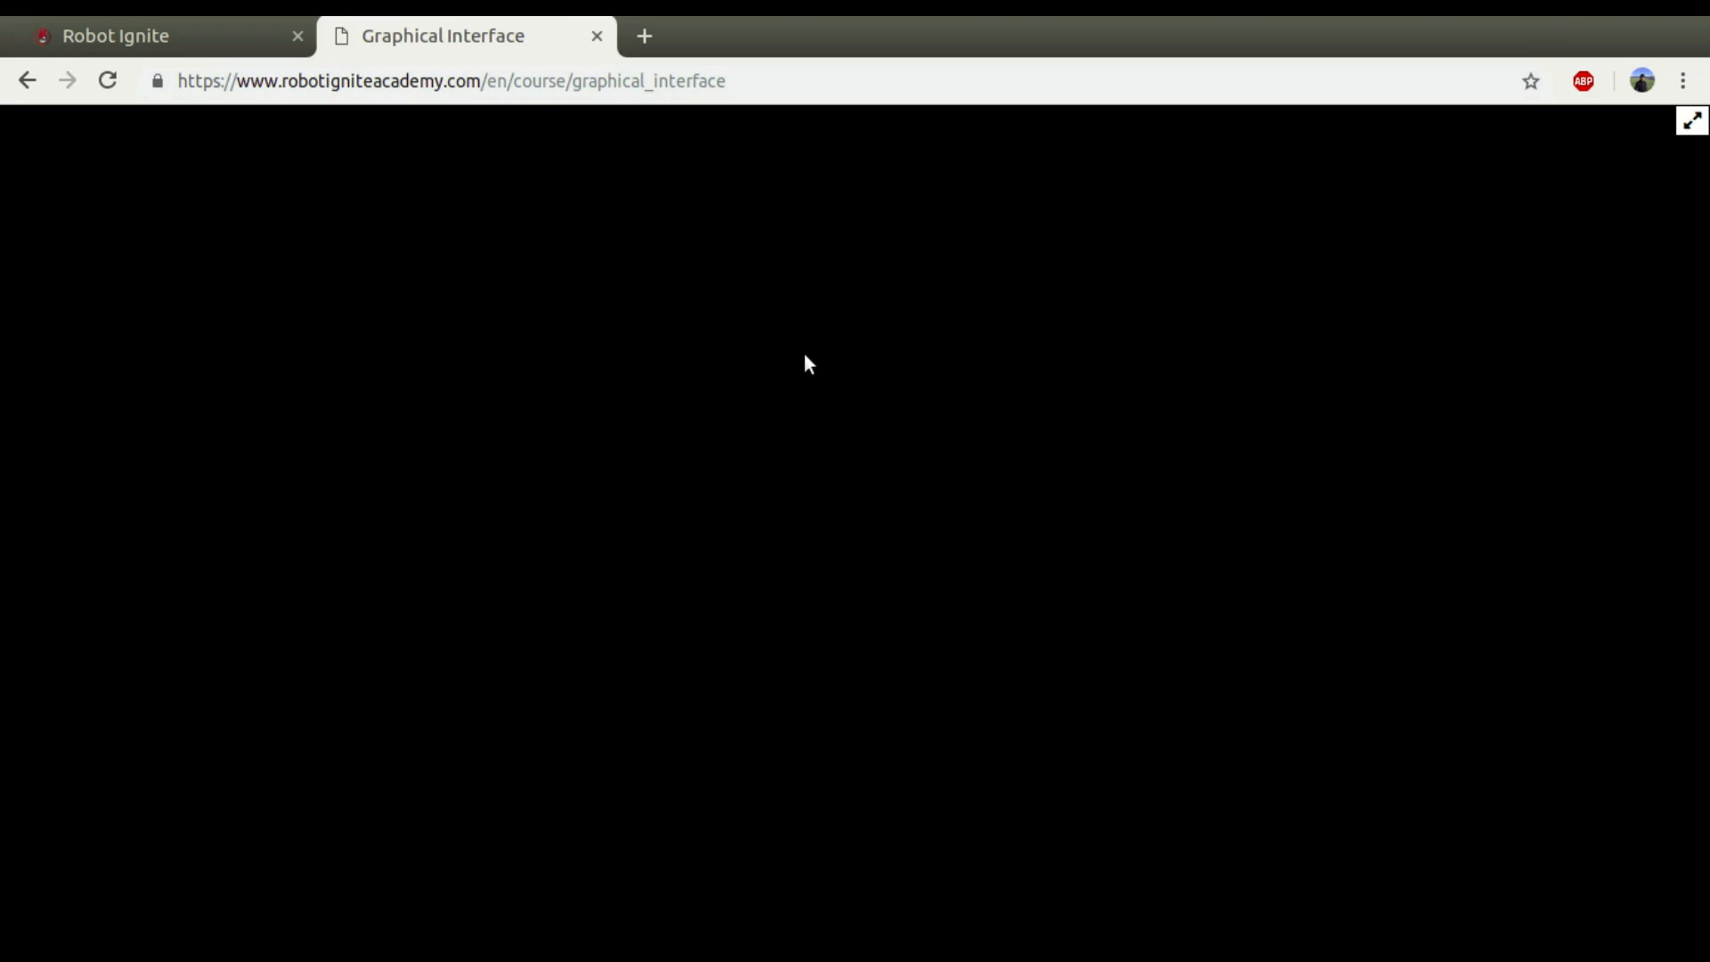
{"action": "mouse_move", "coordinate": [684, 351]}
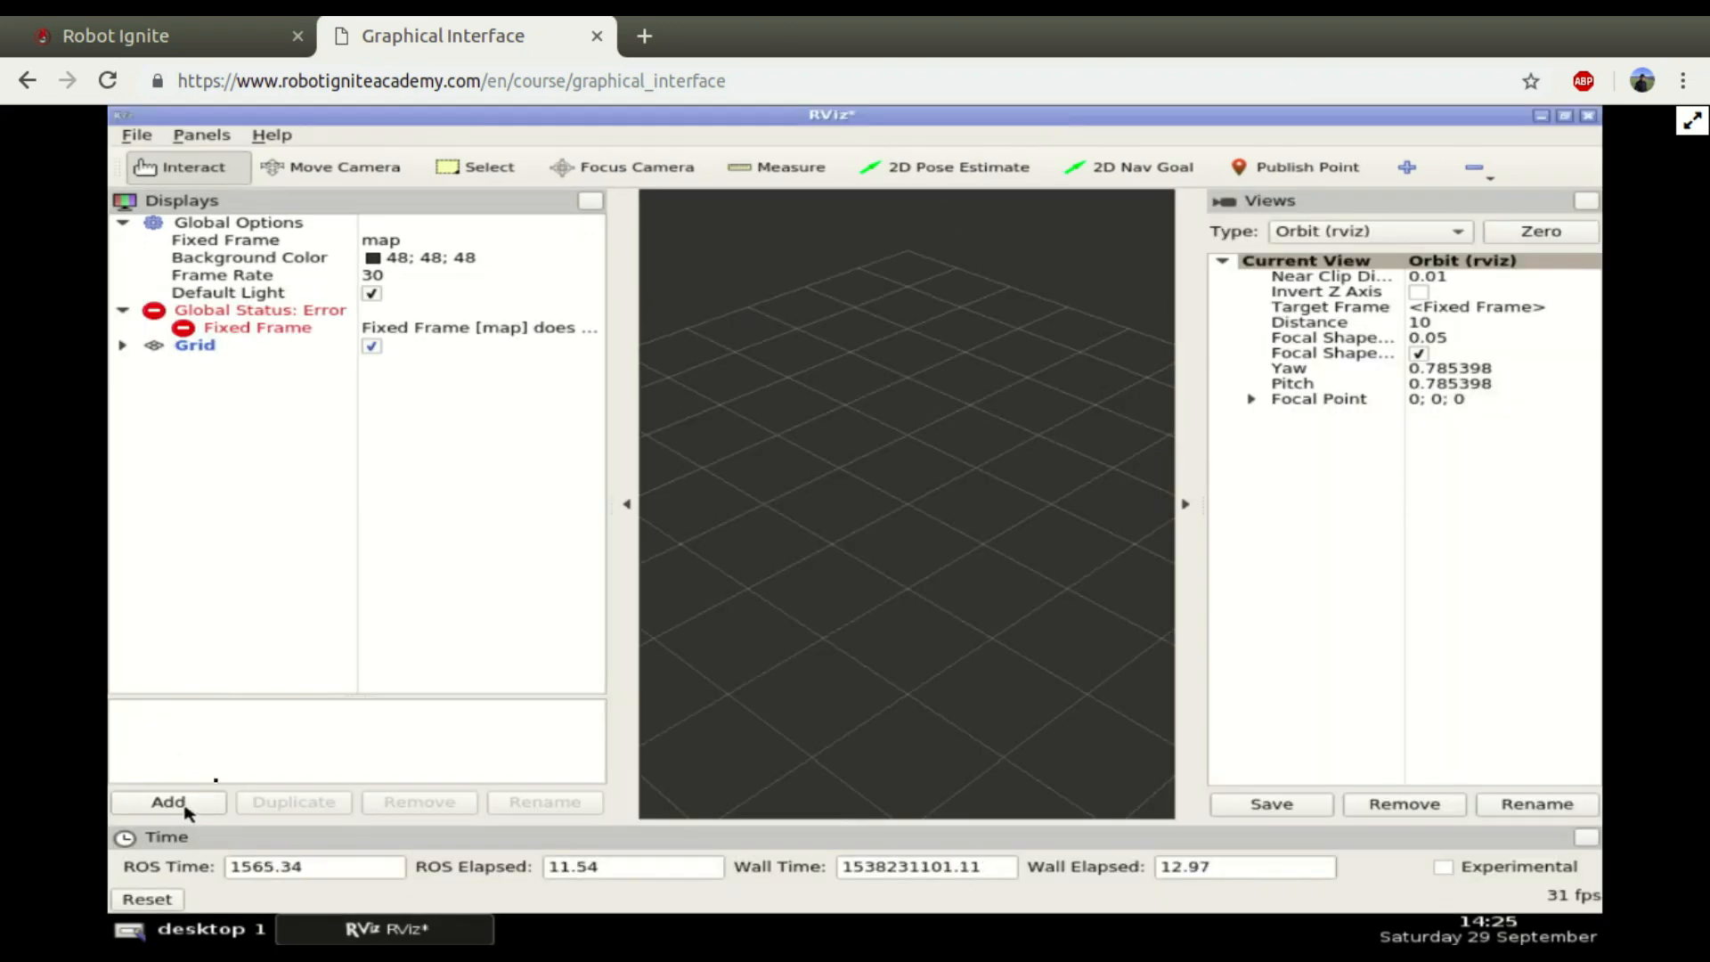
Step: Add a TF display from the By display type list in the Displays panel
{"action": "left_click", "coordinate": [167, 802]}
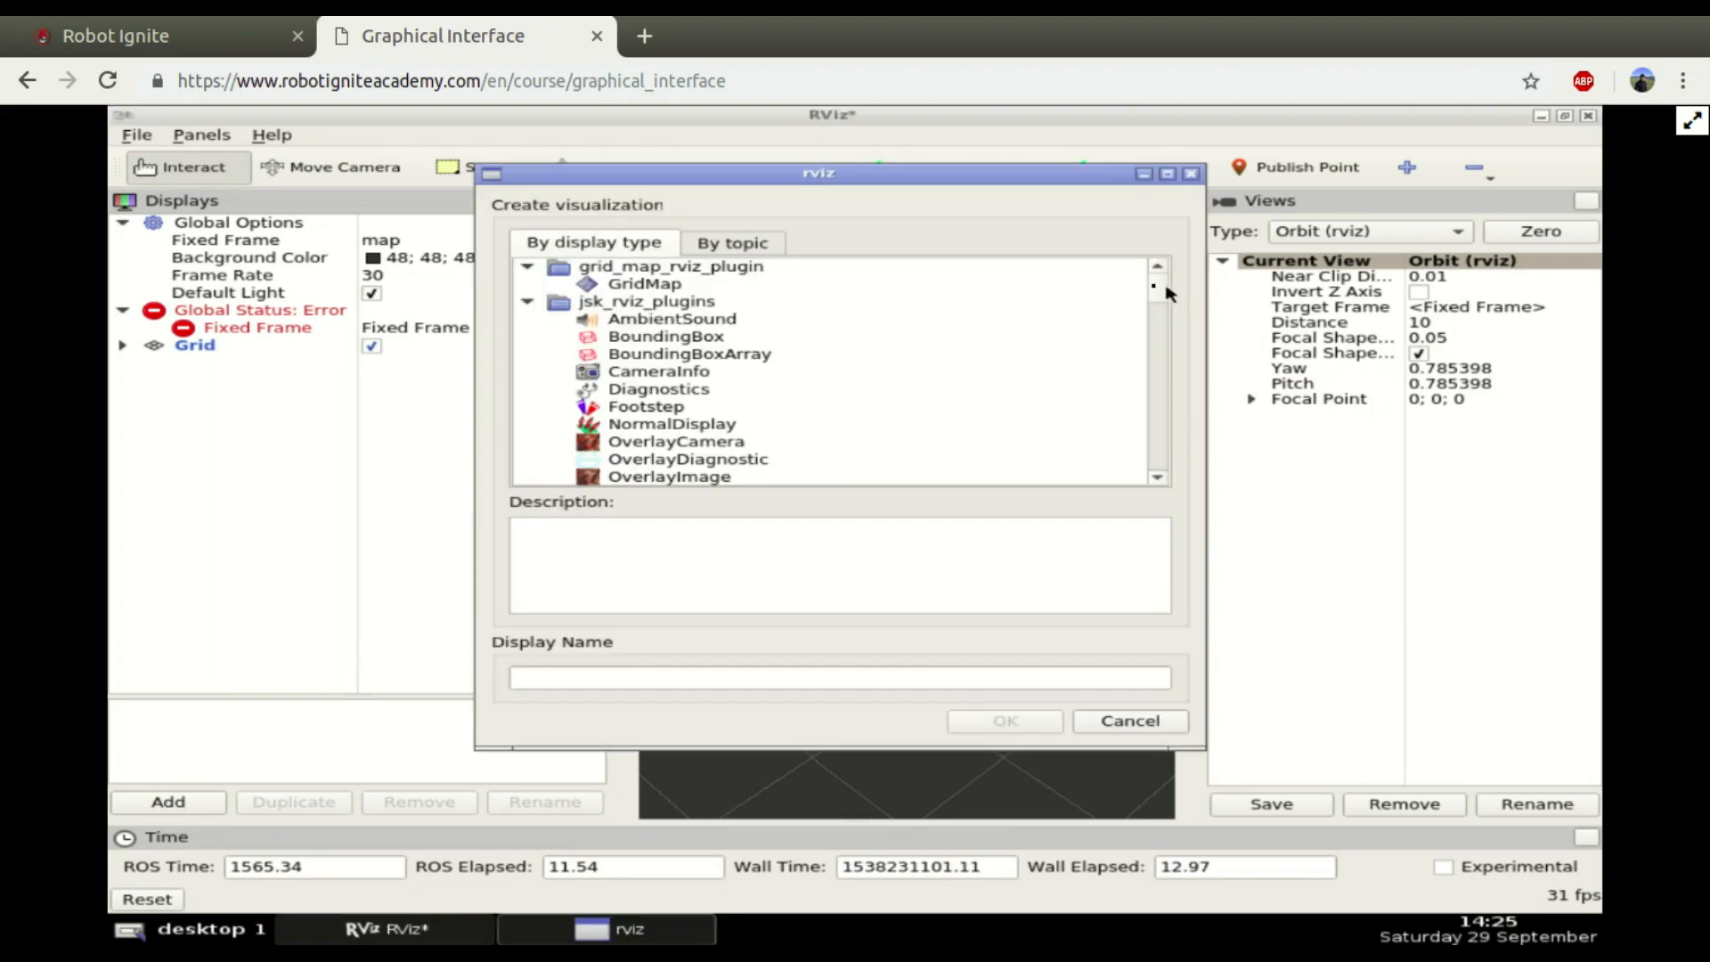
{"action": "scroll", "scroll_direction": "down", "scroll_amount": 3}
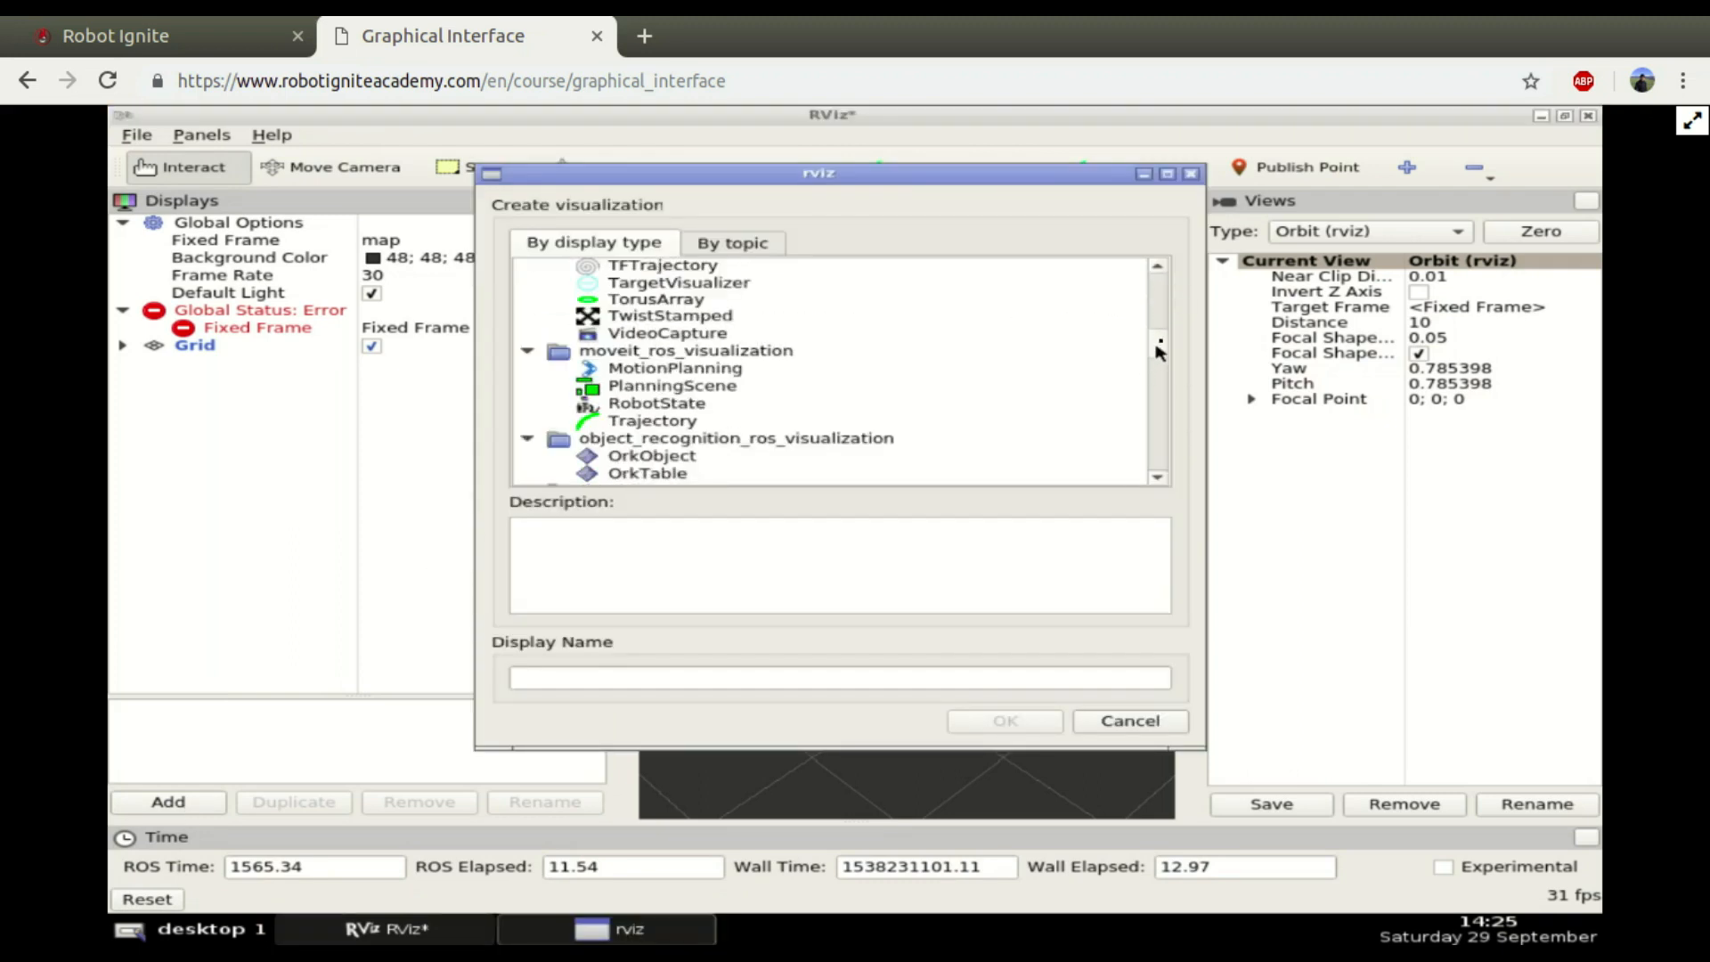
{"action": "scroll", "scroll_direction": "down", "scroll_amount": 3}
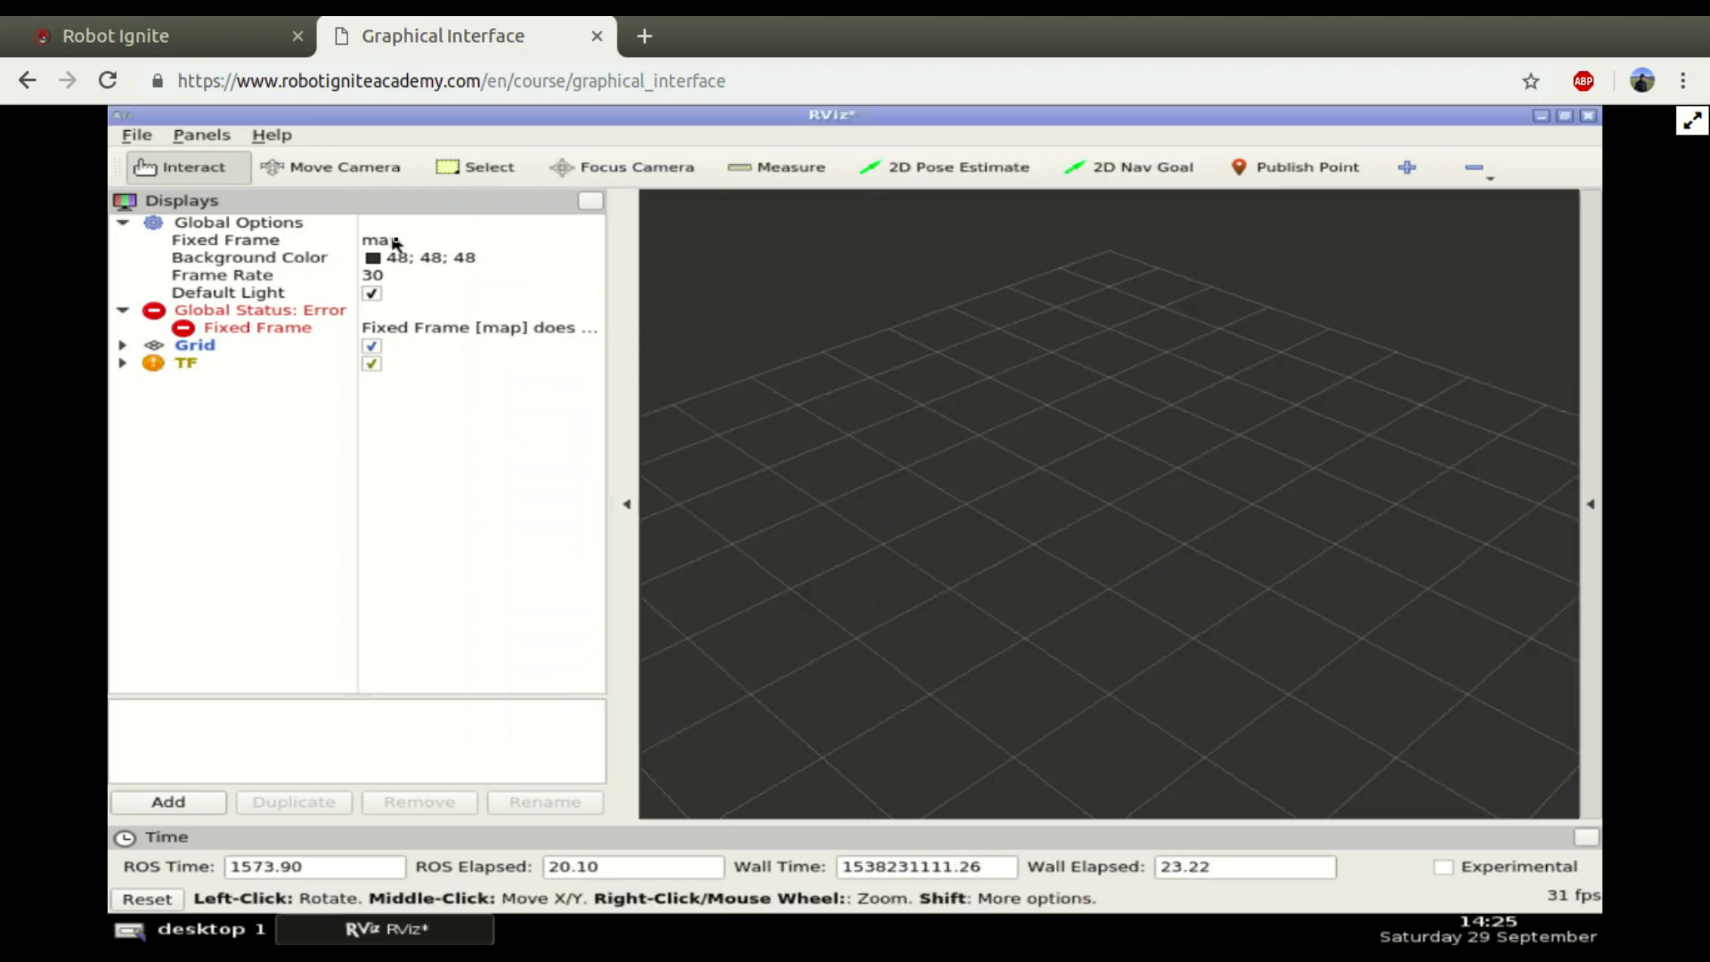
Step: Set Global Options Fixed Frame to base_link and expand the TF display's settings
{"action": "left_click", "coordinate": [226, 239]}
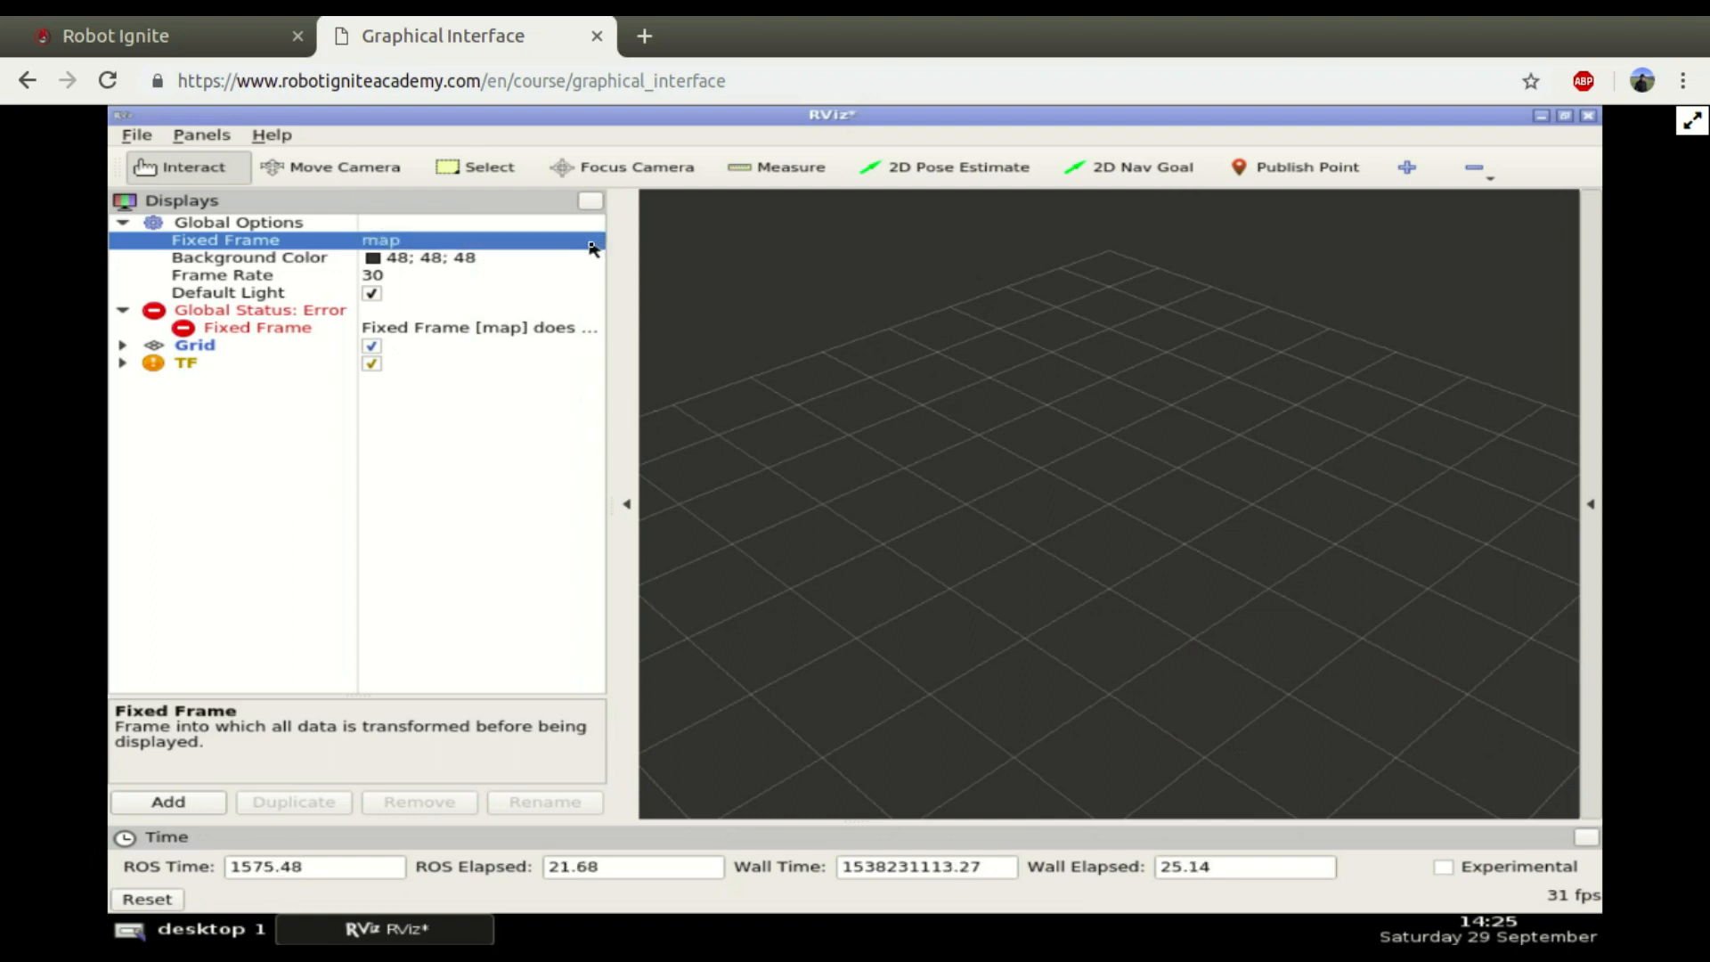
{"action": "left_click", "coordinate": [590, 241]}
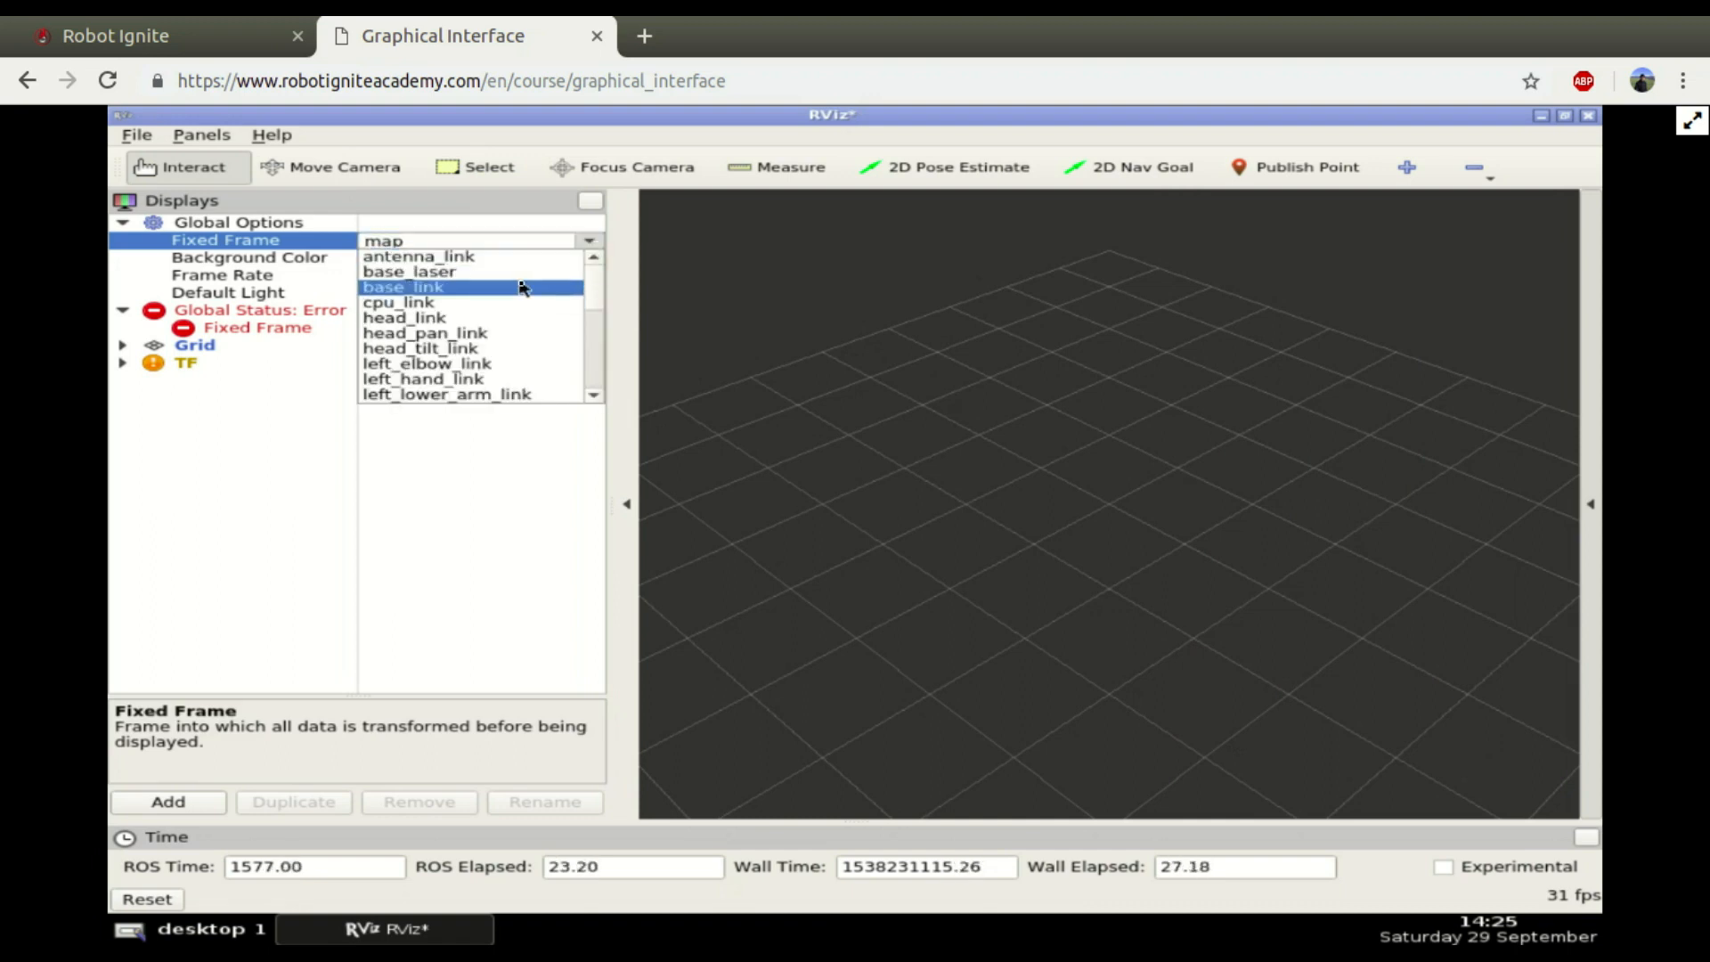
{"action": "left_click", "coordinate": [401, 287]}
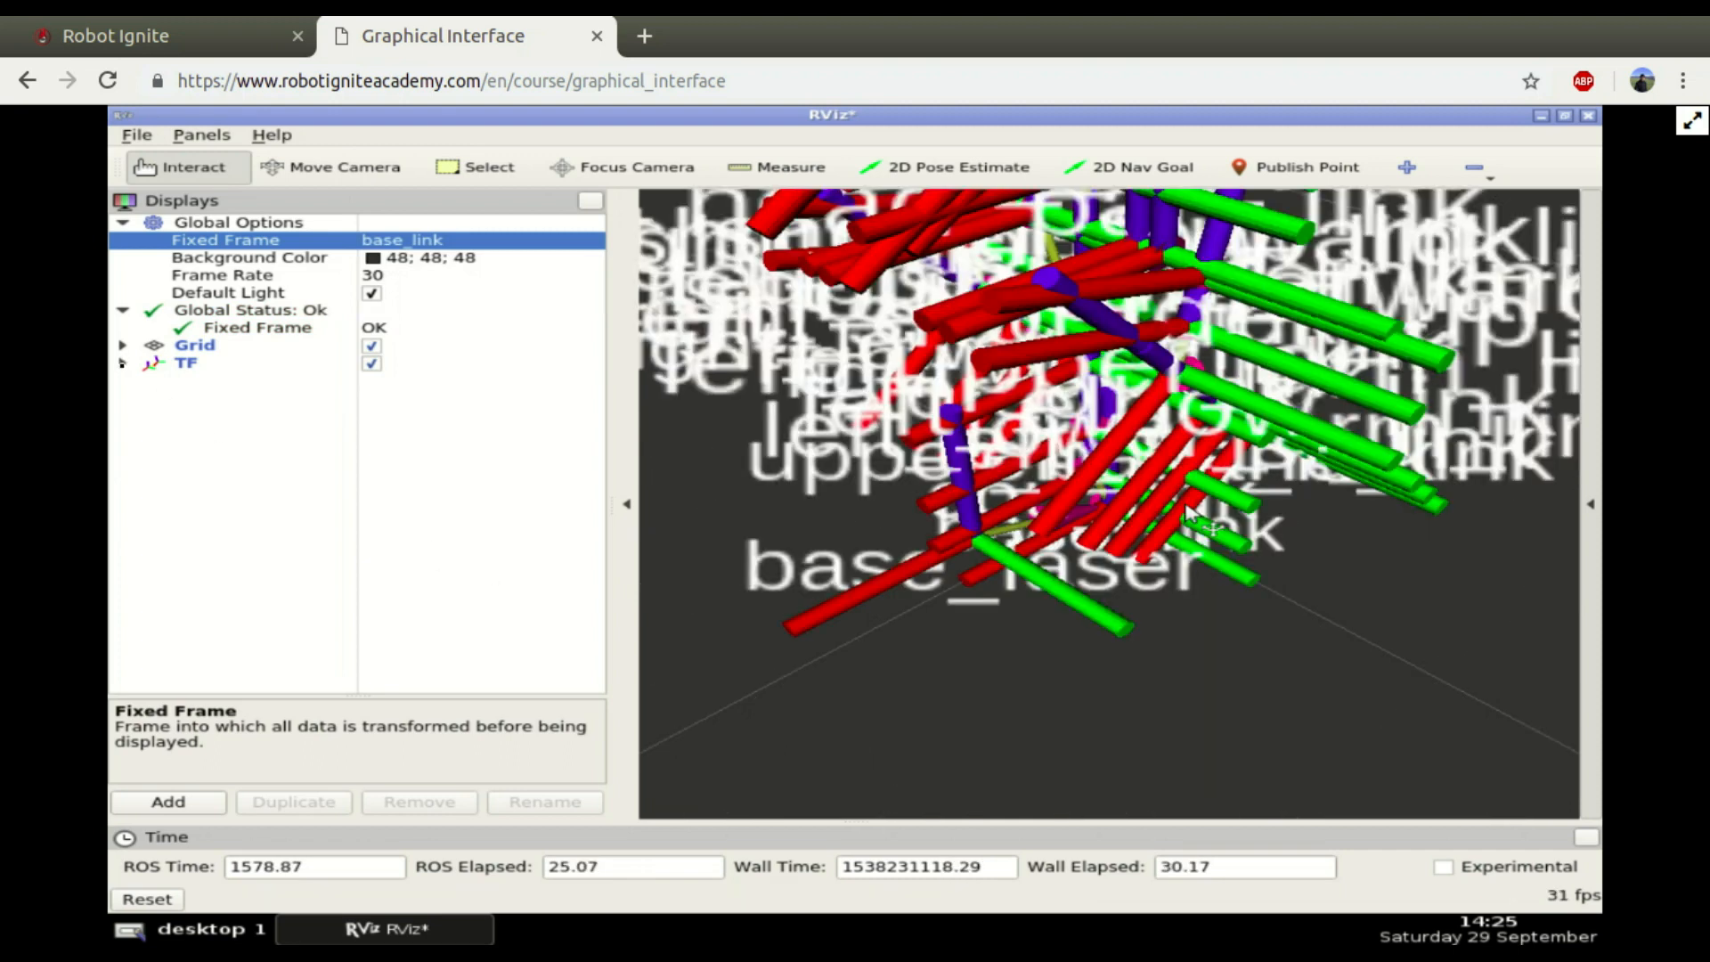
{"action": "left_click", "coordinate": [123, 362]}
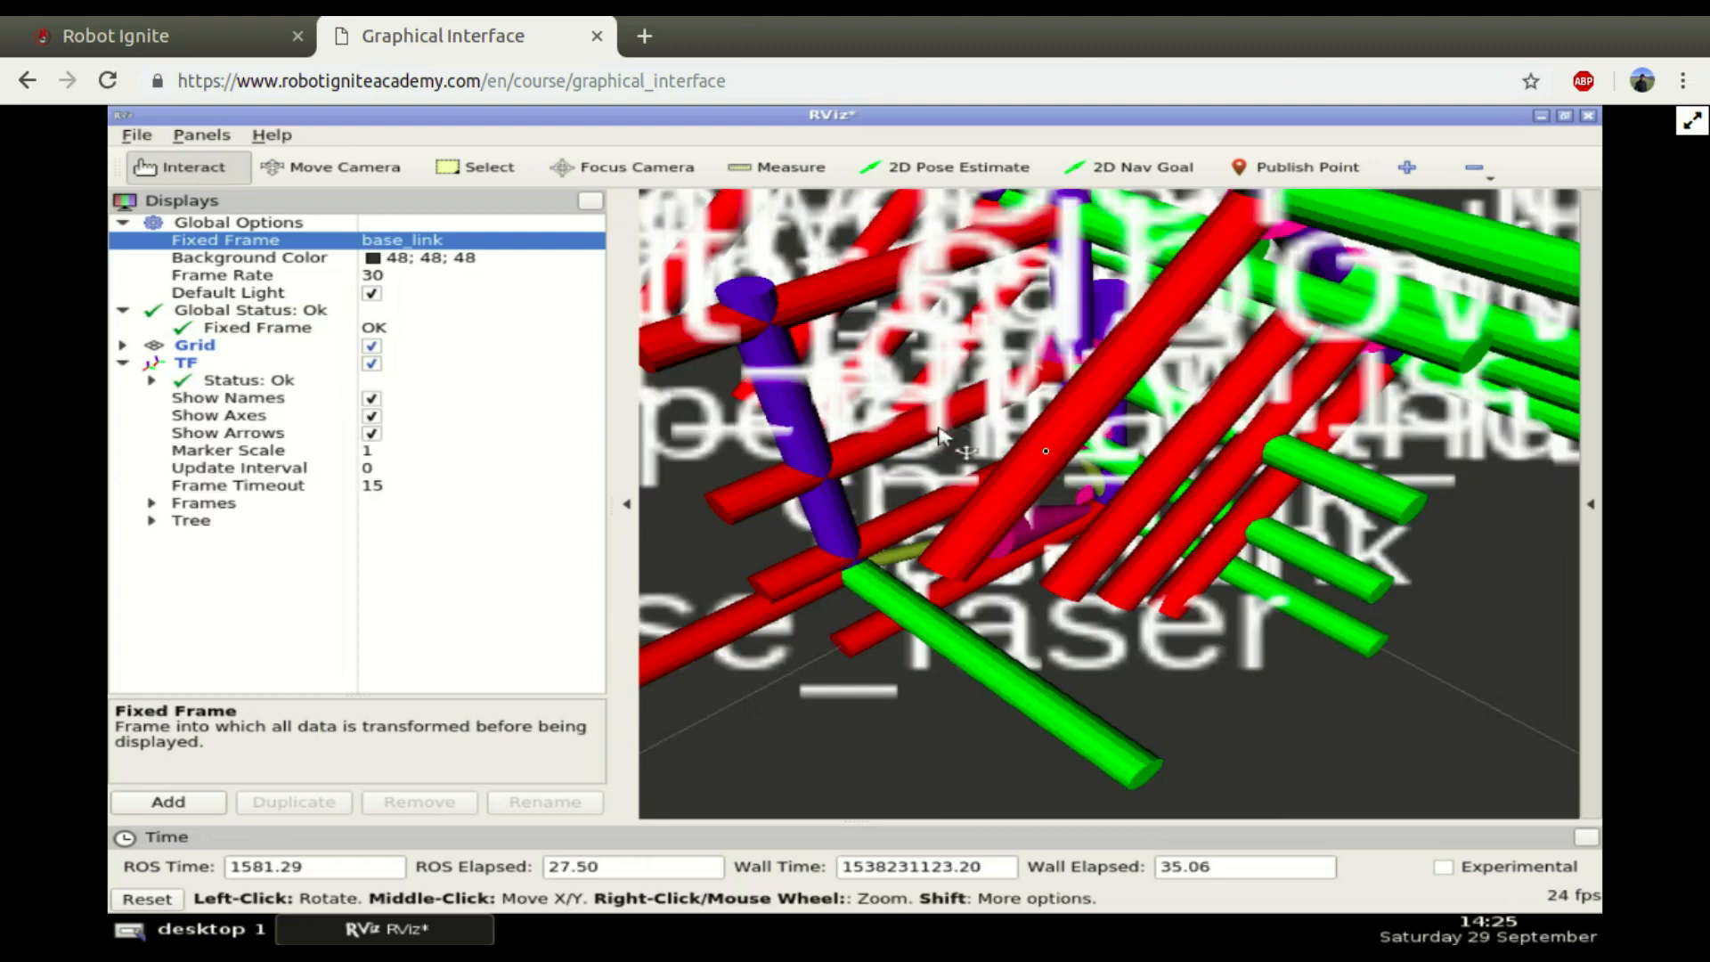
{"action": "mouse_move", "coordinate": [1199, 479]}
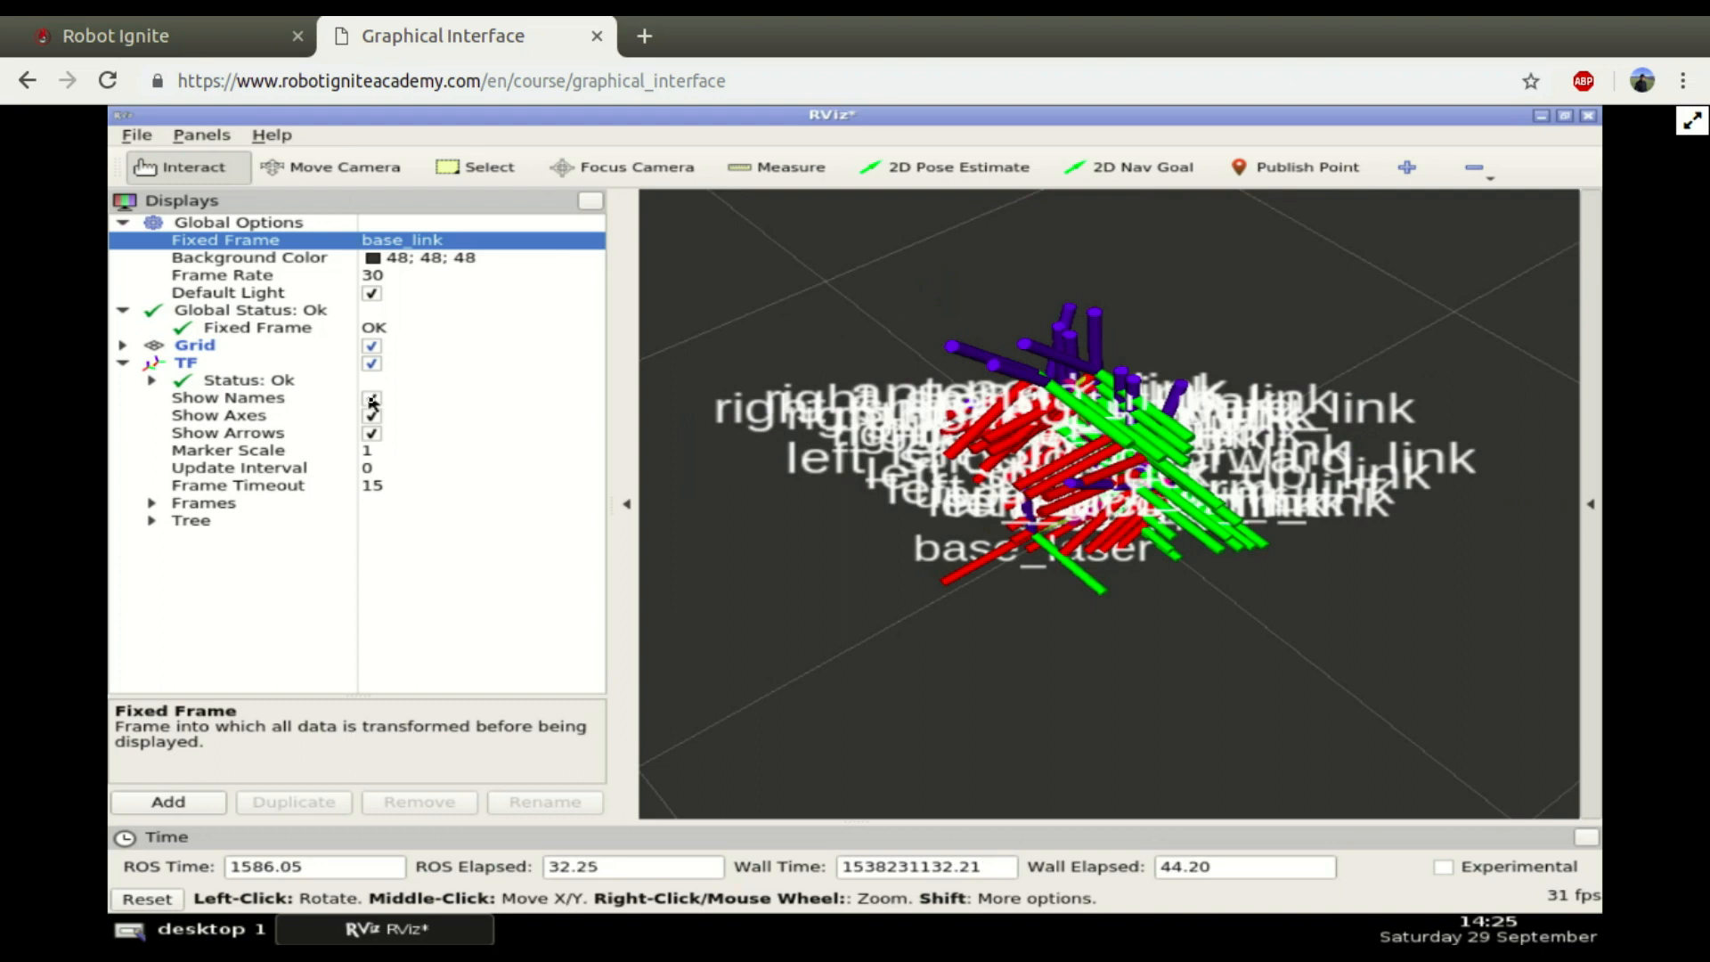
Step: Hide the TF frame names and axes, then orbit and zoom the 3D view around the frame tree
{"action": "left_click", "coordinate": [372, 397]}
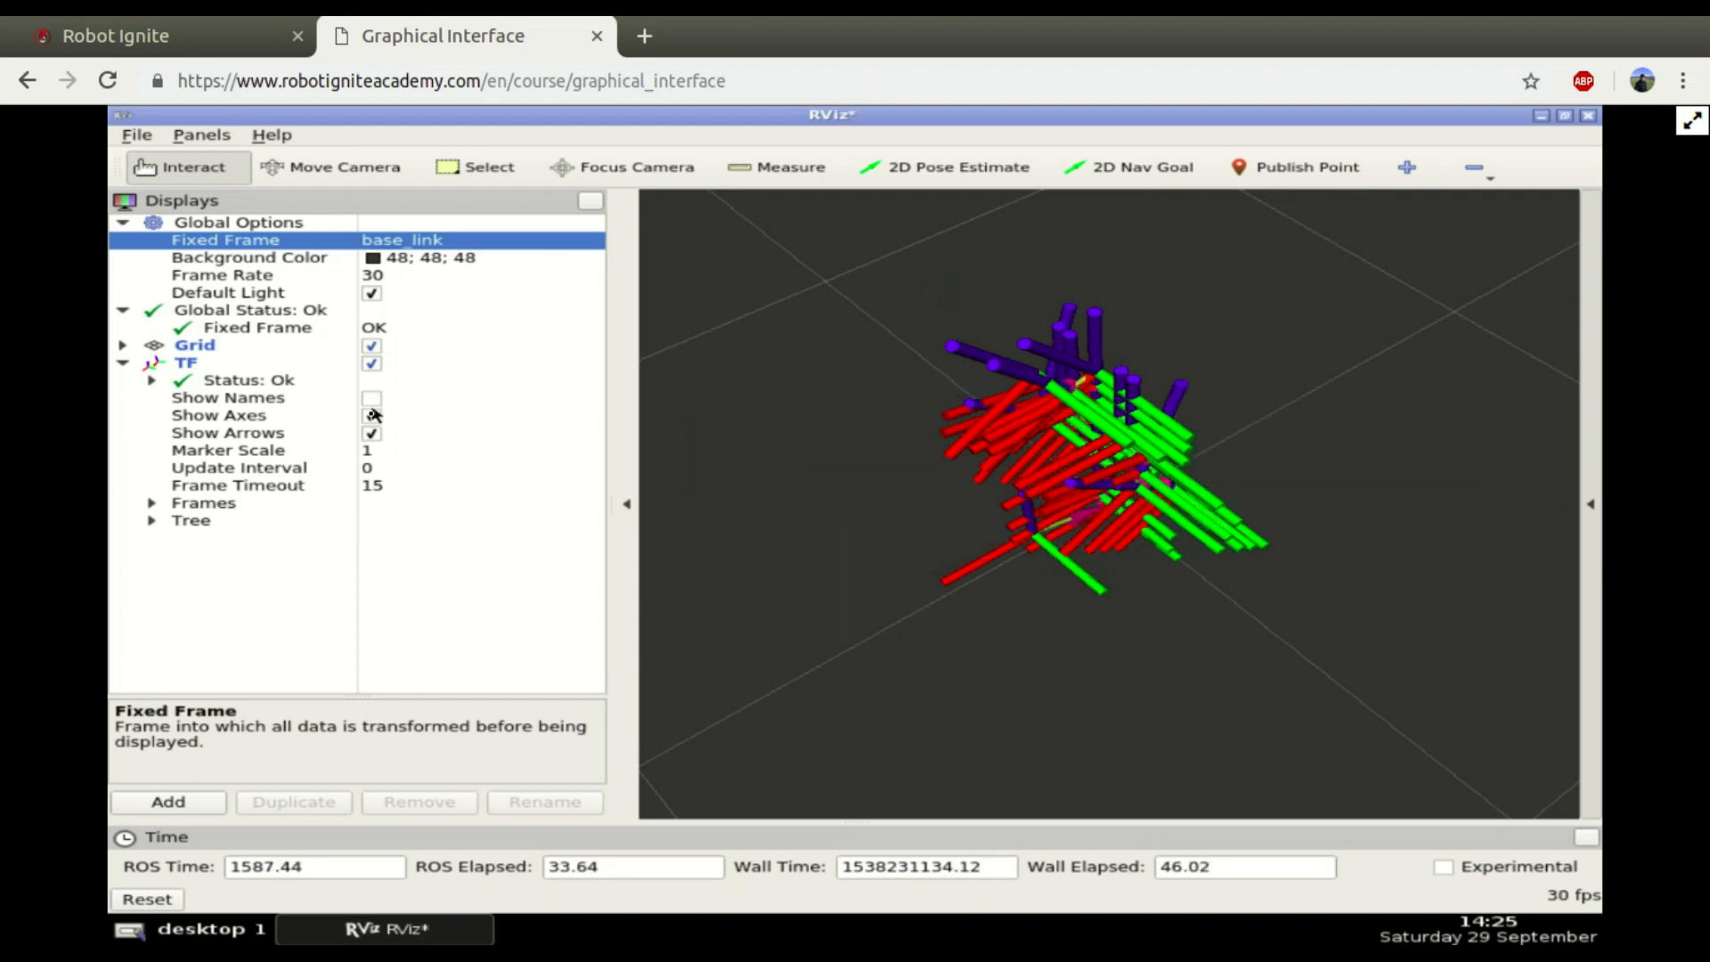
{"action": "left_click", "coordinate": [373, 415]}
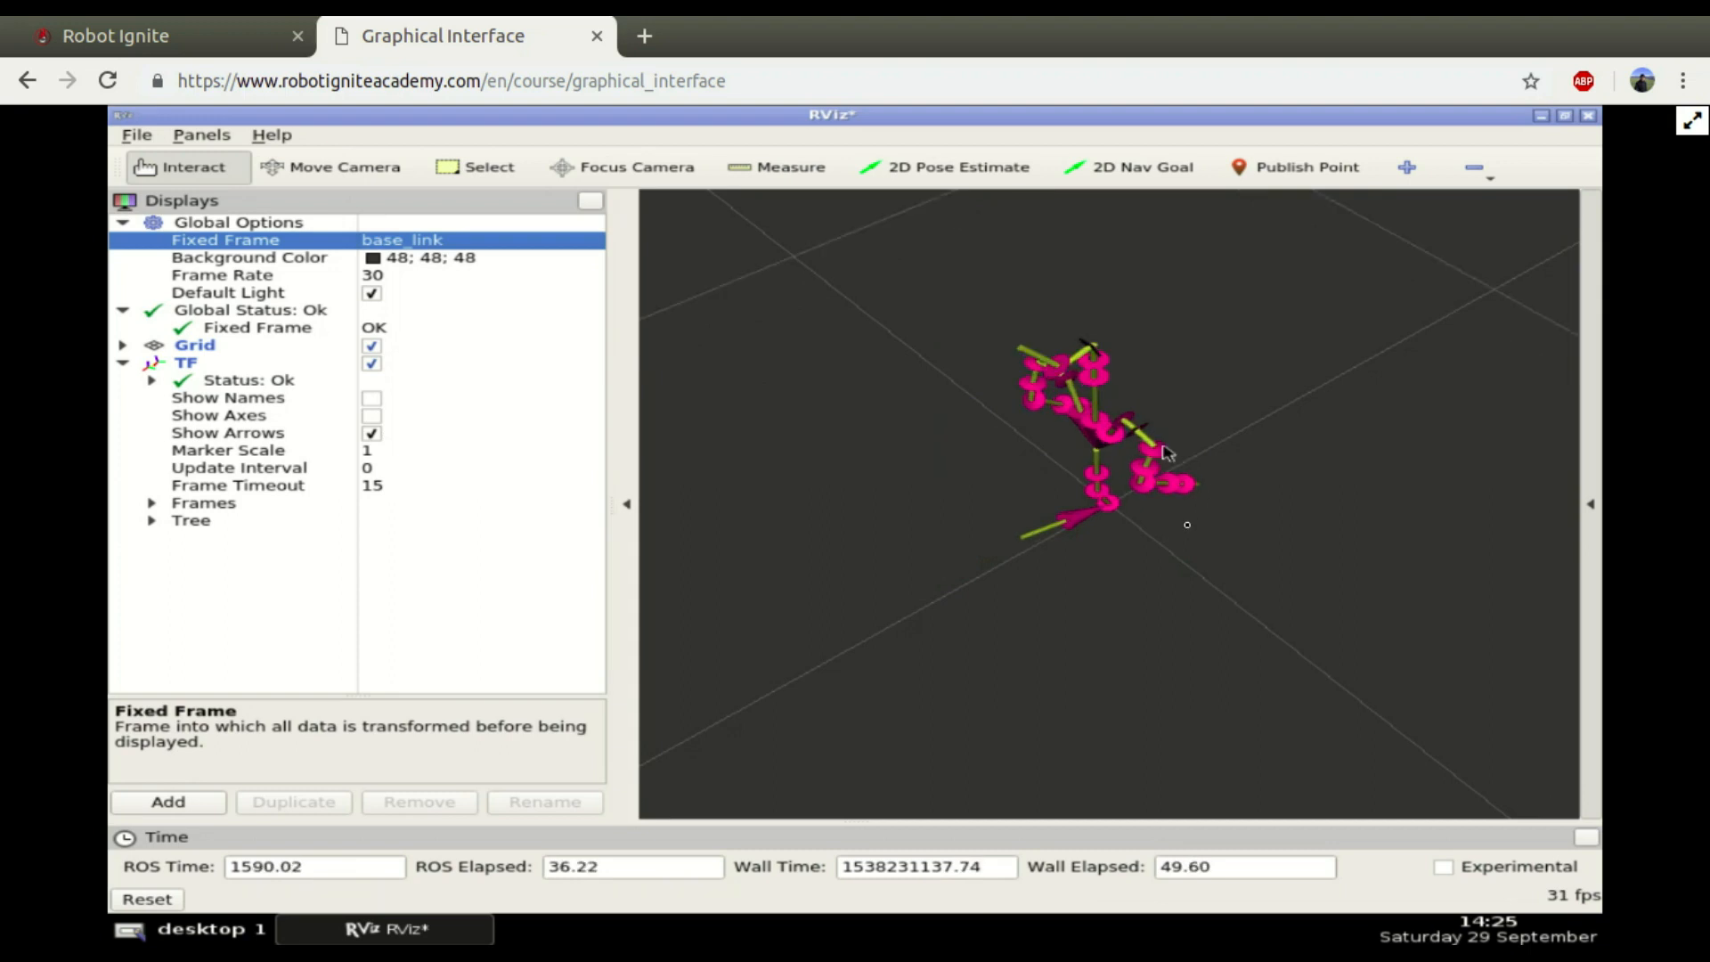
{"action": "left_click_drag", "start_coordinate": [1165, 452], "coordinate": [1237, 577]}
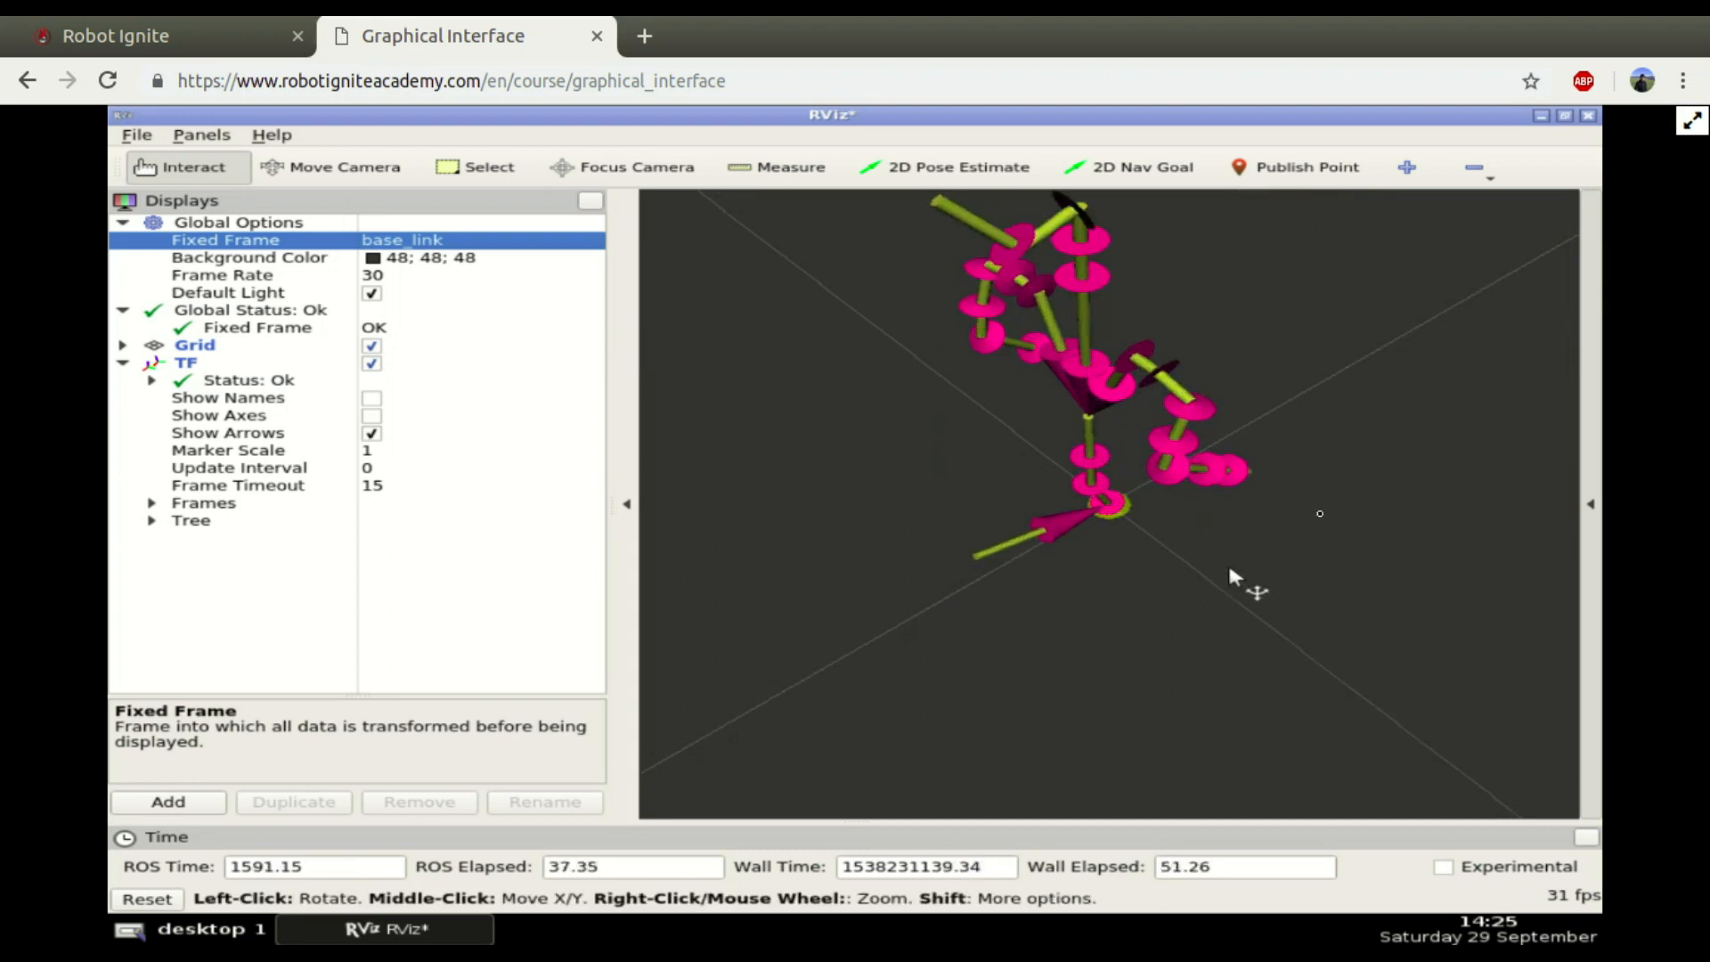
{"action": "left_click_drag", "start_coordinate": [1233, 578], "coordinate": [1299, 611]}
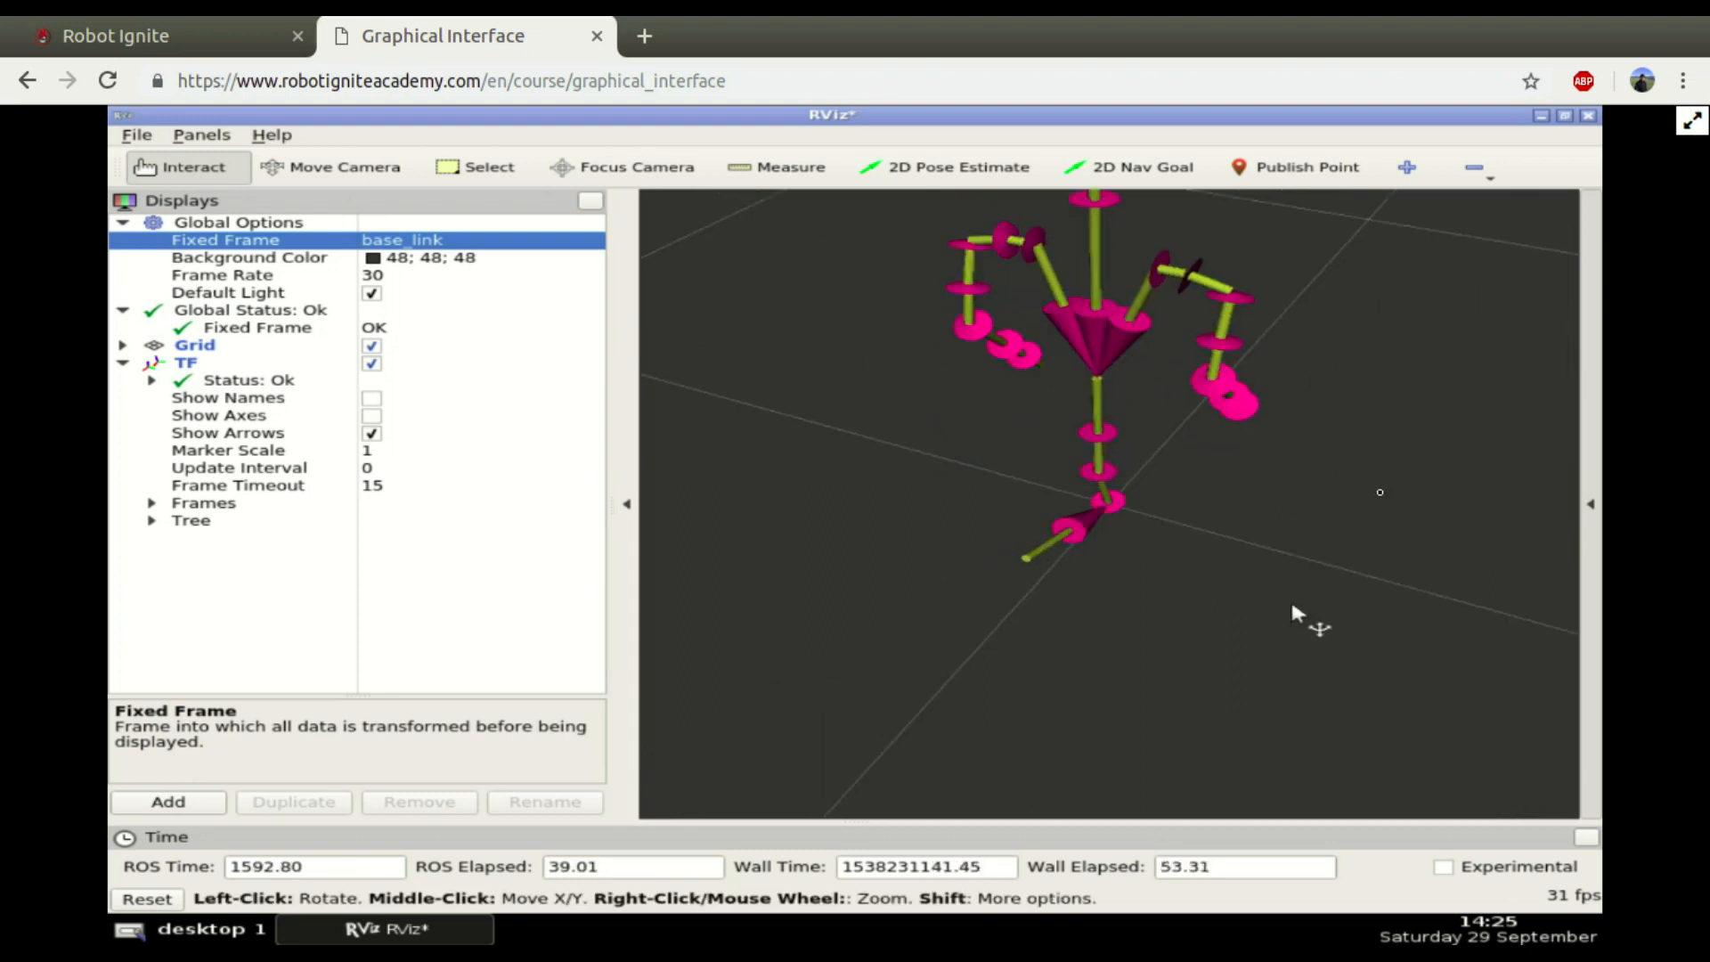
{"action": "left_click_drag", "start_coordinate": [1299, 611], "coordinate": [1360, 397]}
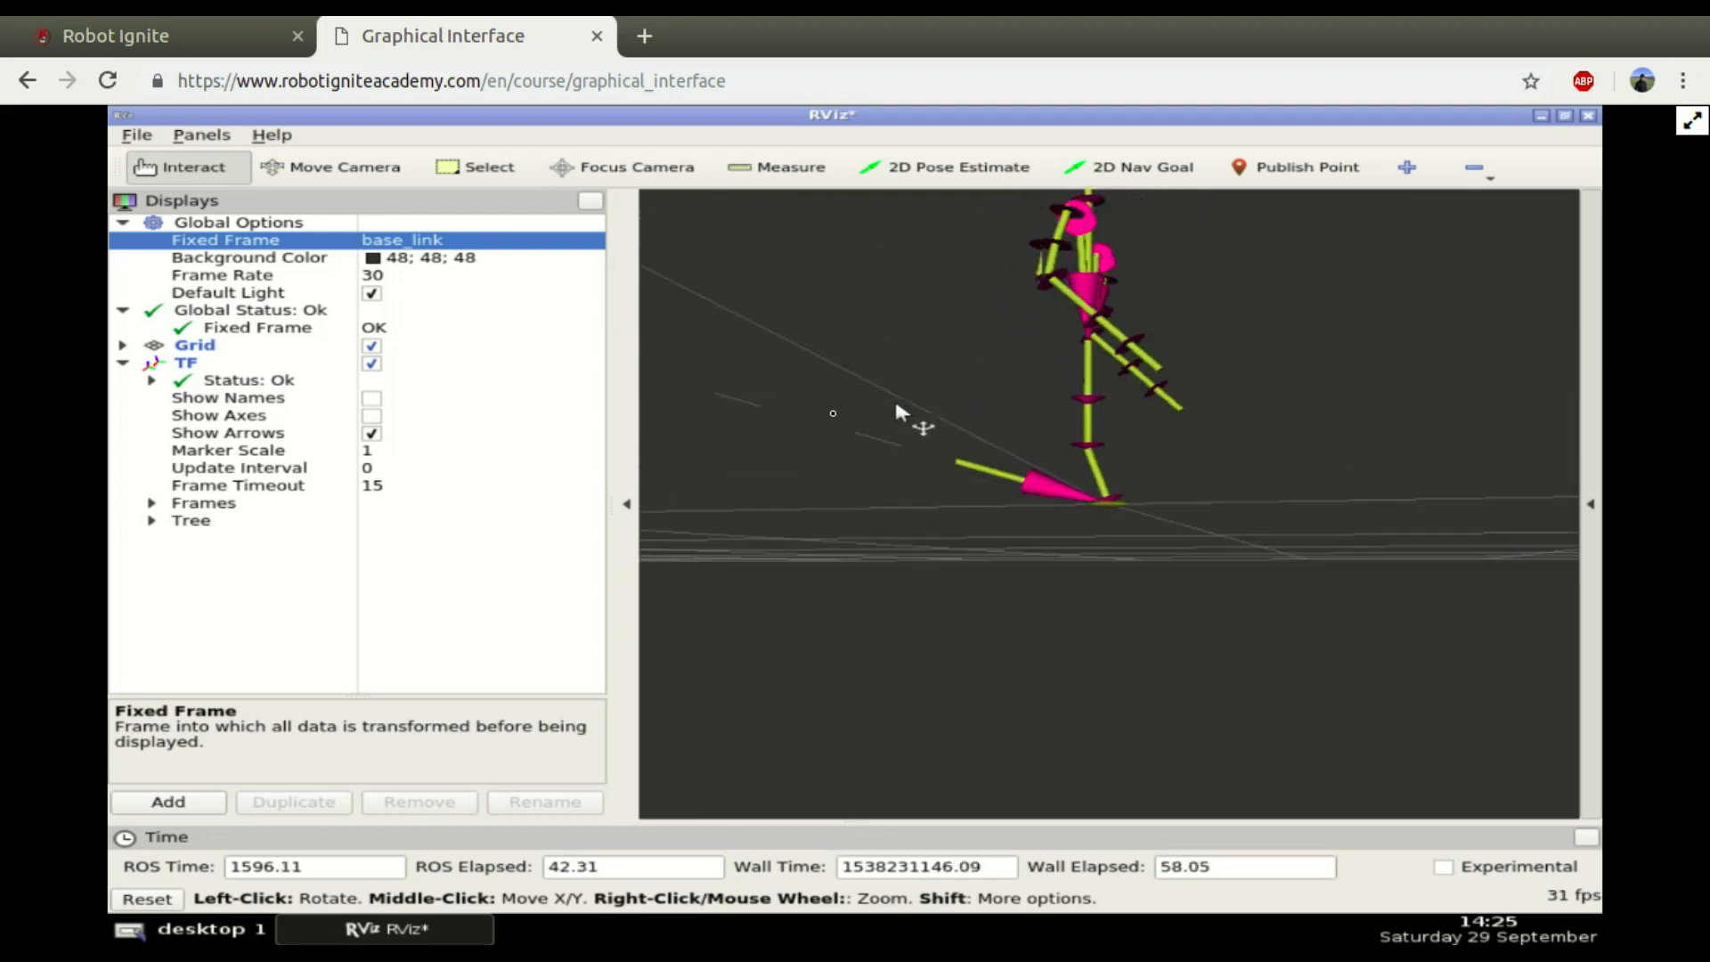
{"action": "left_click_drag", "start_coordinate": [900, 412], "coordinate": [1222, 492]}
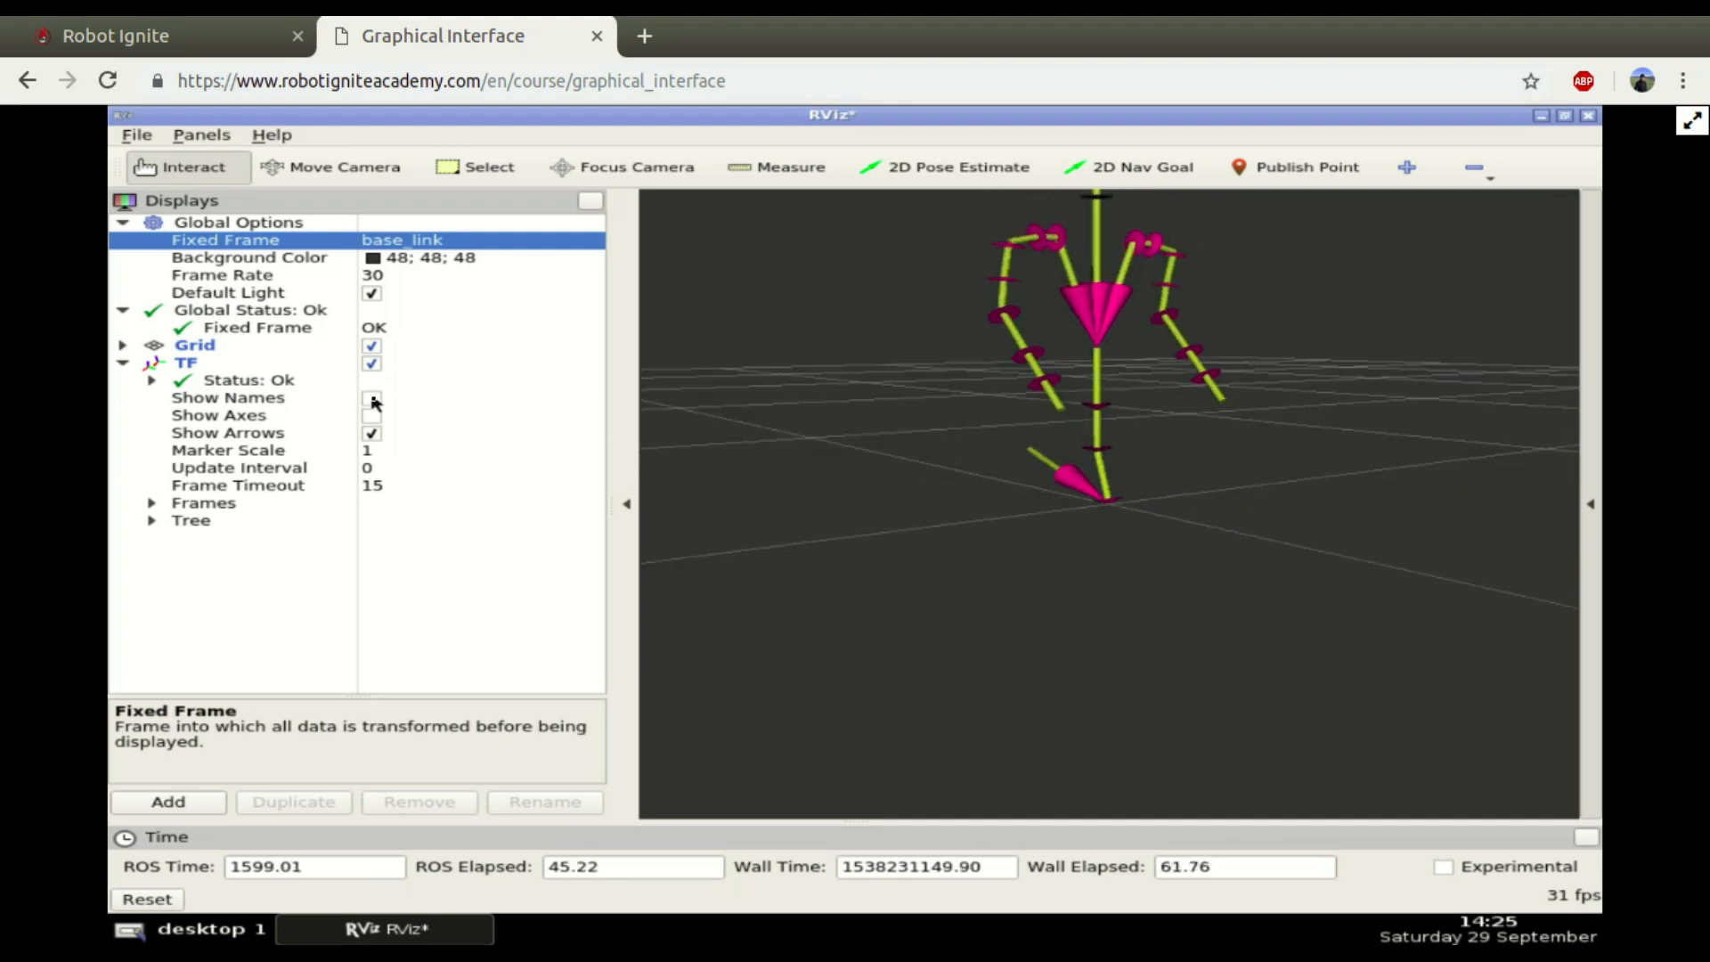
Step: Toggle Show Names on and off again, then return to the course exercise page
{"action": "left_click", "coordinate": [373, 398]}
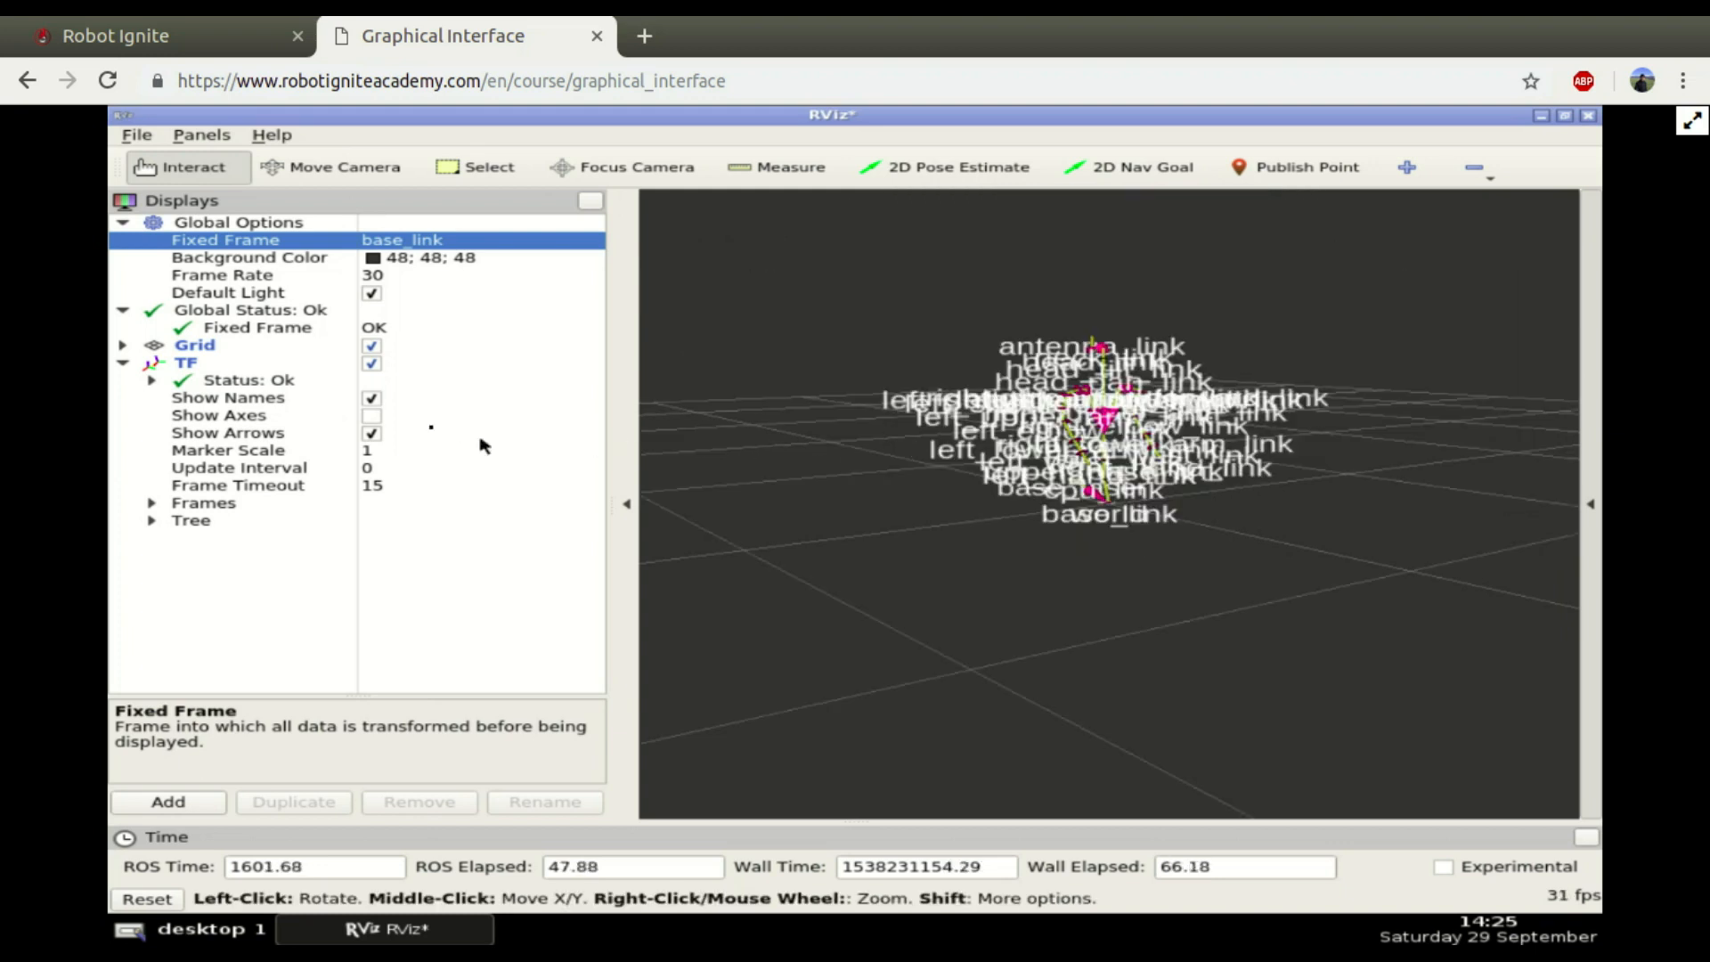
{"action": "left_click", "coordinate": [371, 398]}
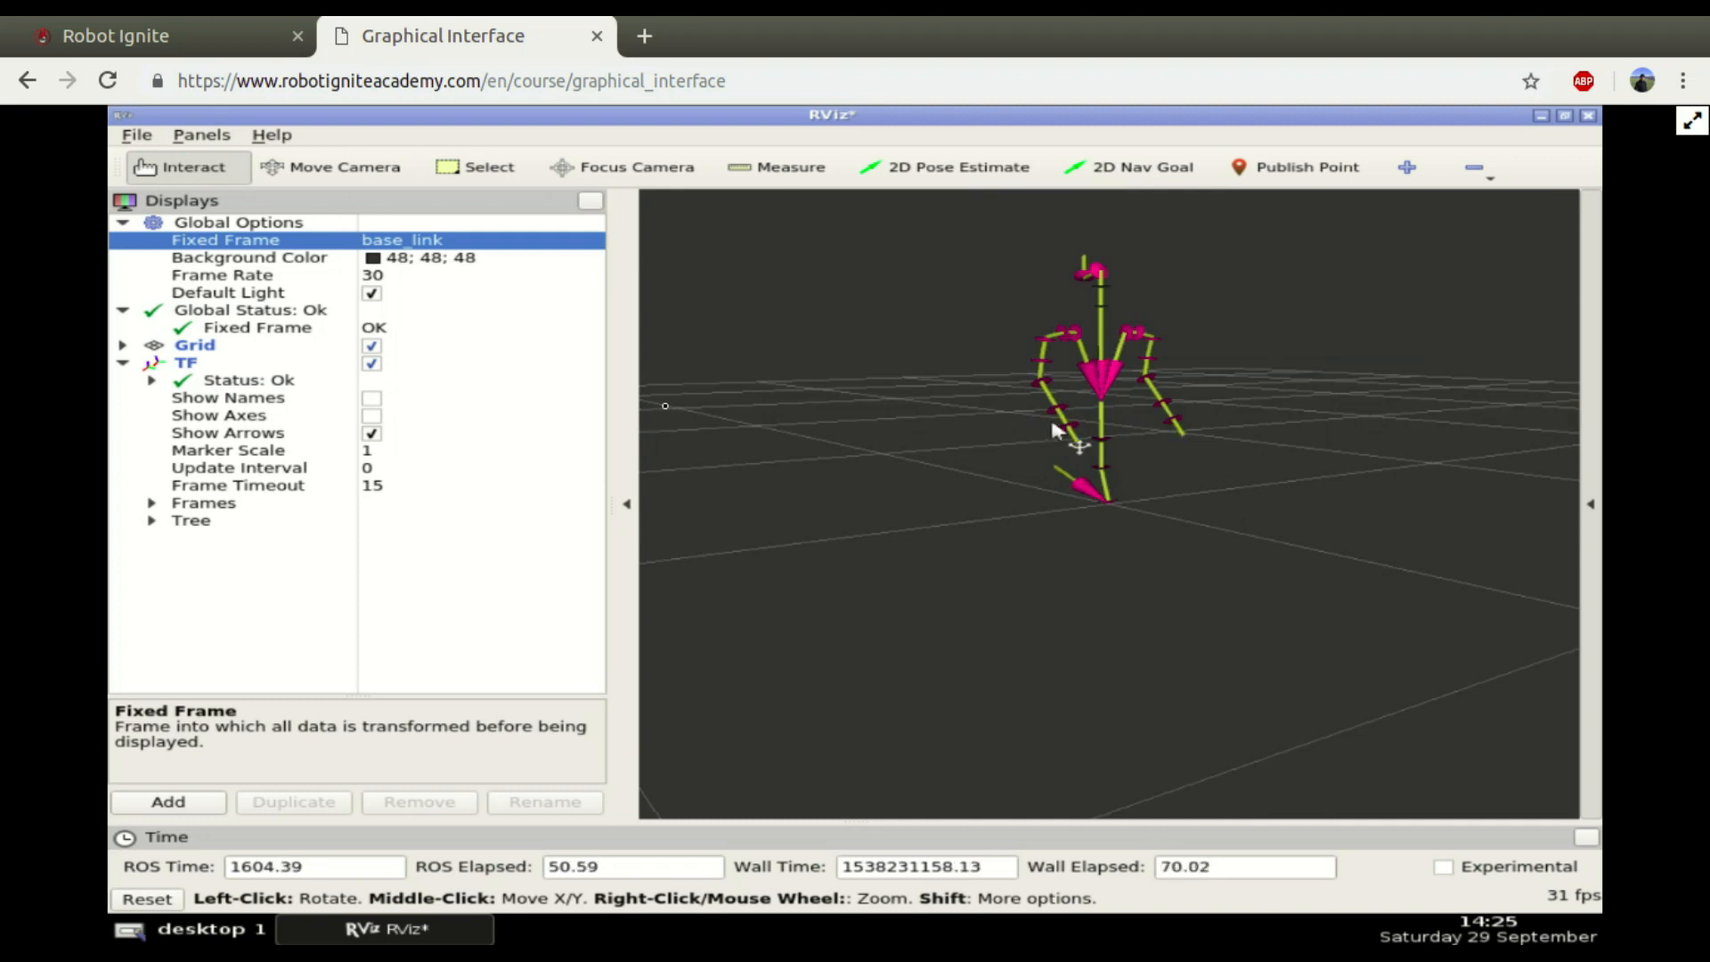
{"action": "left_click", "coordinate": [116, 36]}
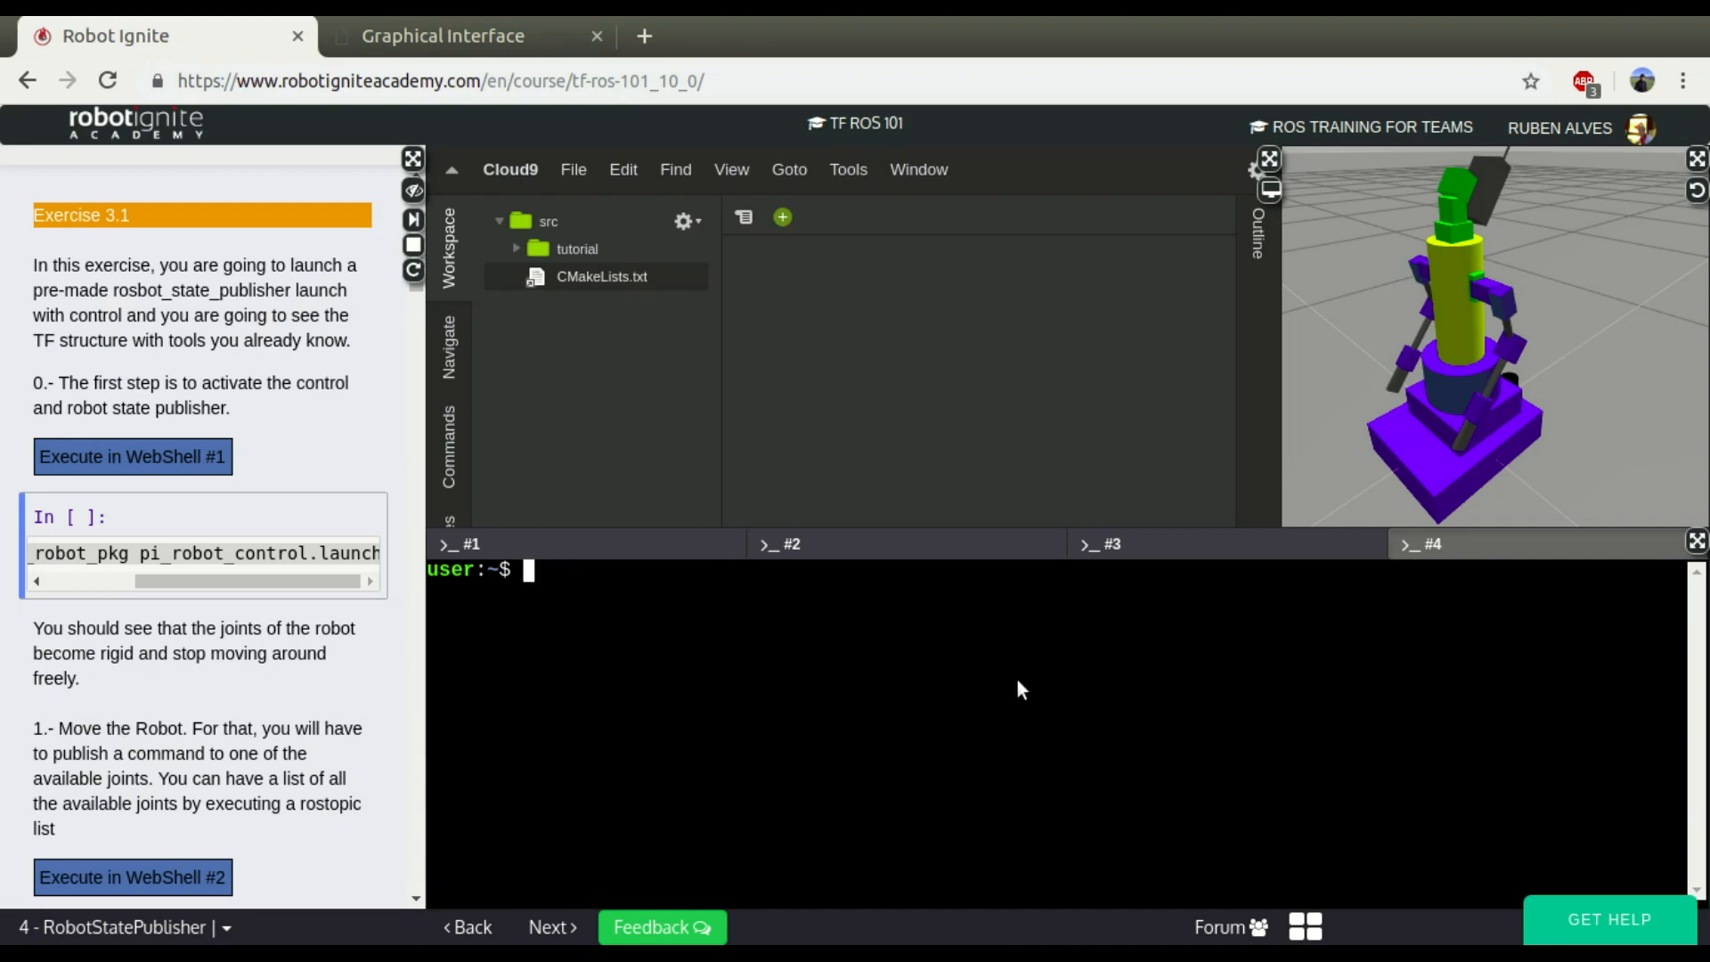
Step: Run rosrun tf view_frames in the catkin_ws/src shell to generate frames.pdf
{"action": "type", "text": "ls"}
{"action": "type", "text": "cd catkin_ws/src/"}
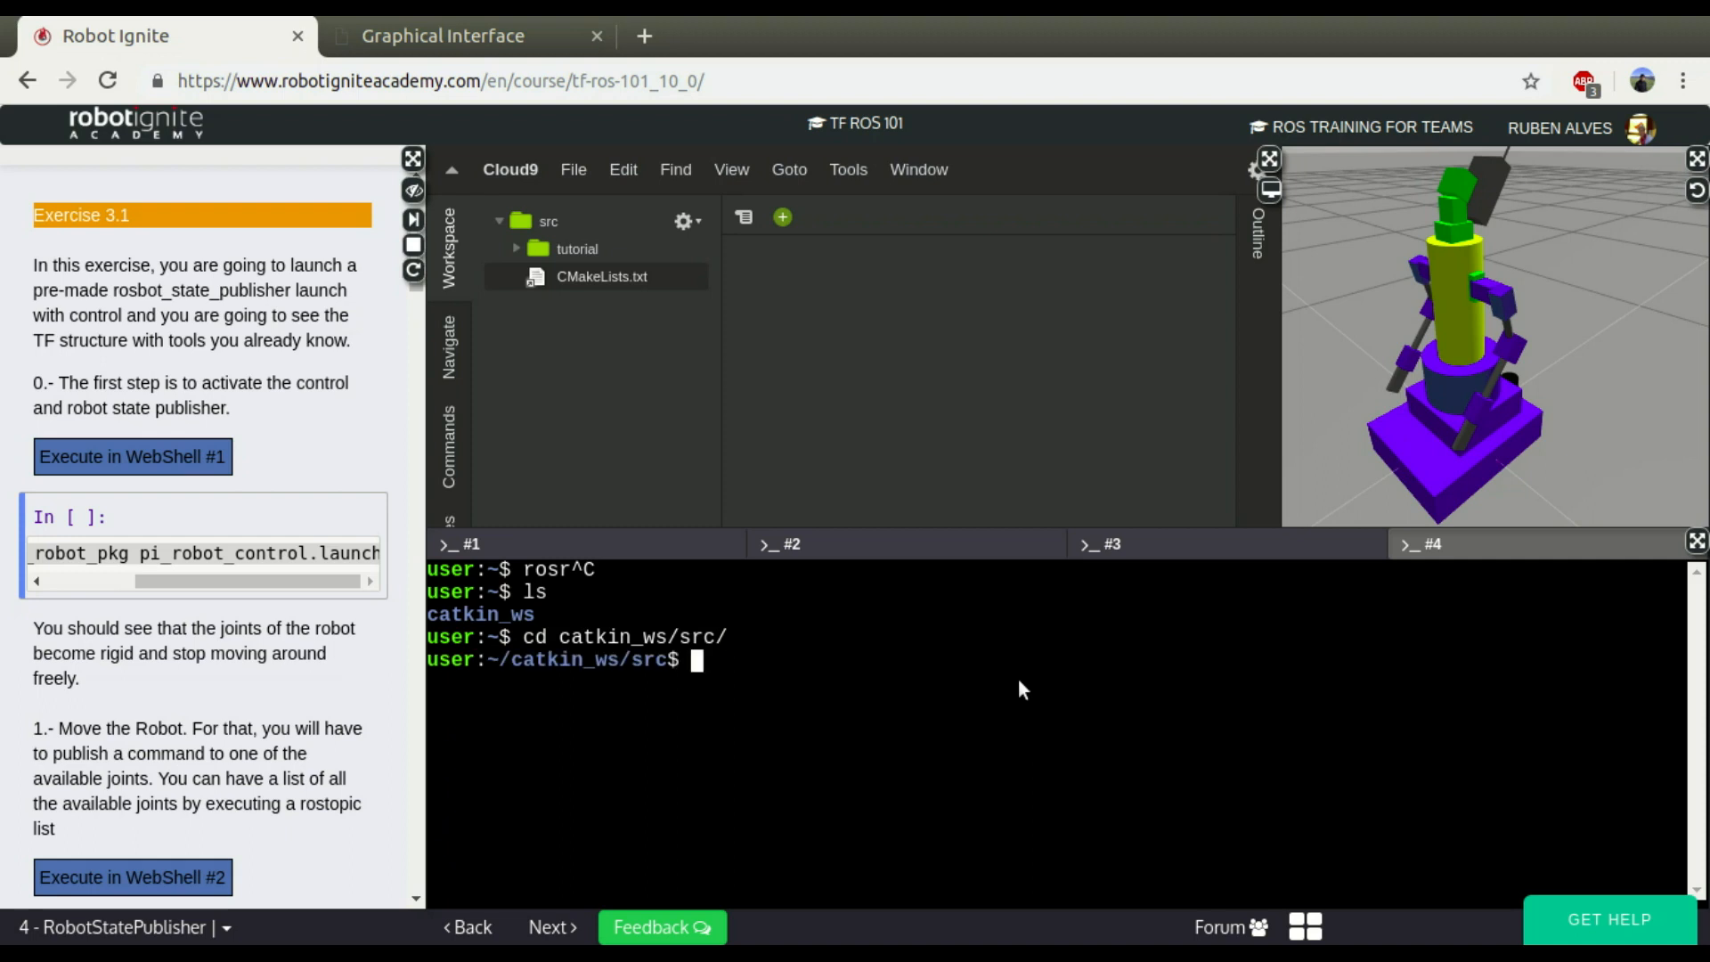
{"action": "left_click", "coordinate": [602, 276]}
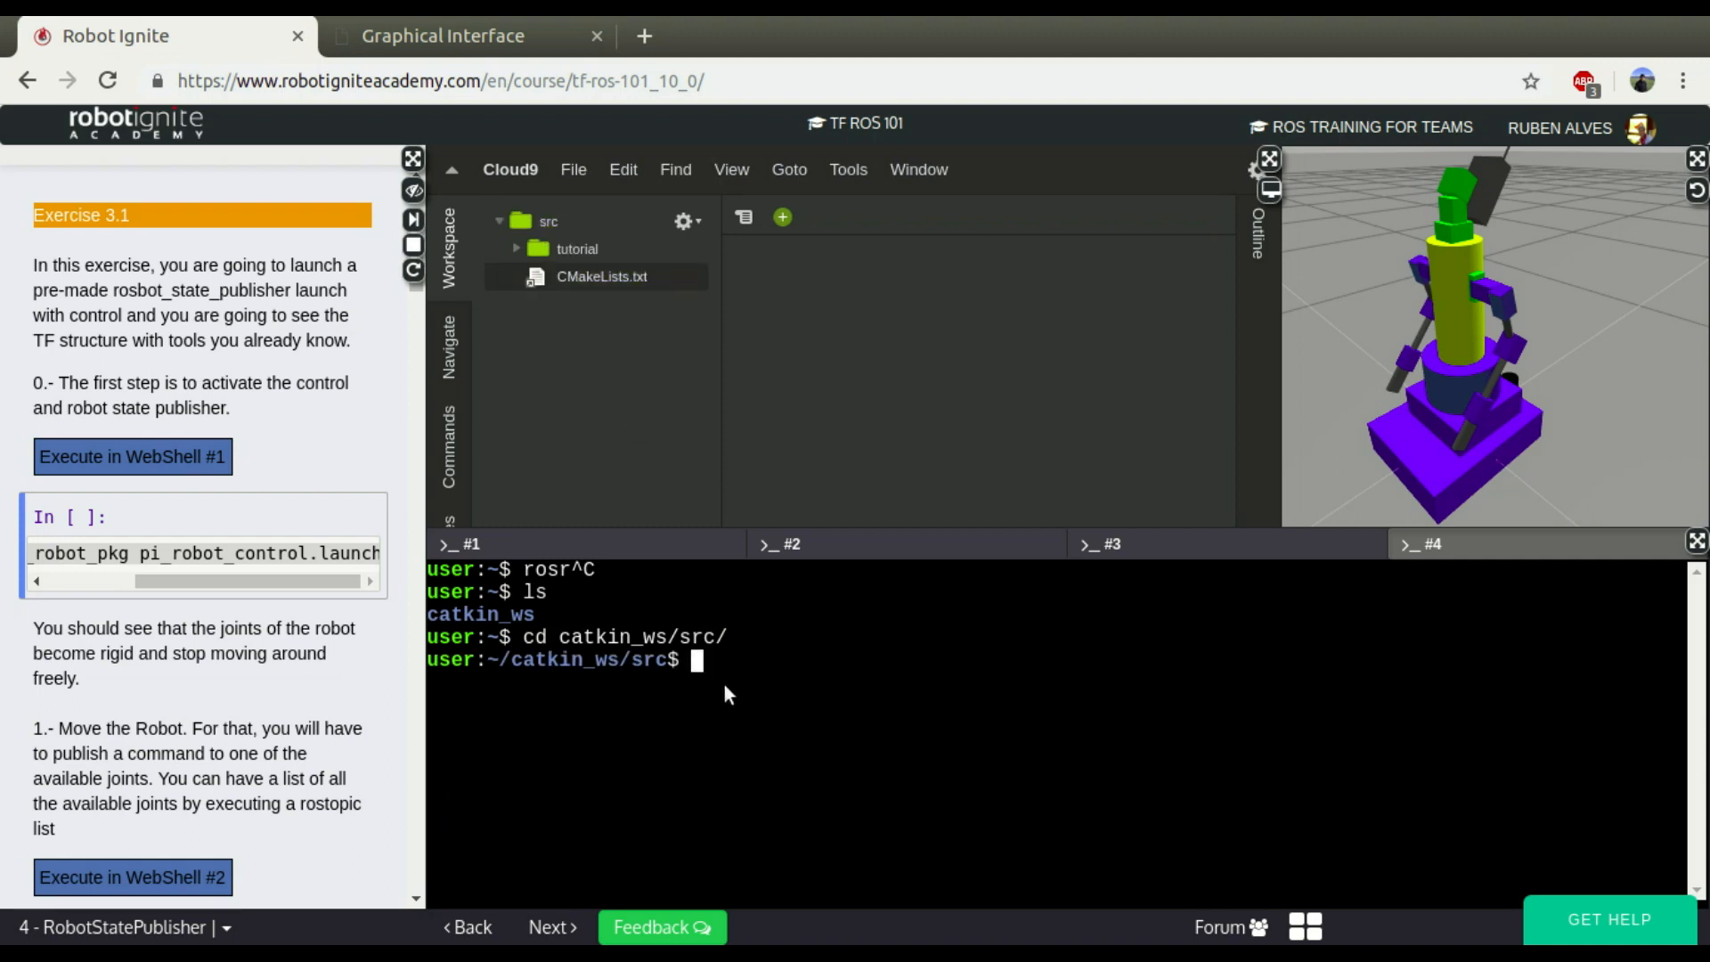
{"action": "type", "text": "rosrun tf v"}
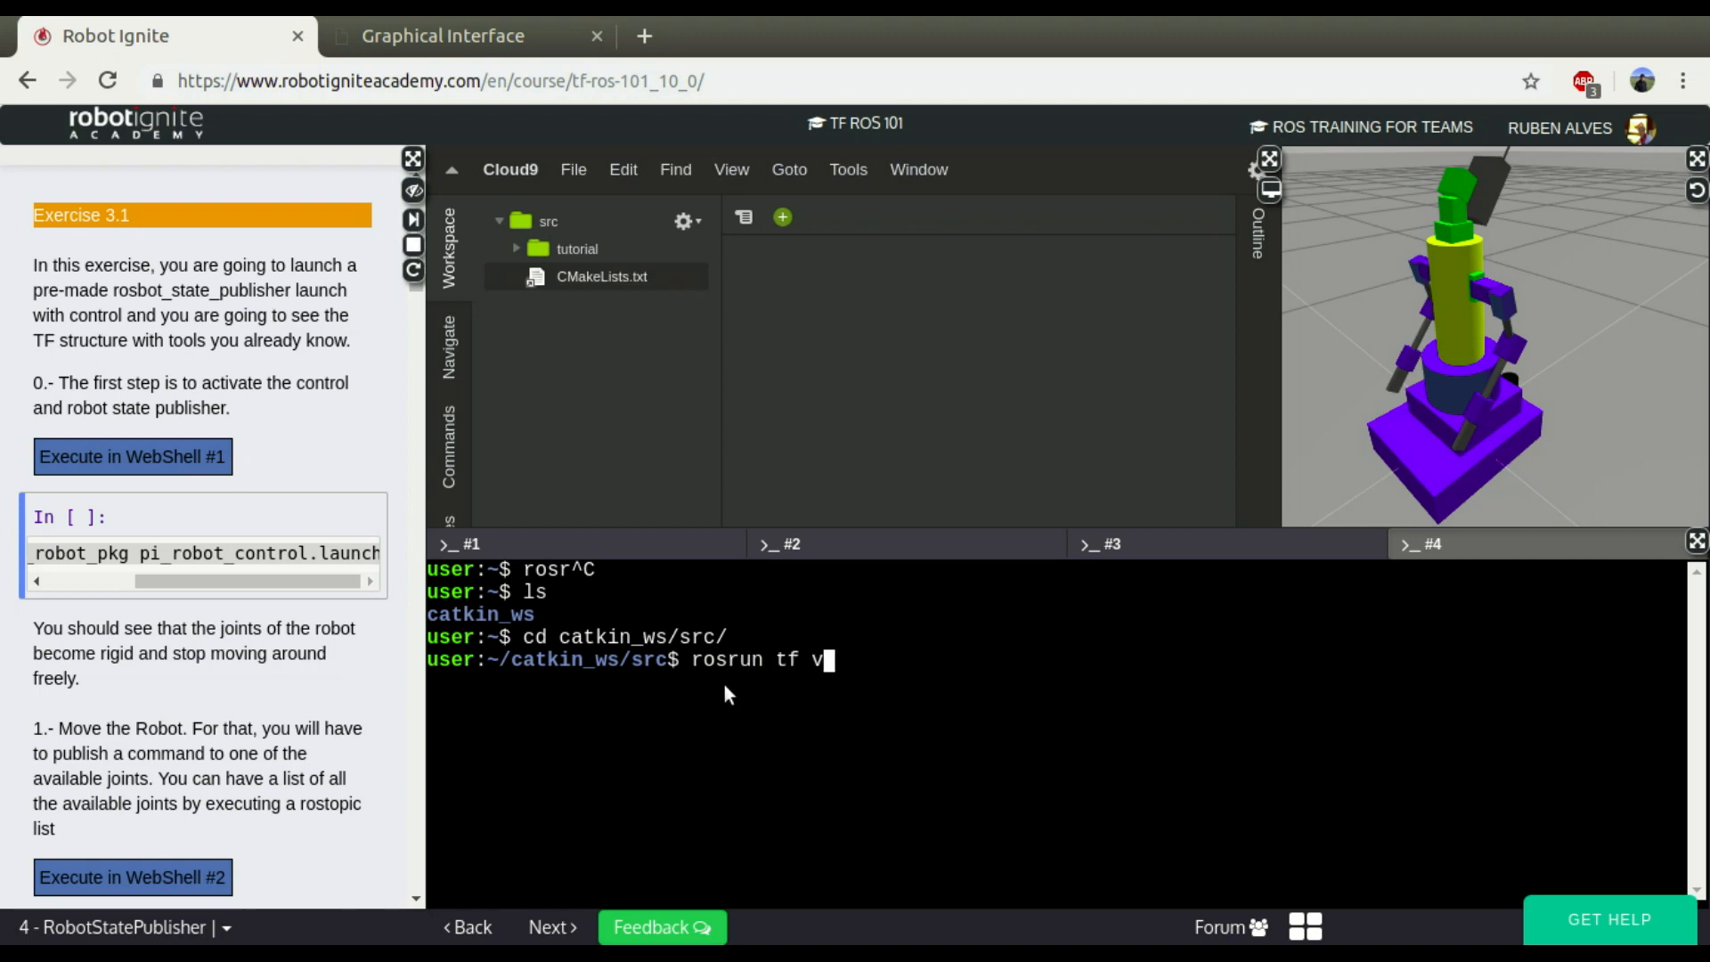
{"action": "type", "text": "iew_frames"}
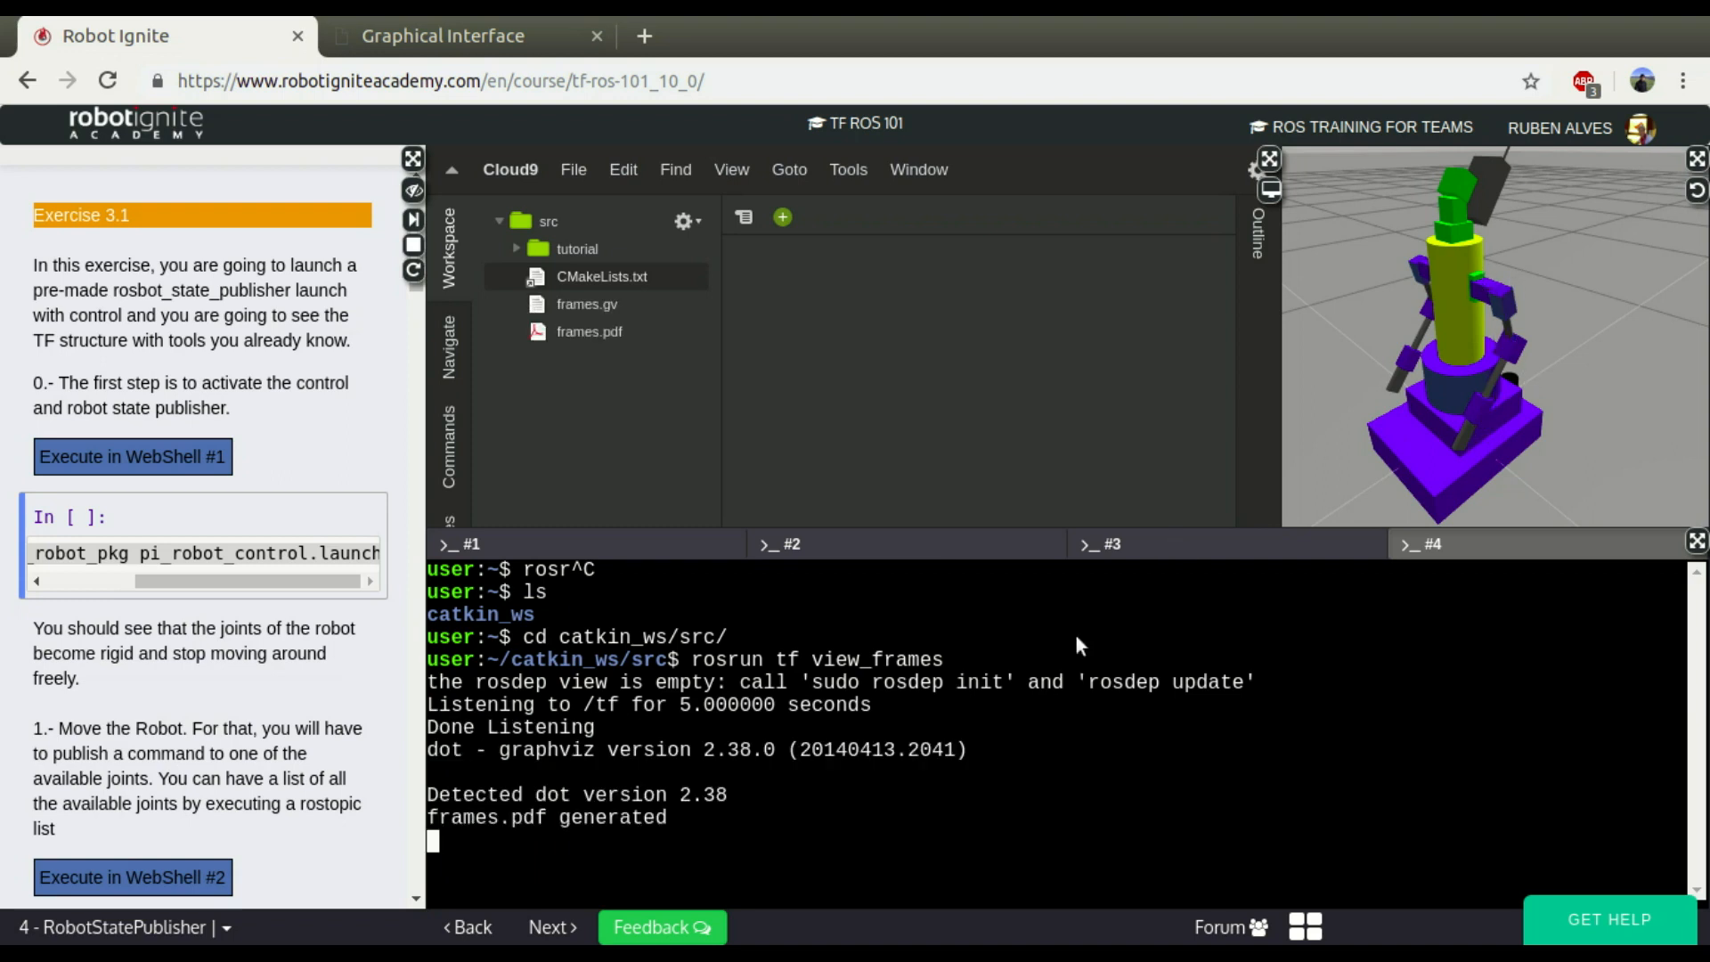
Step: Open the generated frames.pdf from the Cloud9 file tree
{"action": "left_click", "coordinate": [590, 331]}
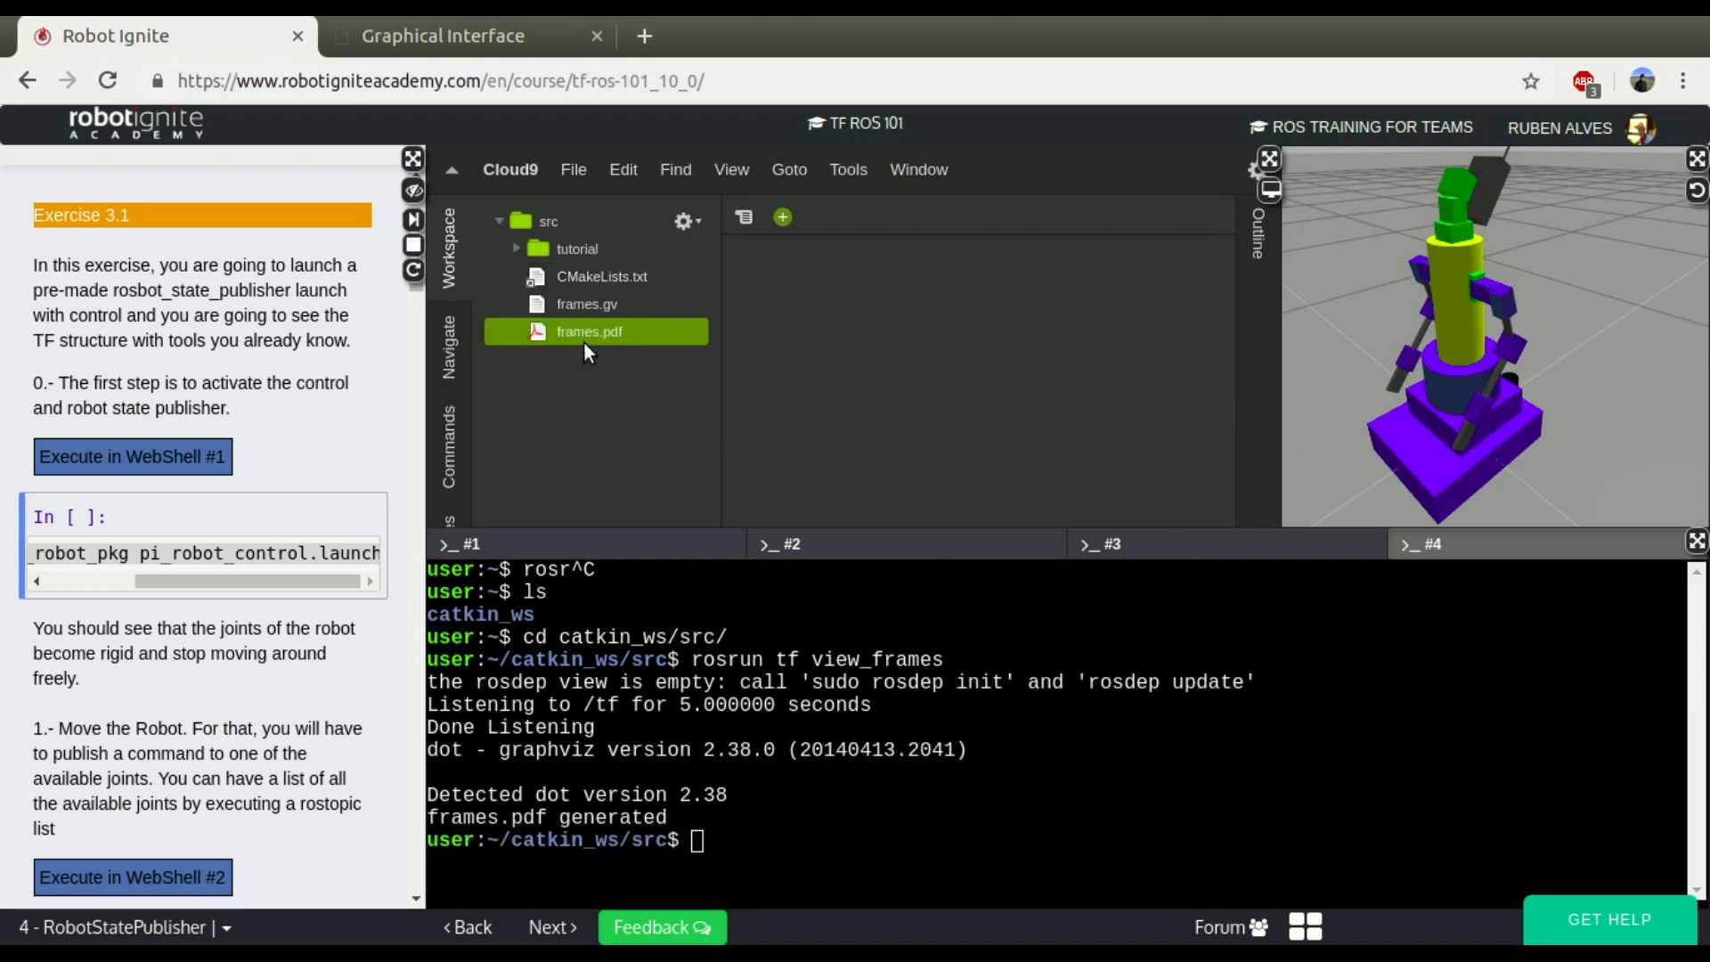
{"action": "double_click", "coordinate": [590, 331]}
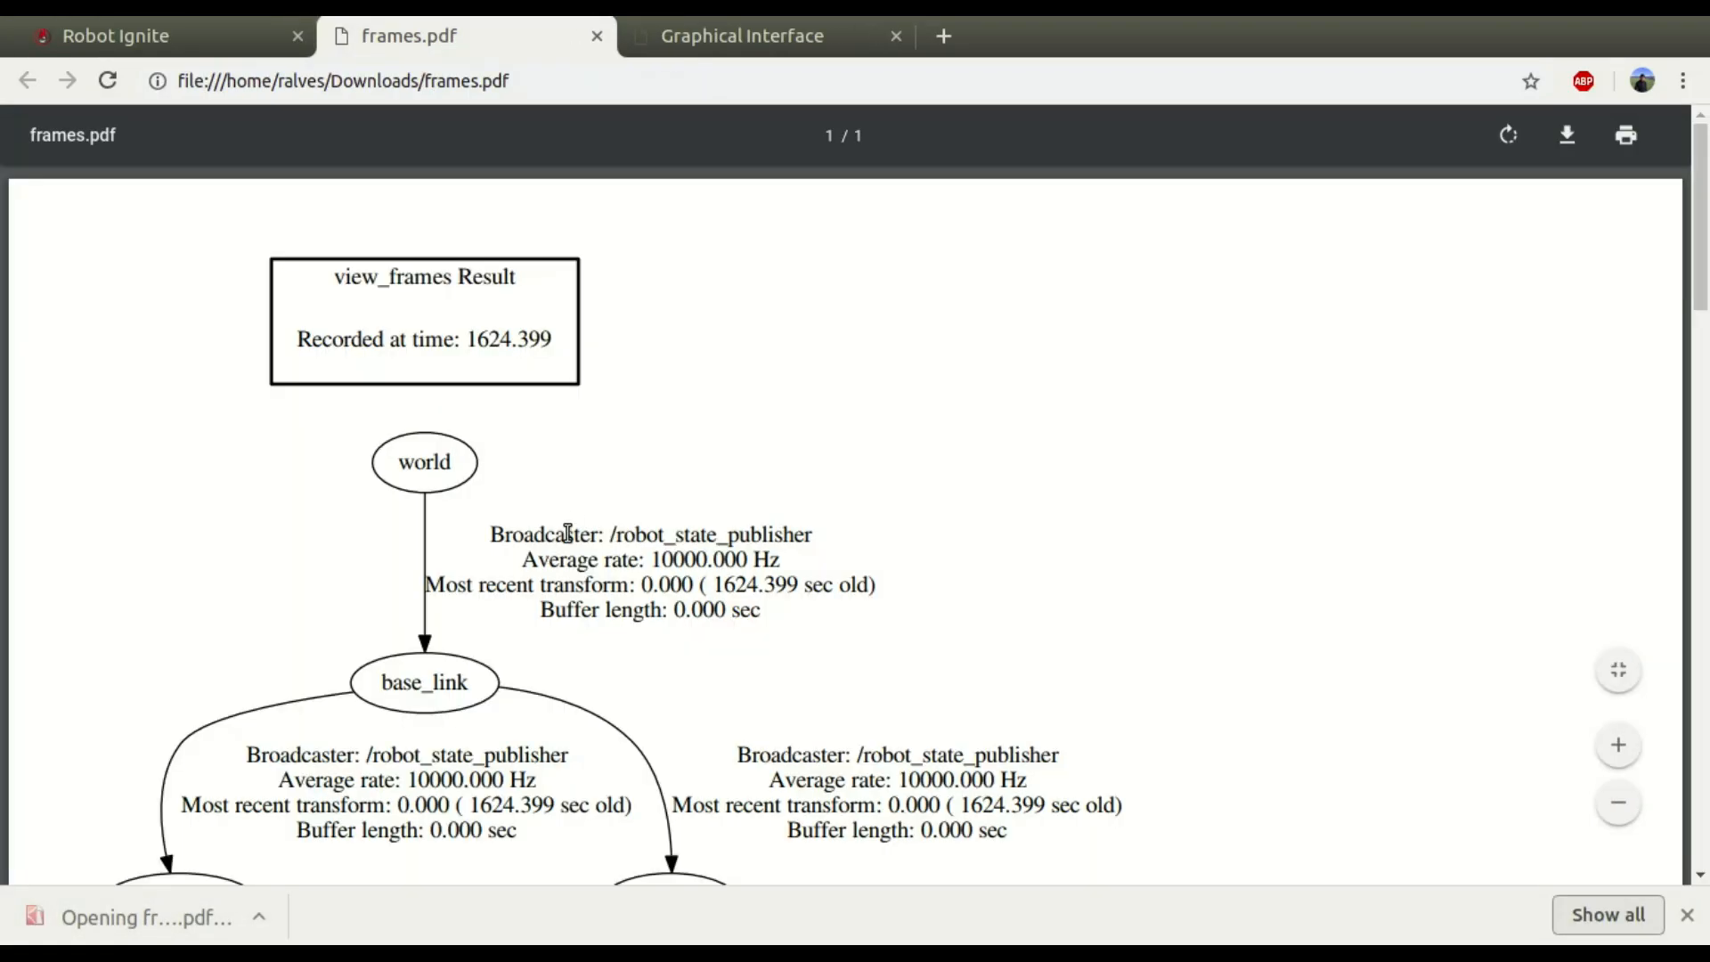
Step: Scroll through the frames.pdf TF tree down to the elbow links, then return to the course page
{"action": "scroll", "scroll_direction": "down", "scroll_amount": 3}
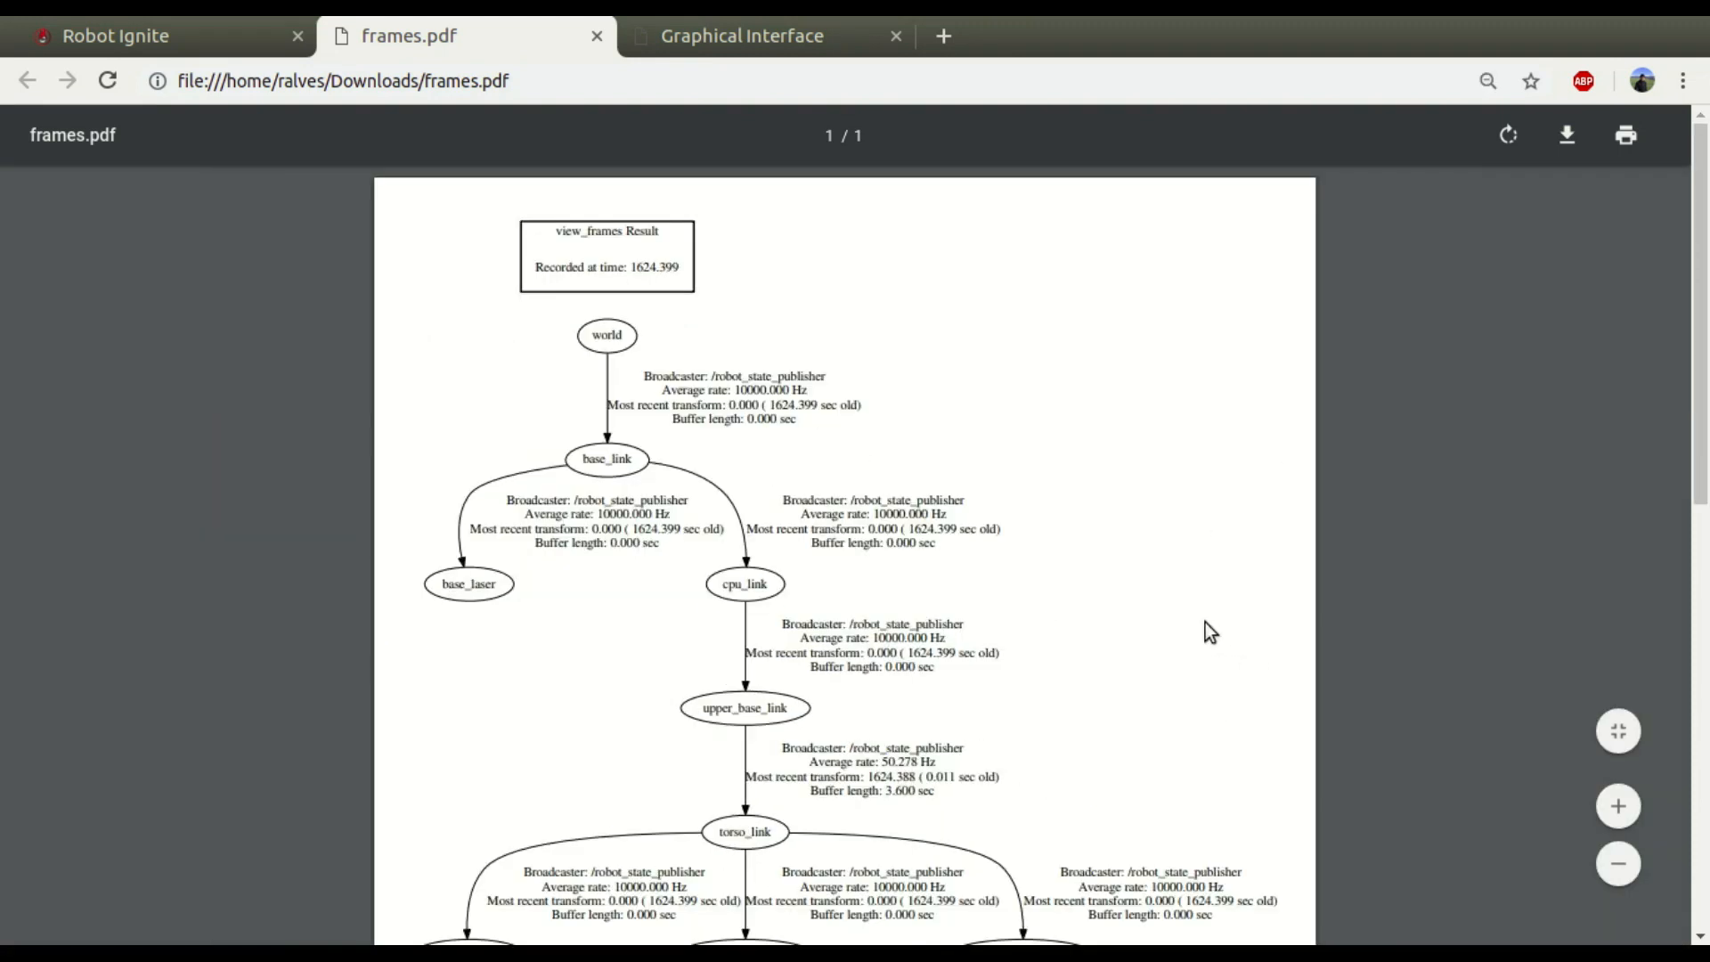
{"action": "scroll", "scroll_direction": "down", "scroll_amount": 3}
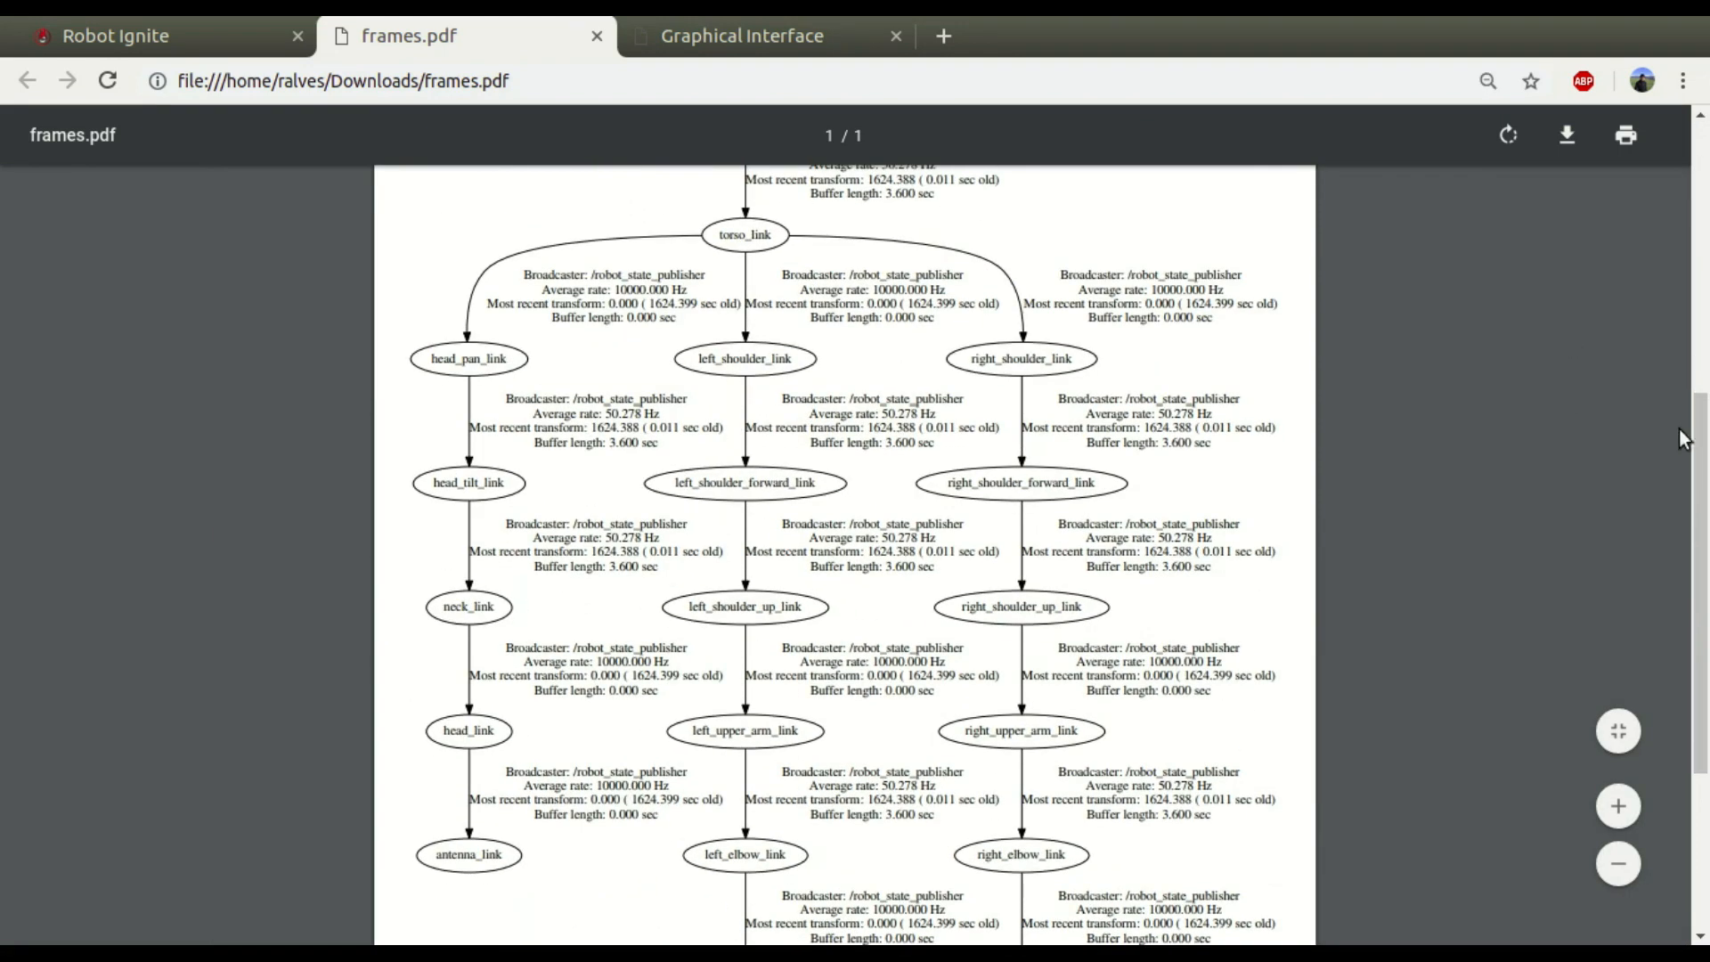
{"action": "scroll", "scroll_direction": "down", "scroll_amount": 3}
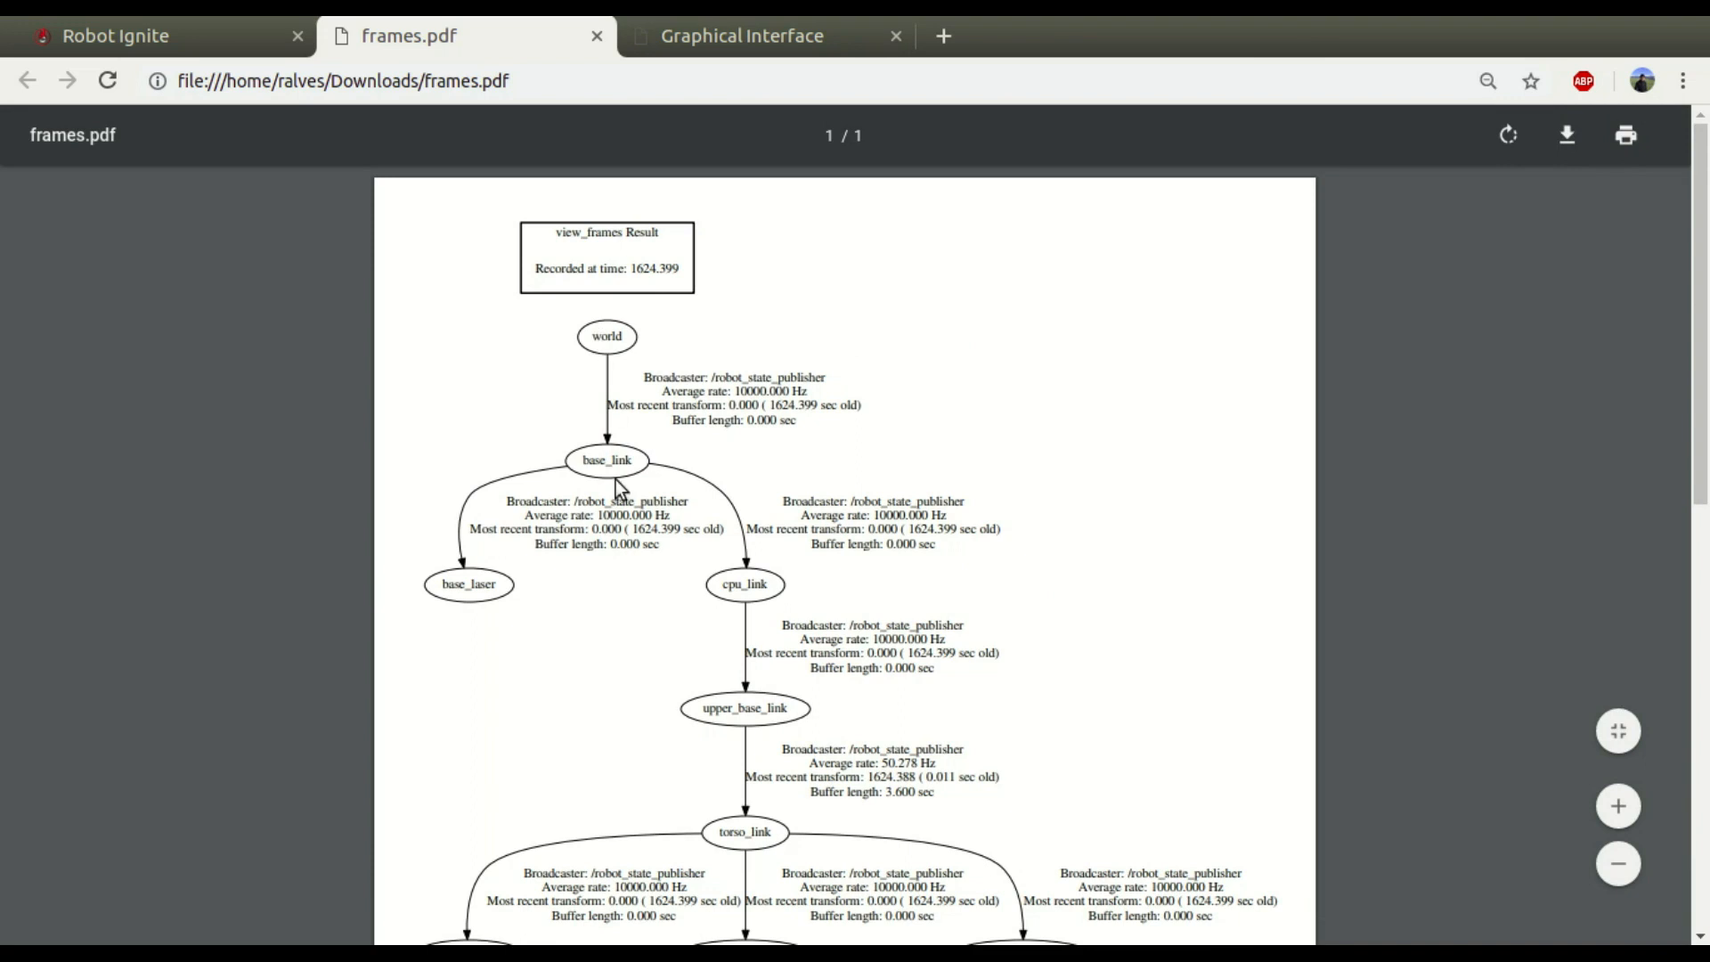
{"action": "left_click", "coordinate": [114, 36]}
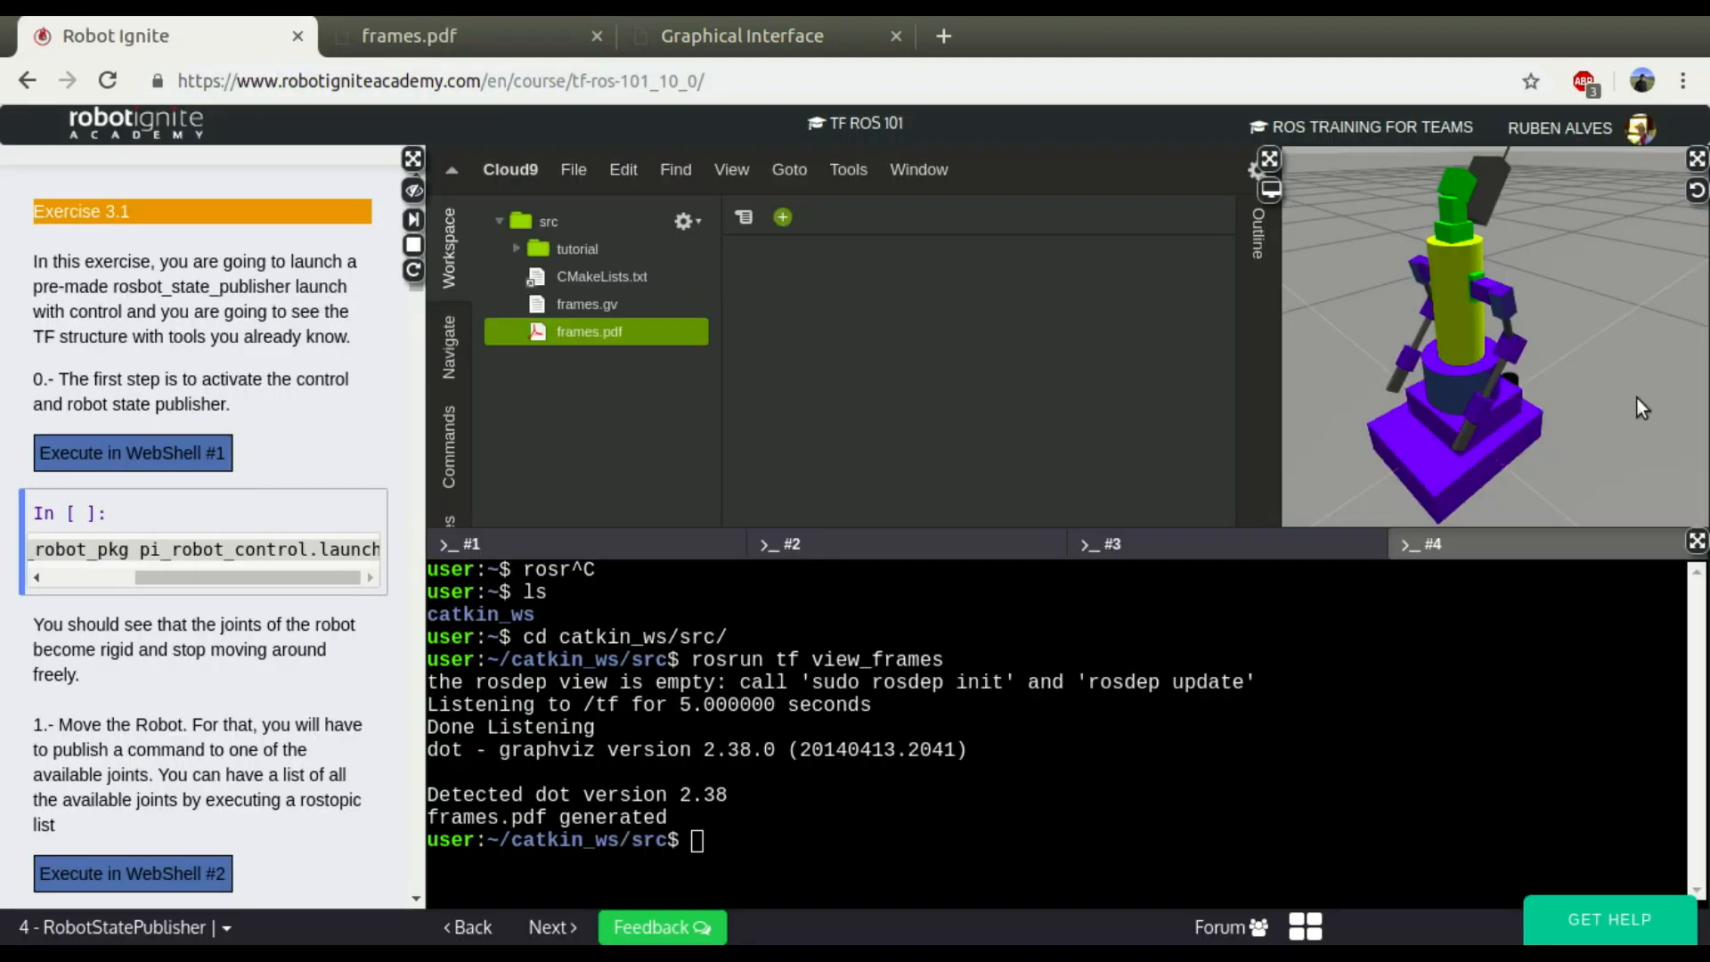
Step: Switch back to the frames.pdf browser tab showing the TF tree
{"action": "left_click", "coordinate": [741, 36]}
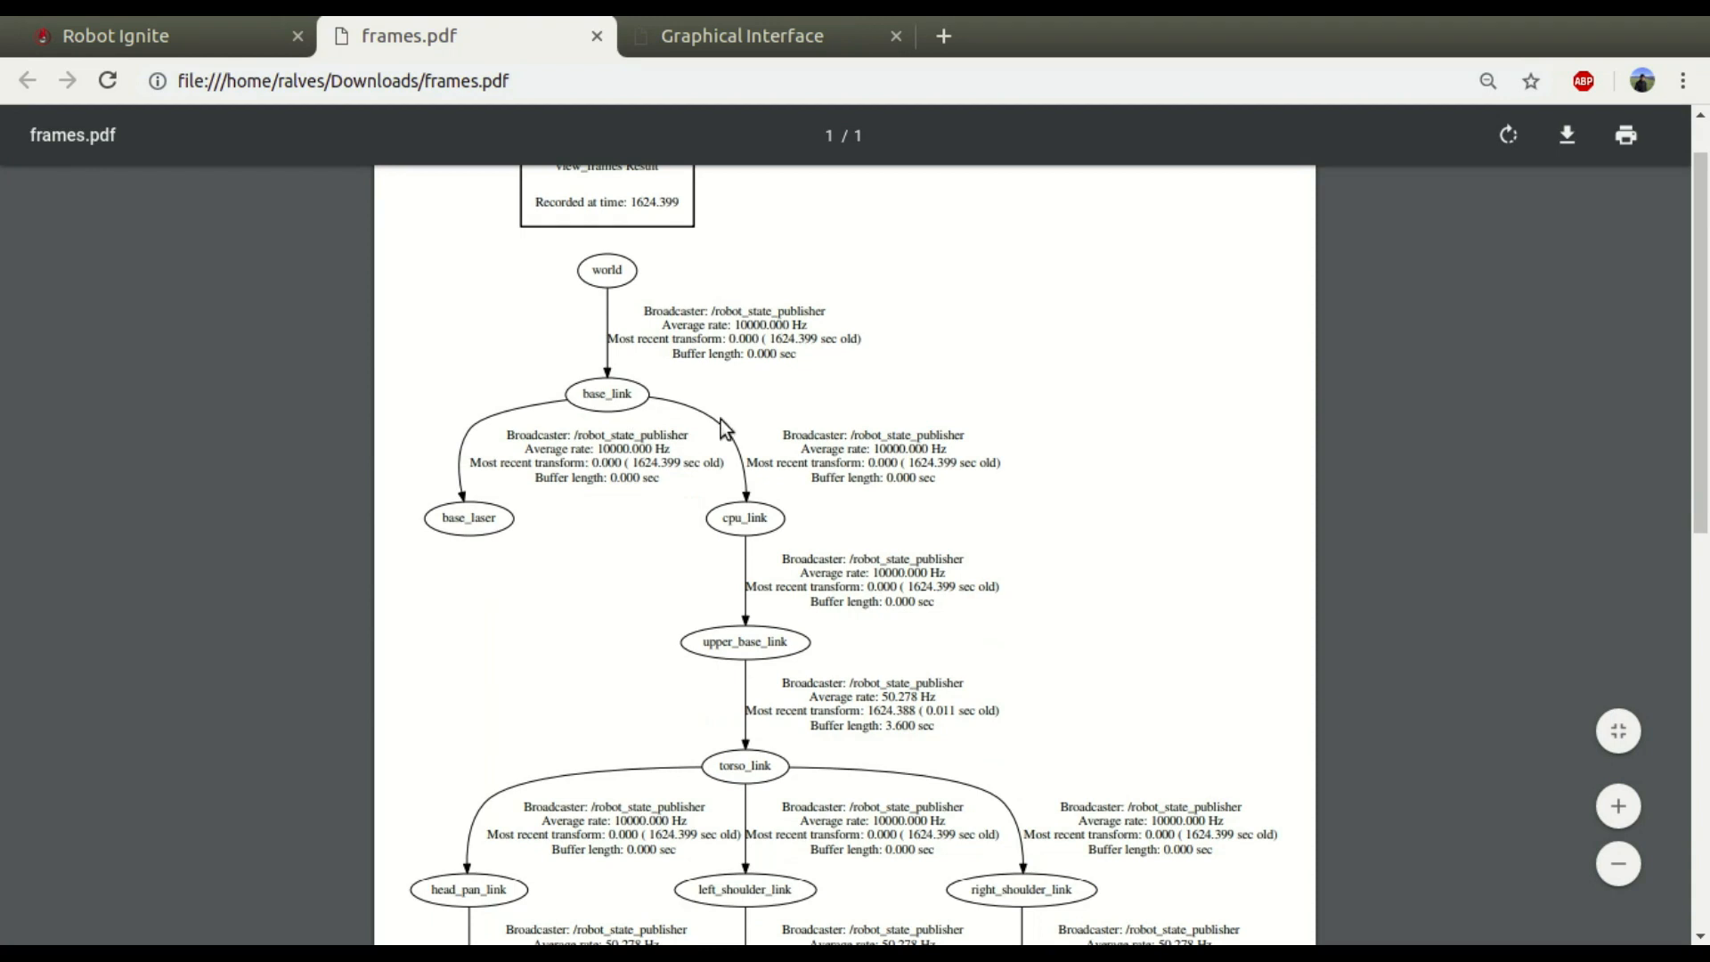
Step: Trace the tree down to head_pan_link in frames.pdf, comparing against the RViz robot view
{"action": "scroll", "scroll_direction": "down", "scroll_amount": 3}
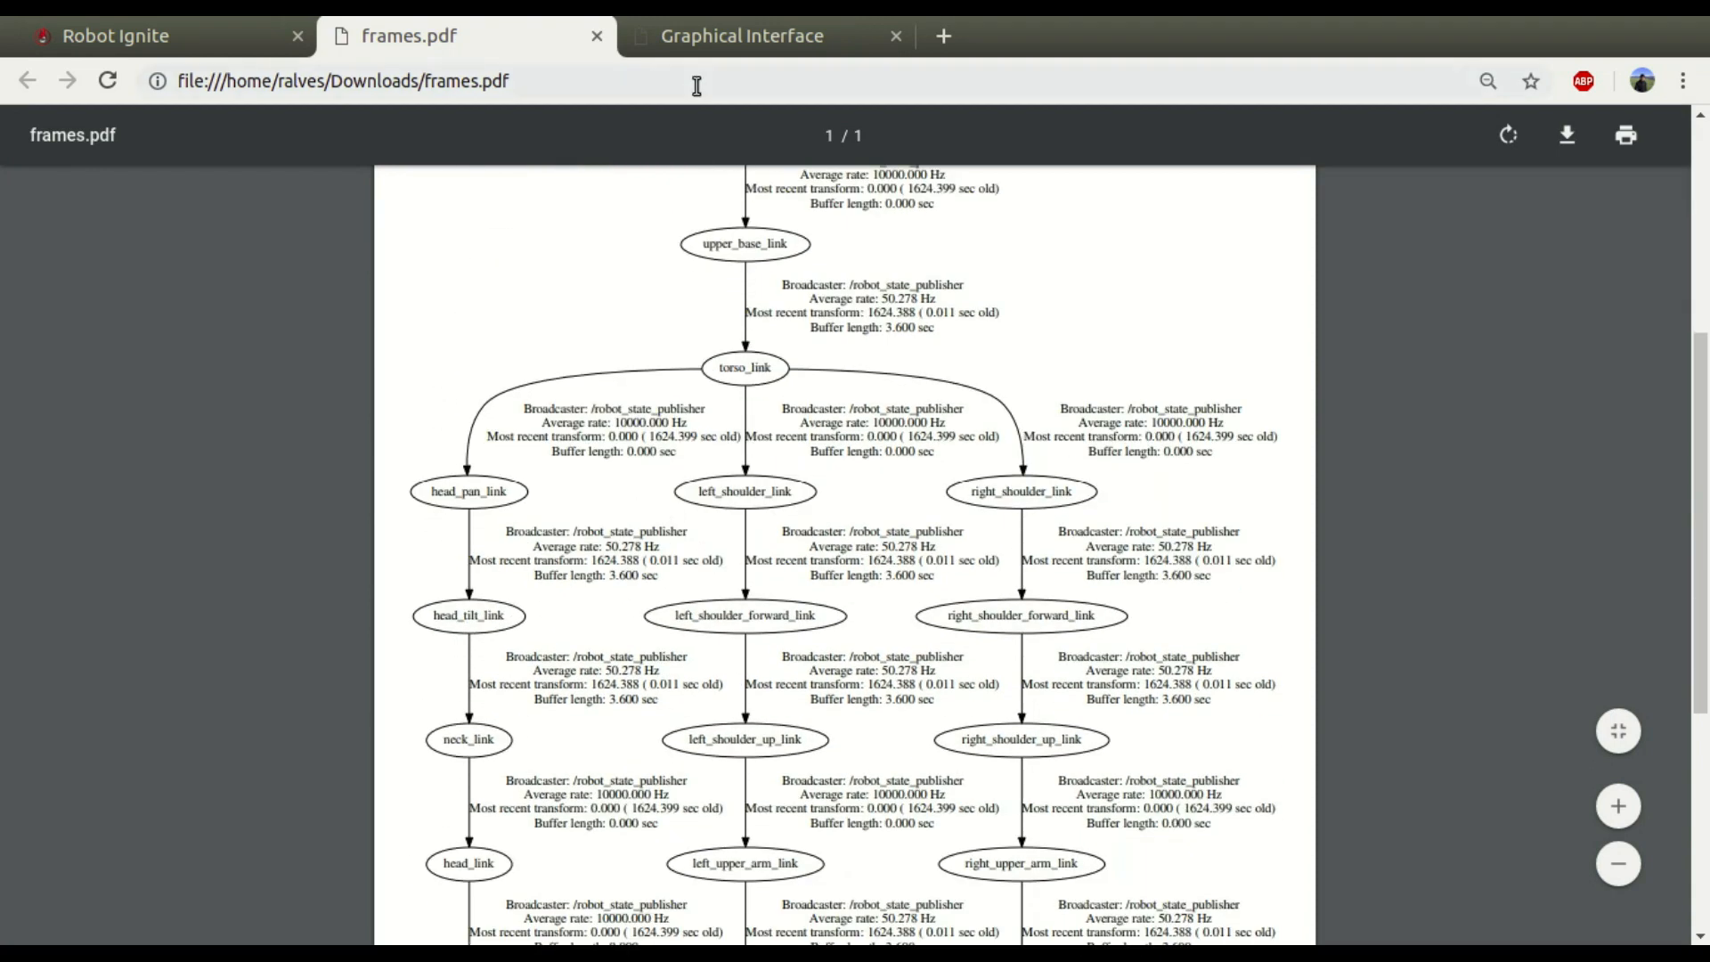
{"action": "left_click", "coordinate": [741, 36]}
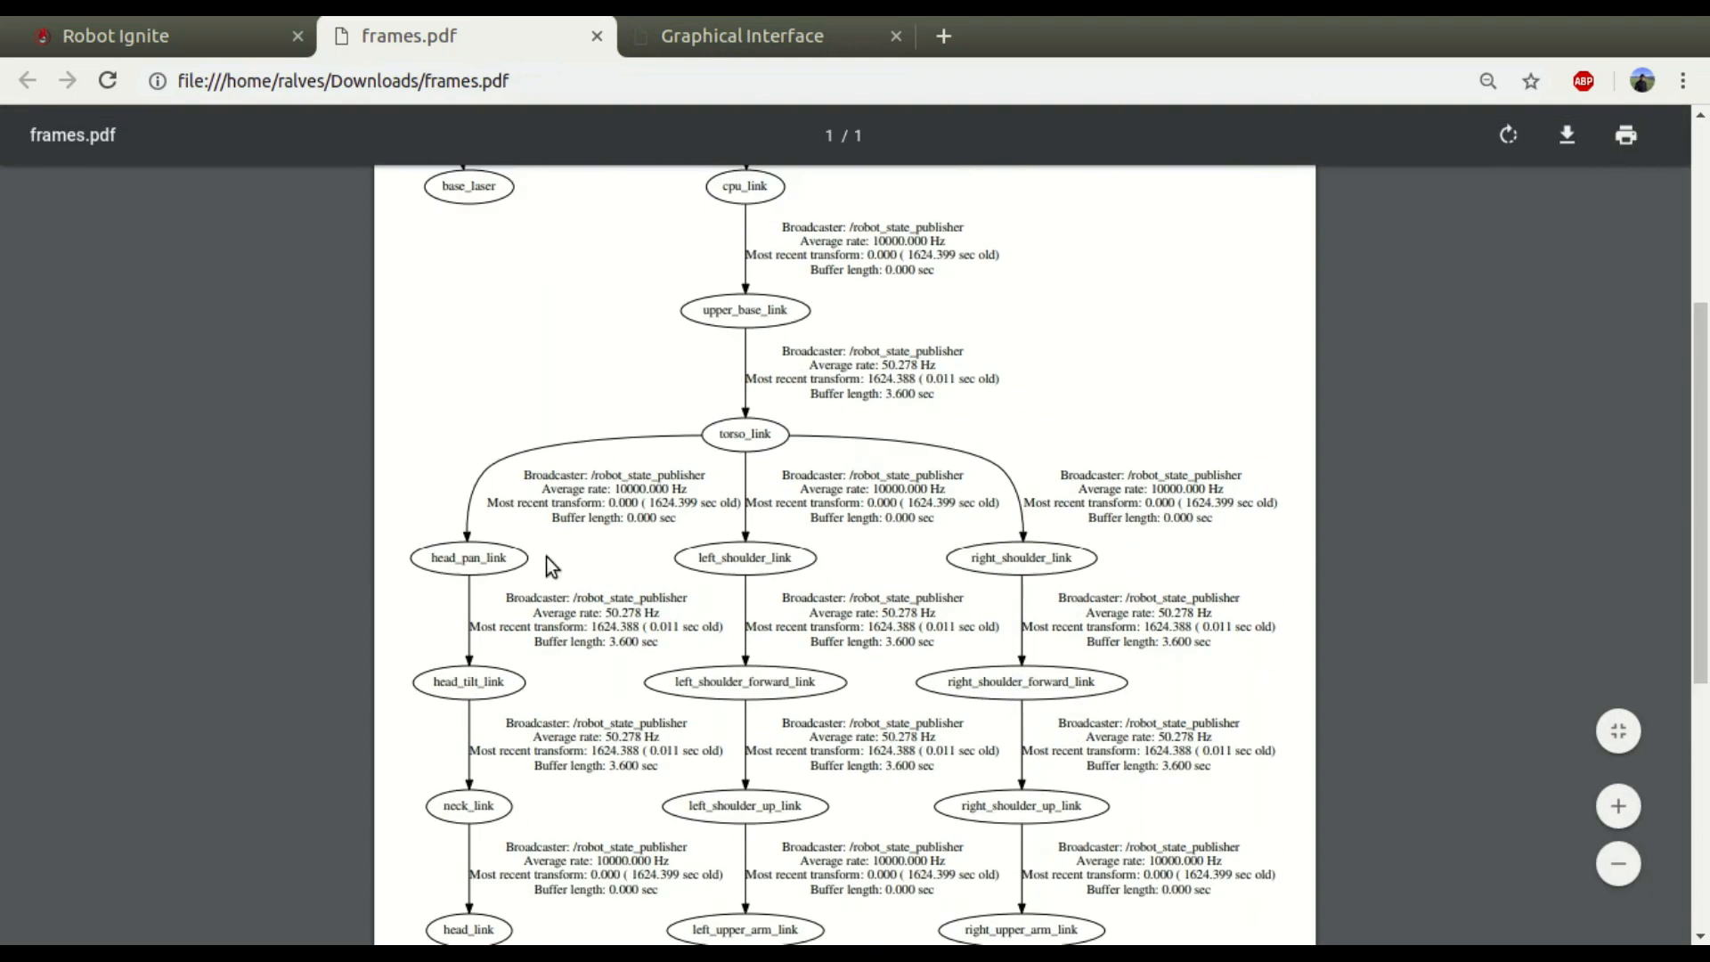
{"action": "scroll", "scroll_direction": "down", "scroll_amount": 3}
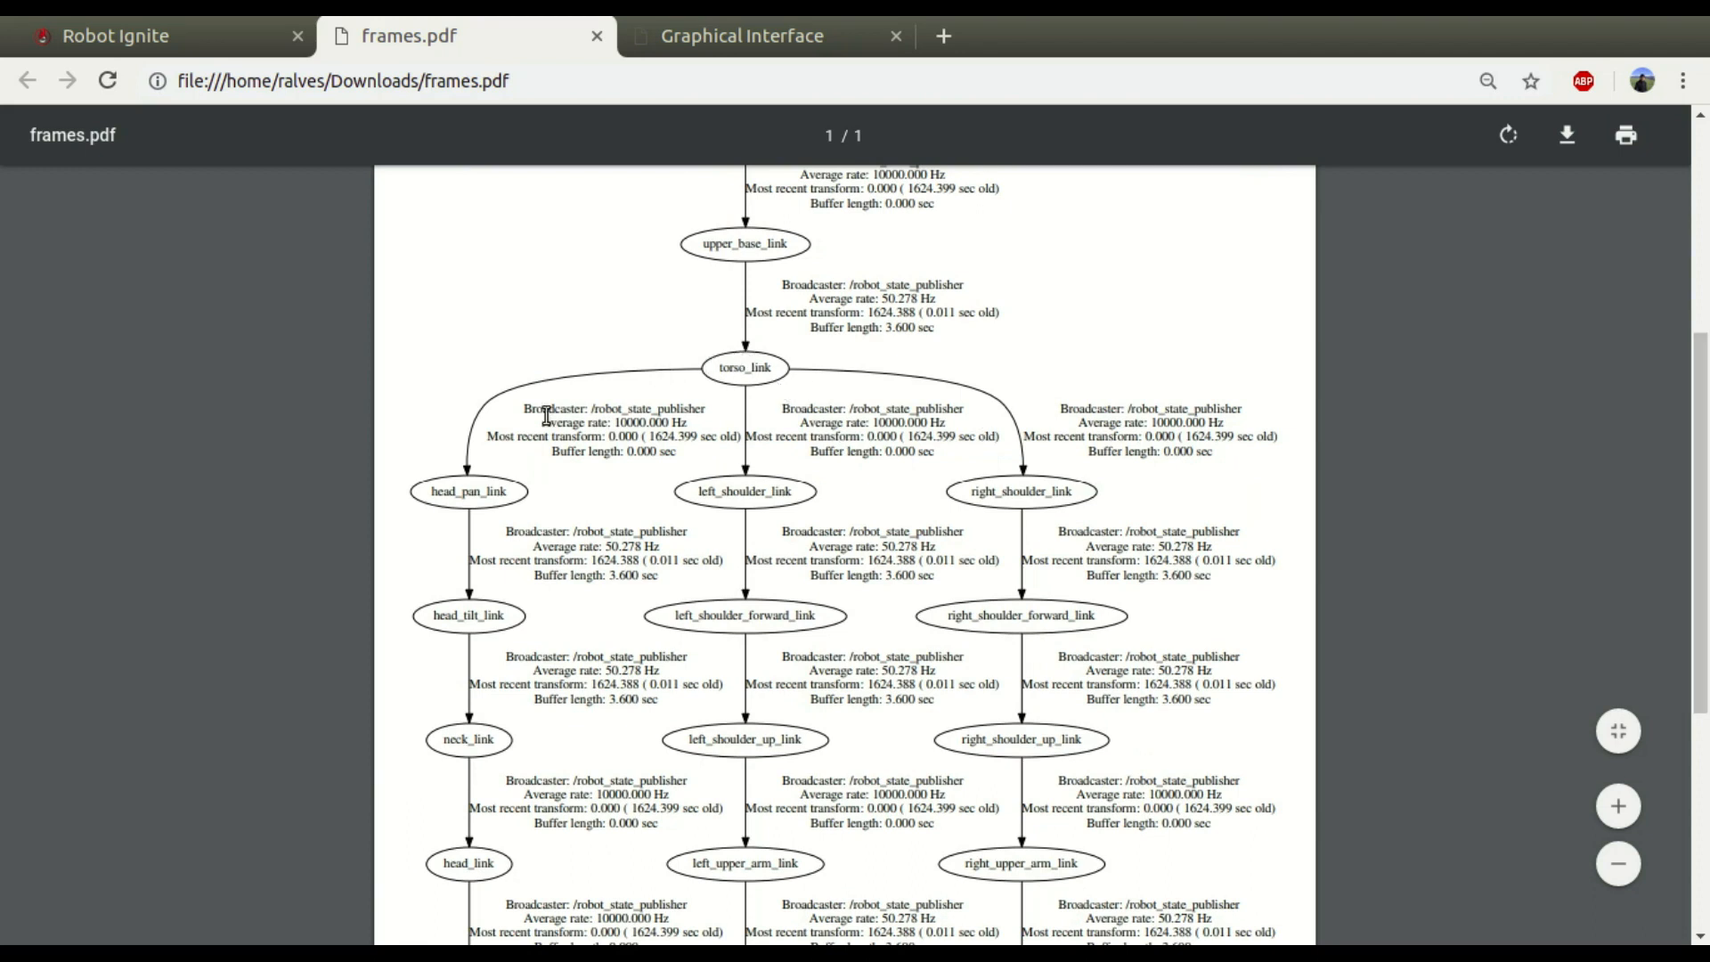
{"action": "double_click", "coordinate": [458, 491]}
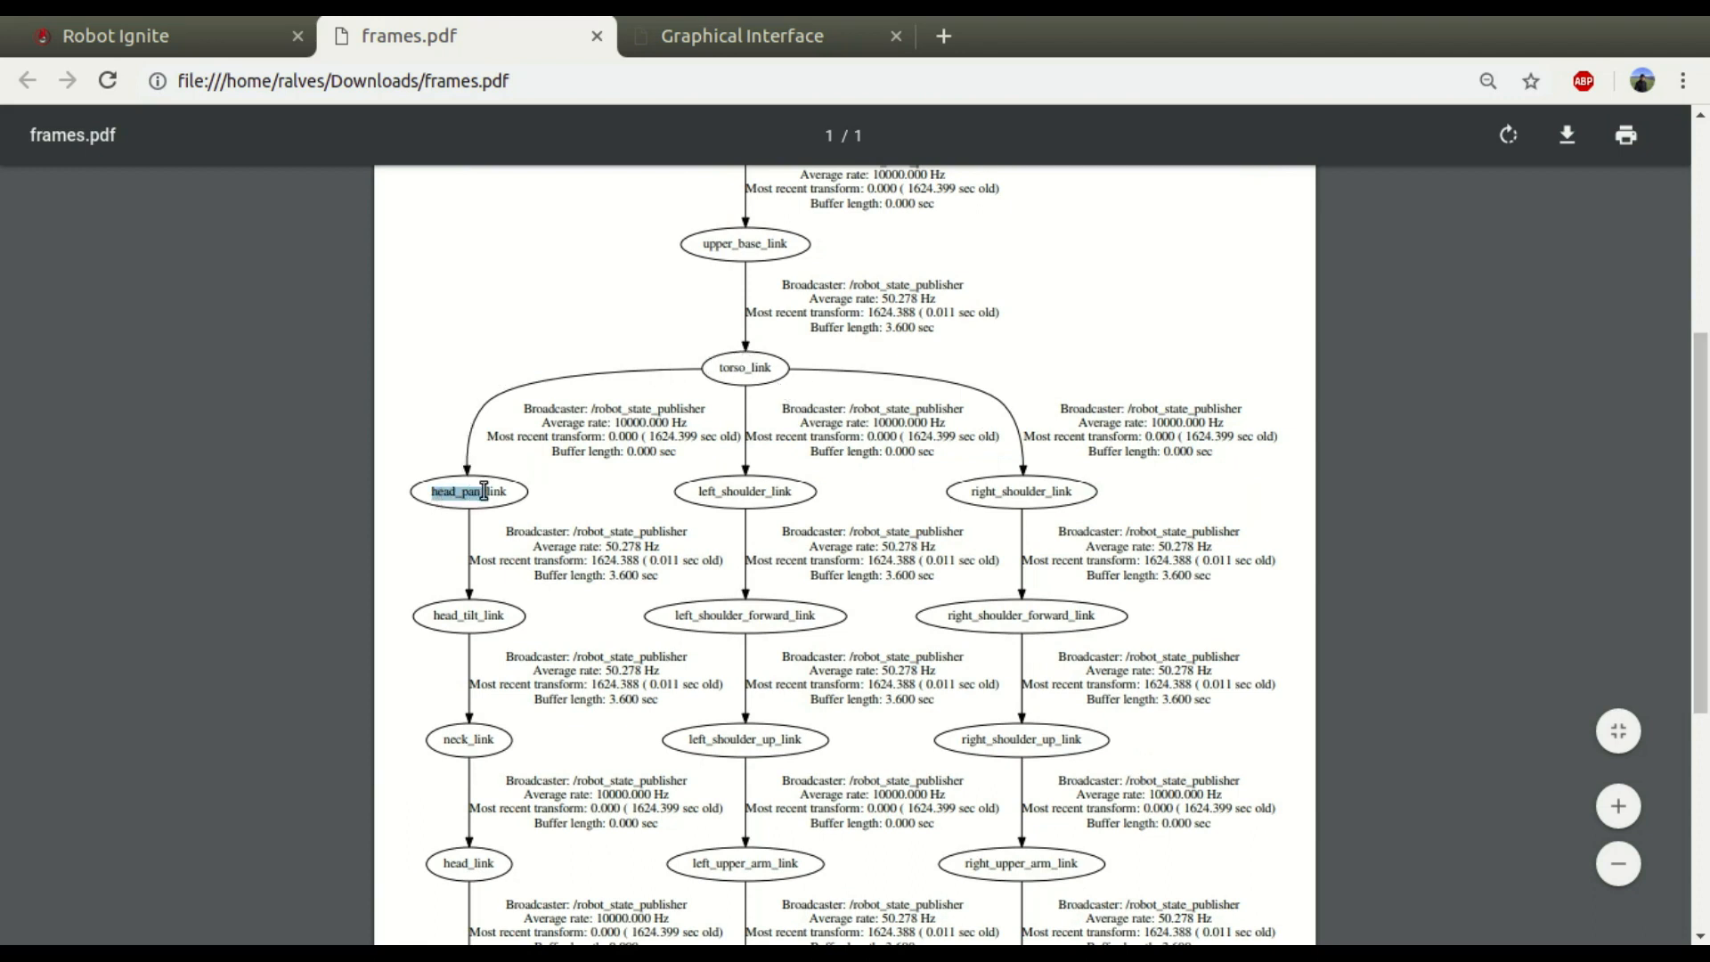
{"action": "left_click", "coordinate": [741, 35]}
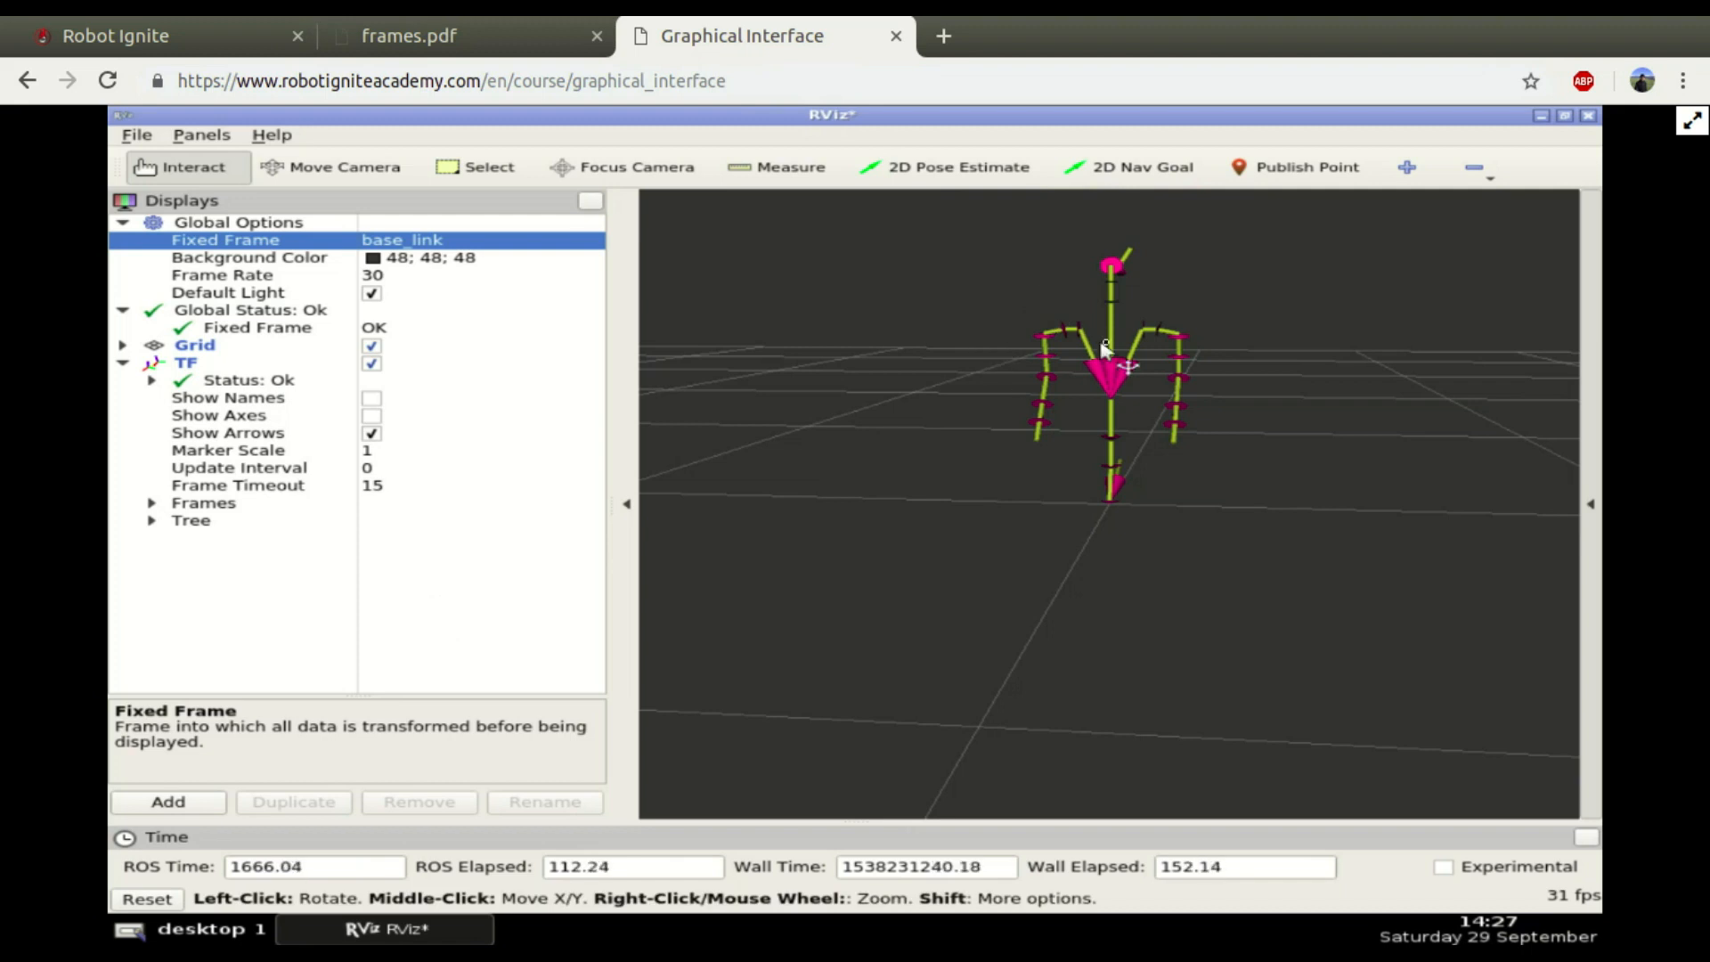
{"action": "left_click", "coordinate": [411, 36]}
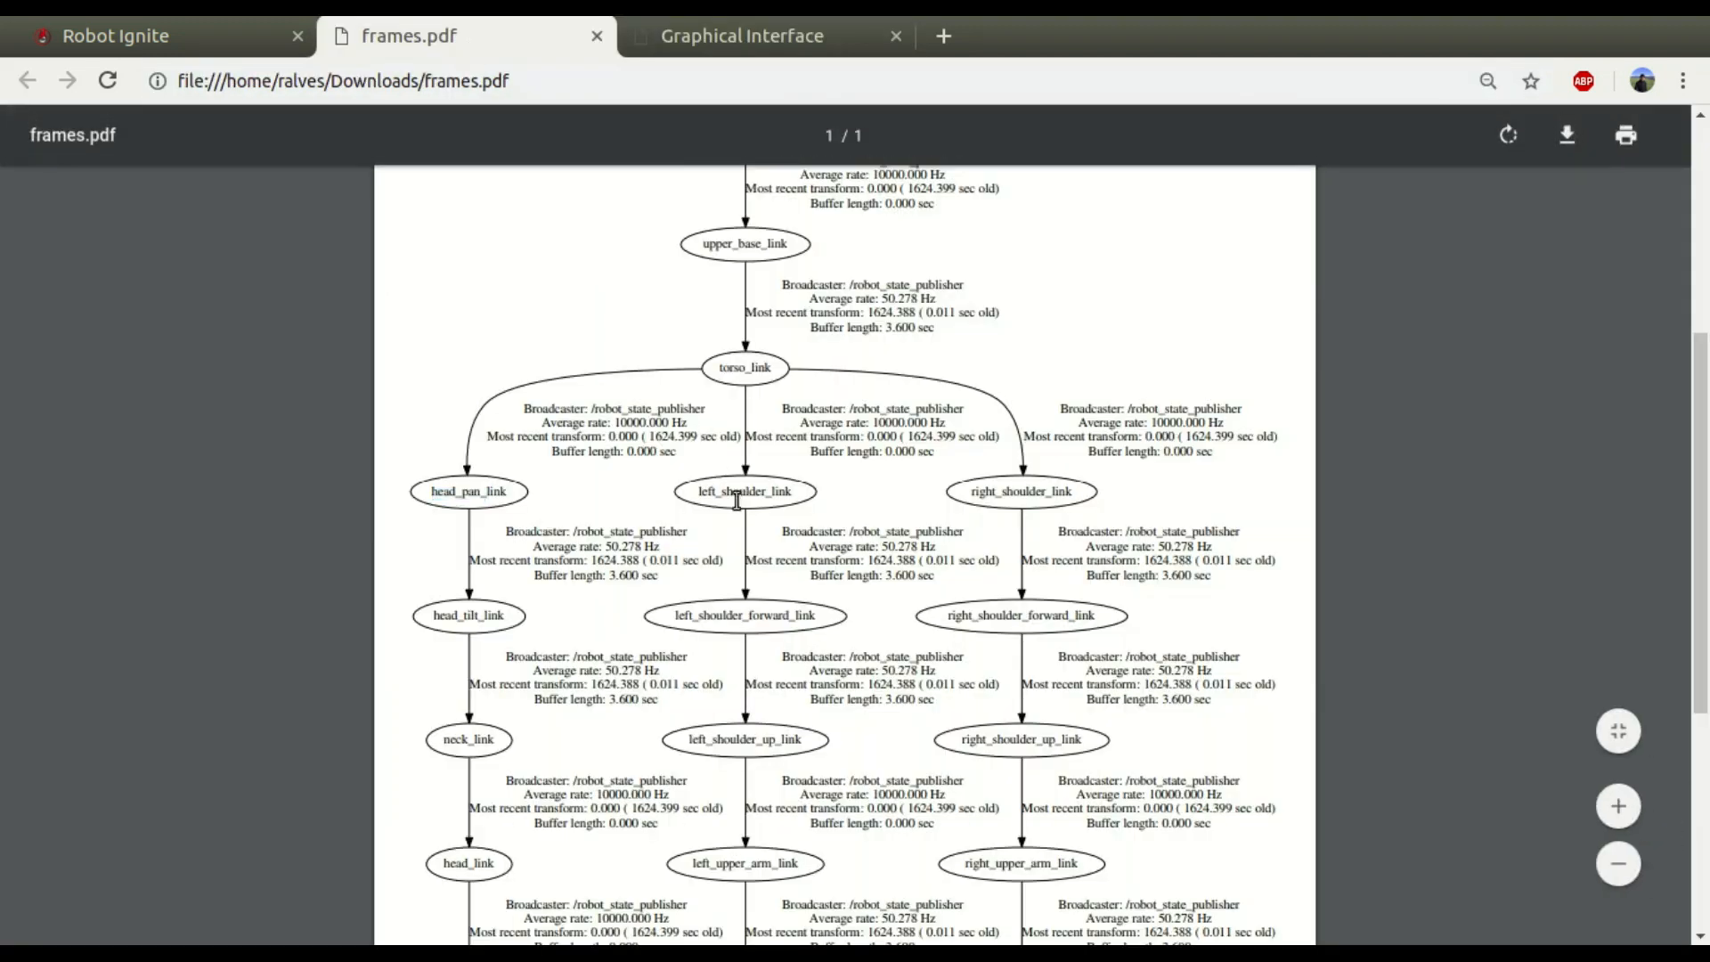
{"action": "mouse_move", "coordinate": [1051, 524]}
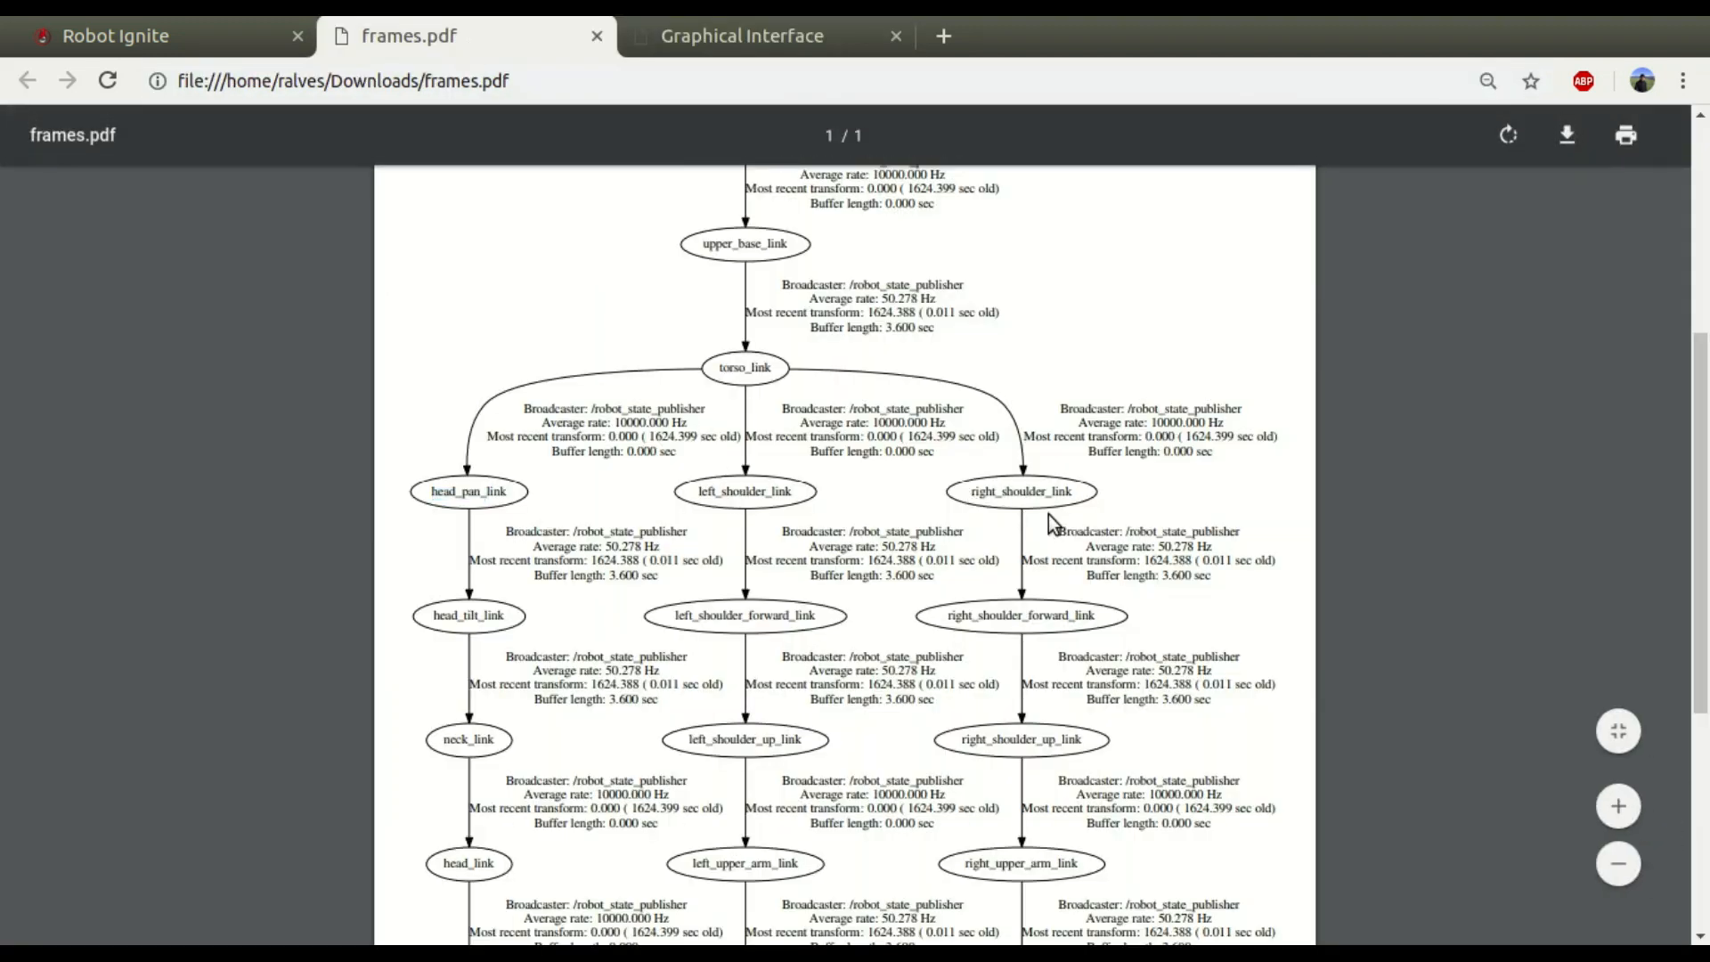
Step: Follow the hierarchy down to both hand links, then return to the course exercise page
{"action": "scroll", "scroll_direction": "down", "scroll_amount": 3}
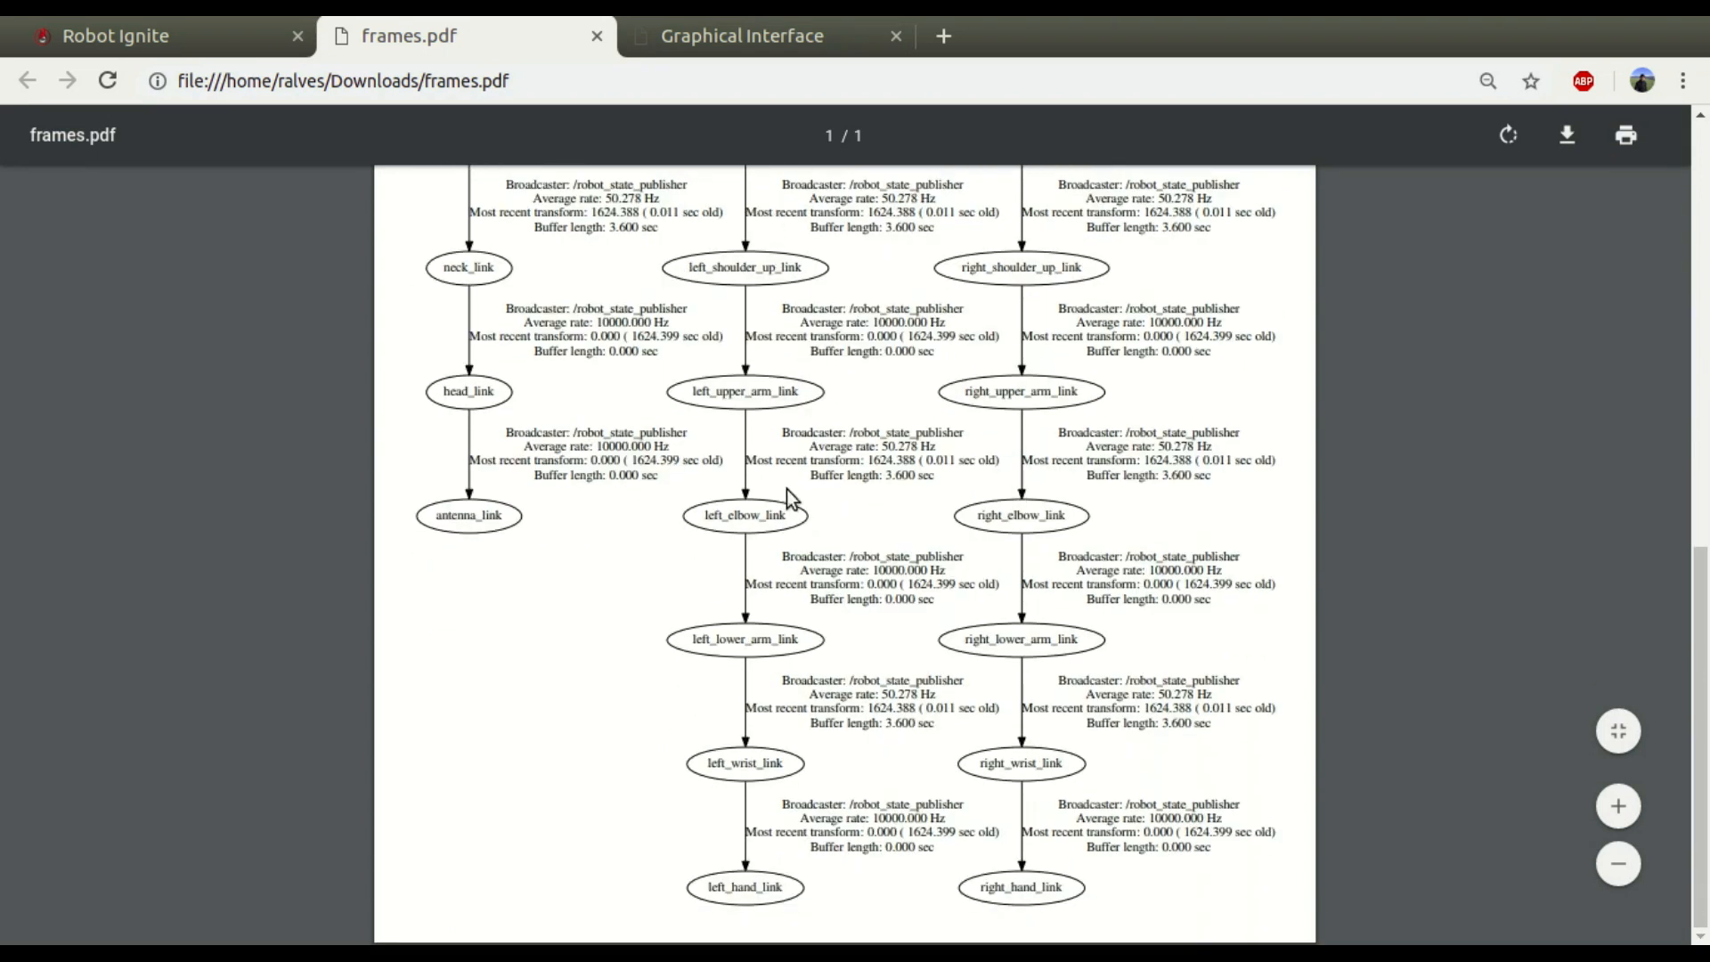
{"action": "mouse_move", "coordinate": [1049, 803]}
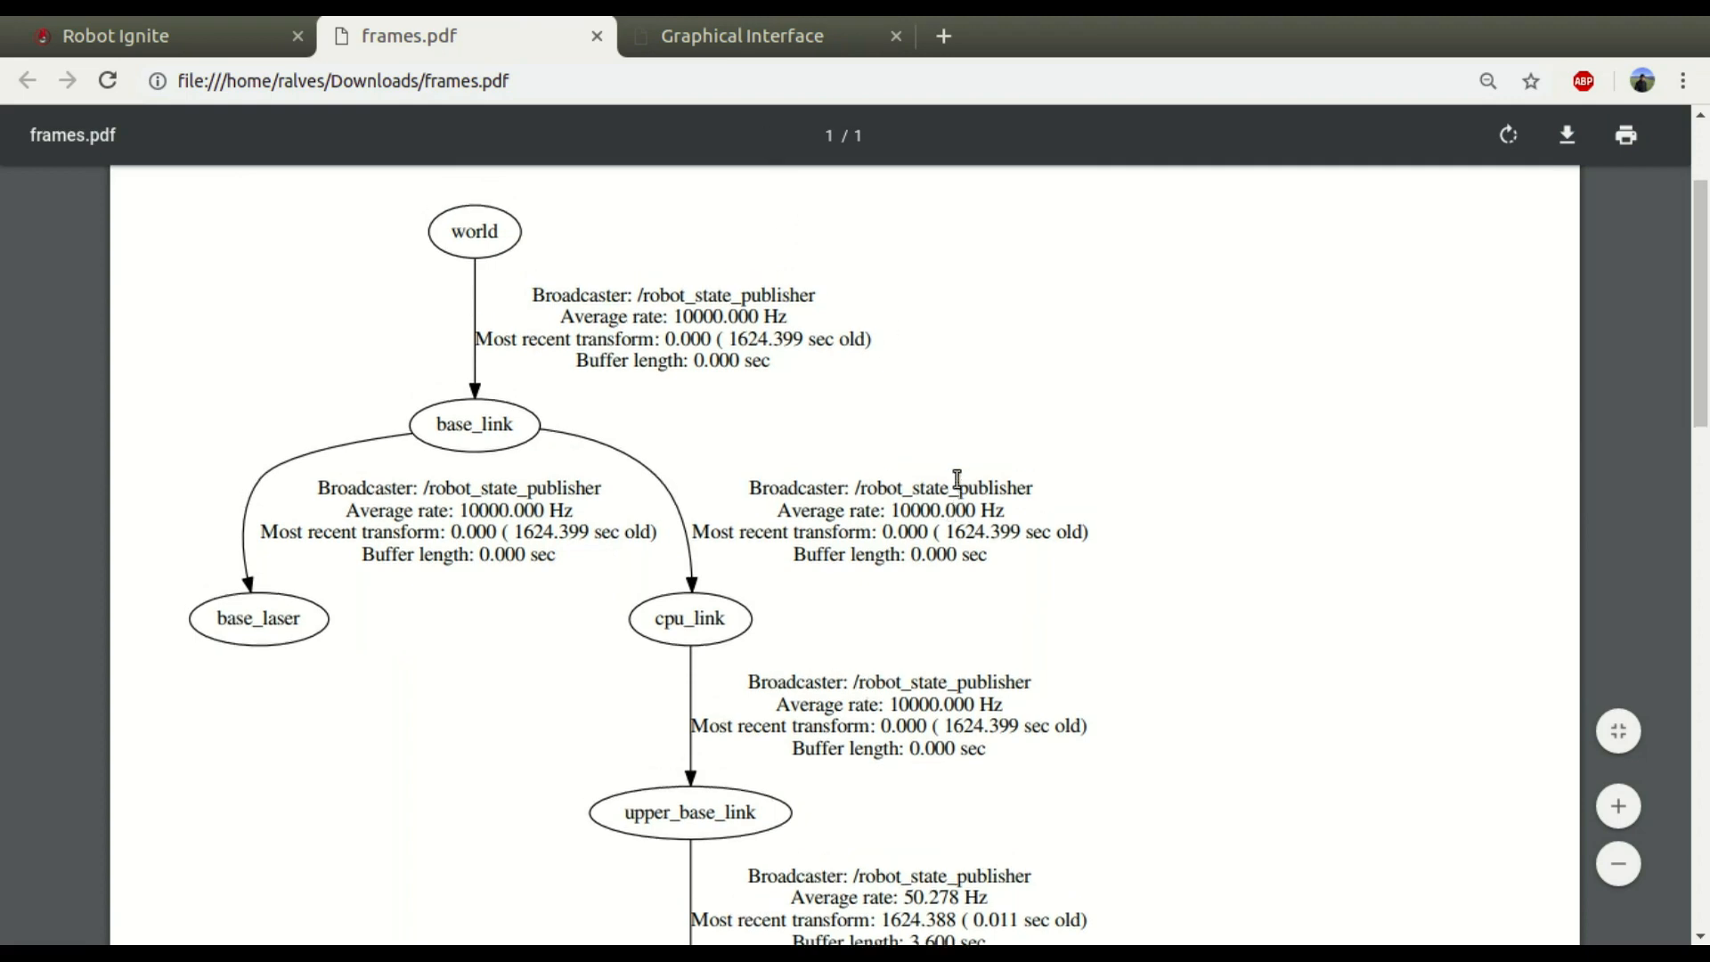
{"action": "scroll", "scroll_direction": "down", "scroll_amount": 3}
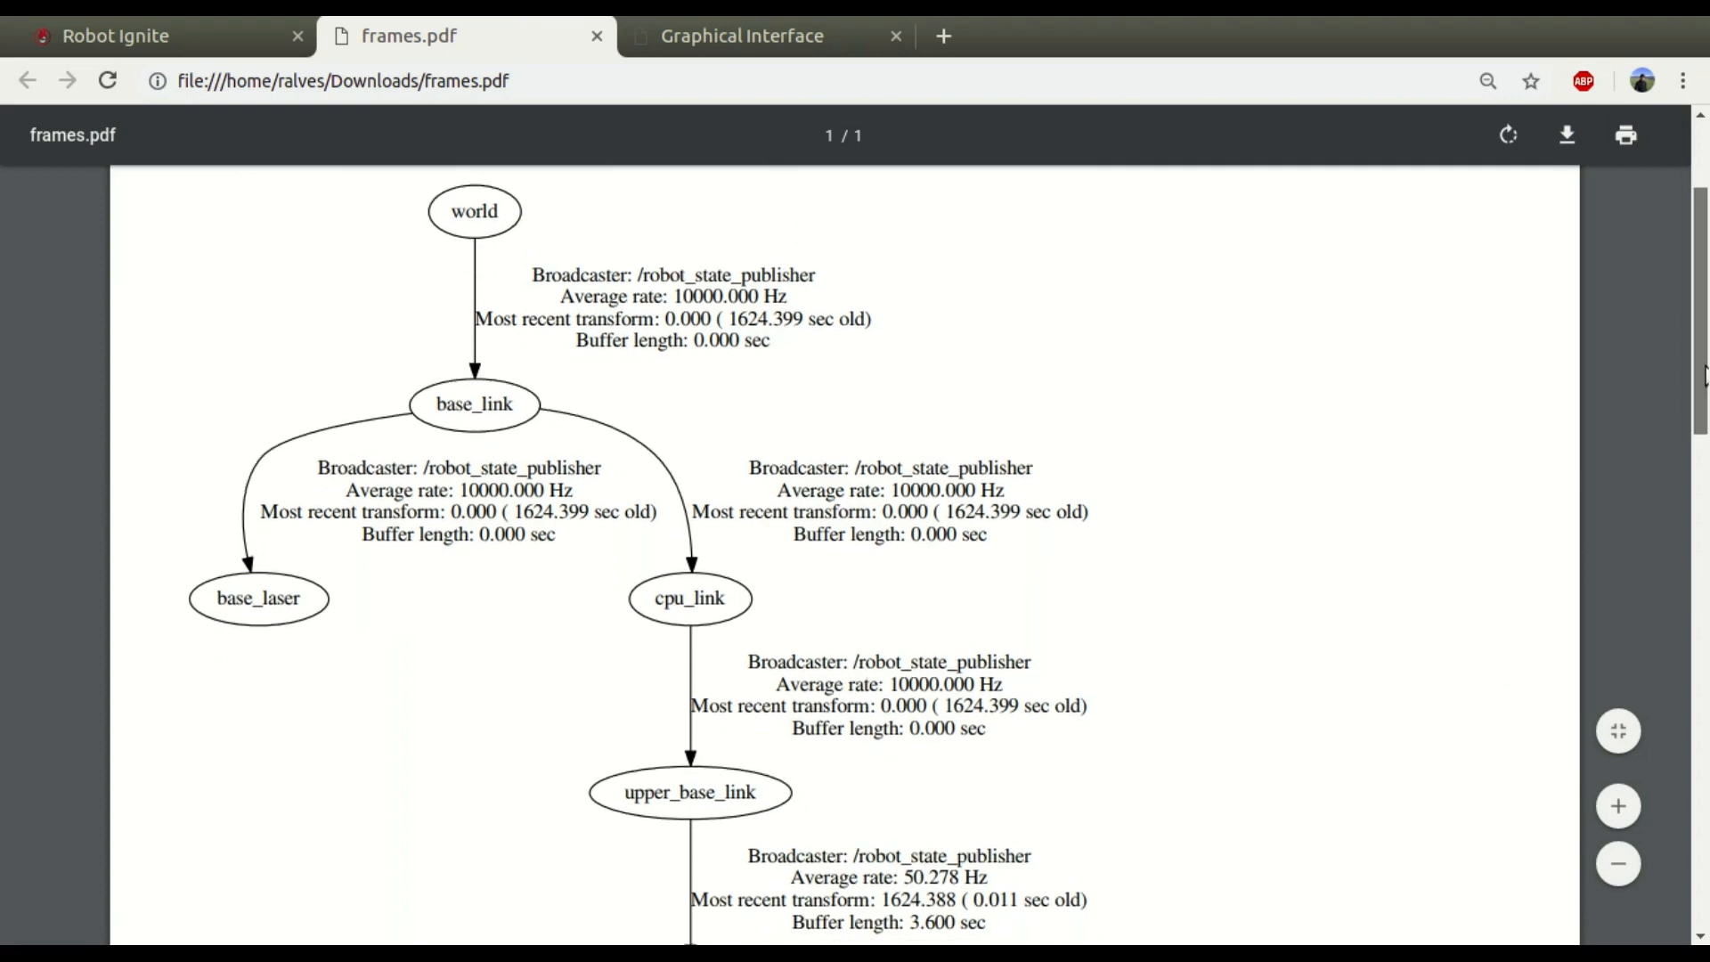
{"action": "scroll", "scroll_direction": "down", "scroll_amount": 3}
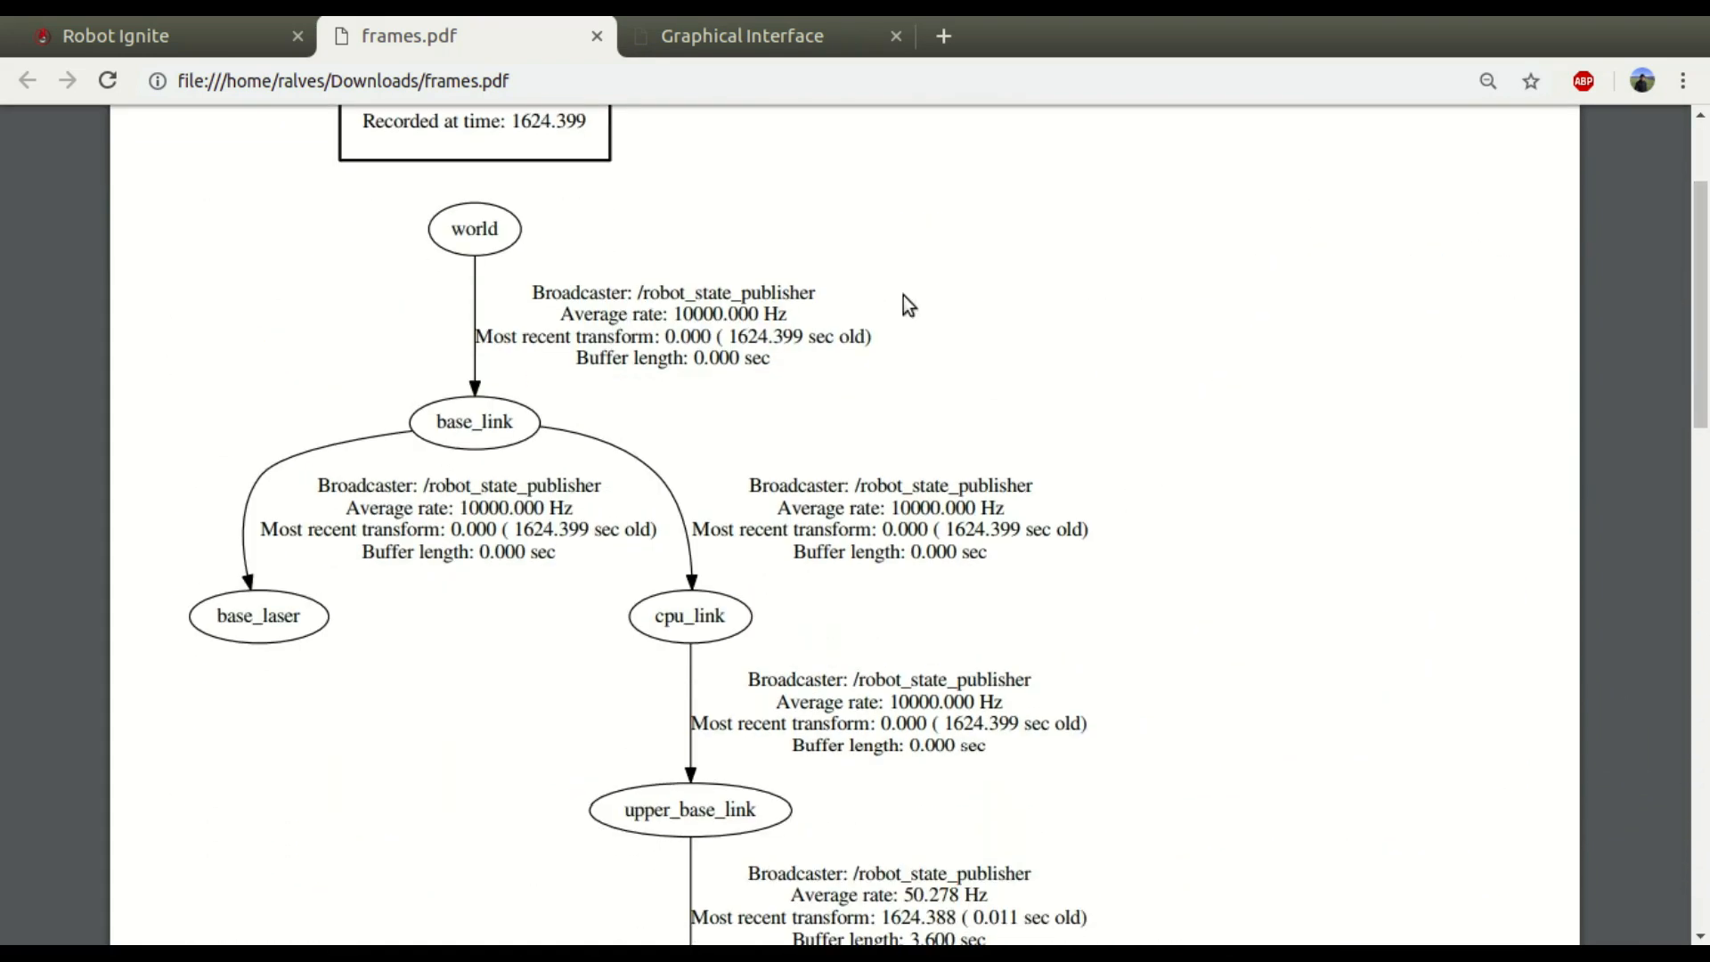
{"action": "left_click", "coordinate": [741, 35]}
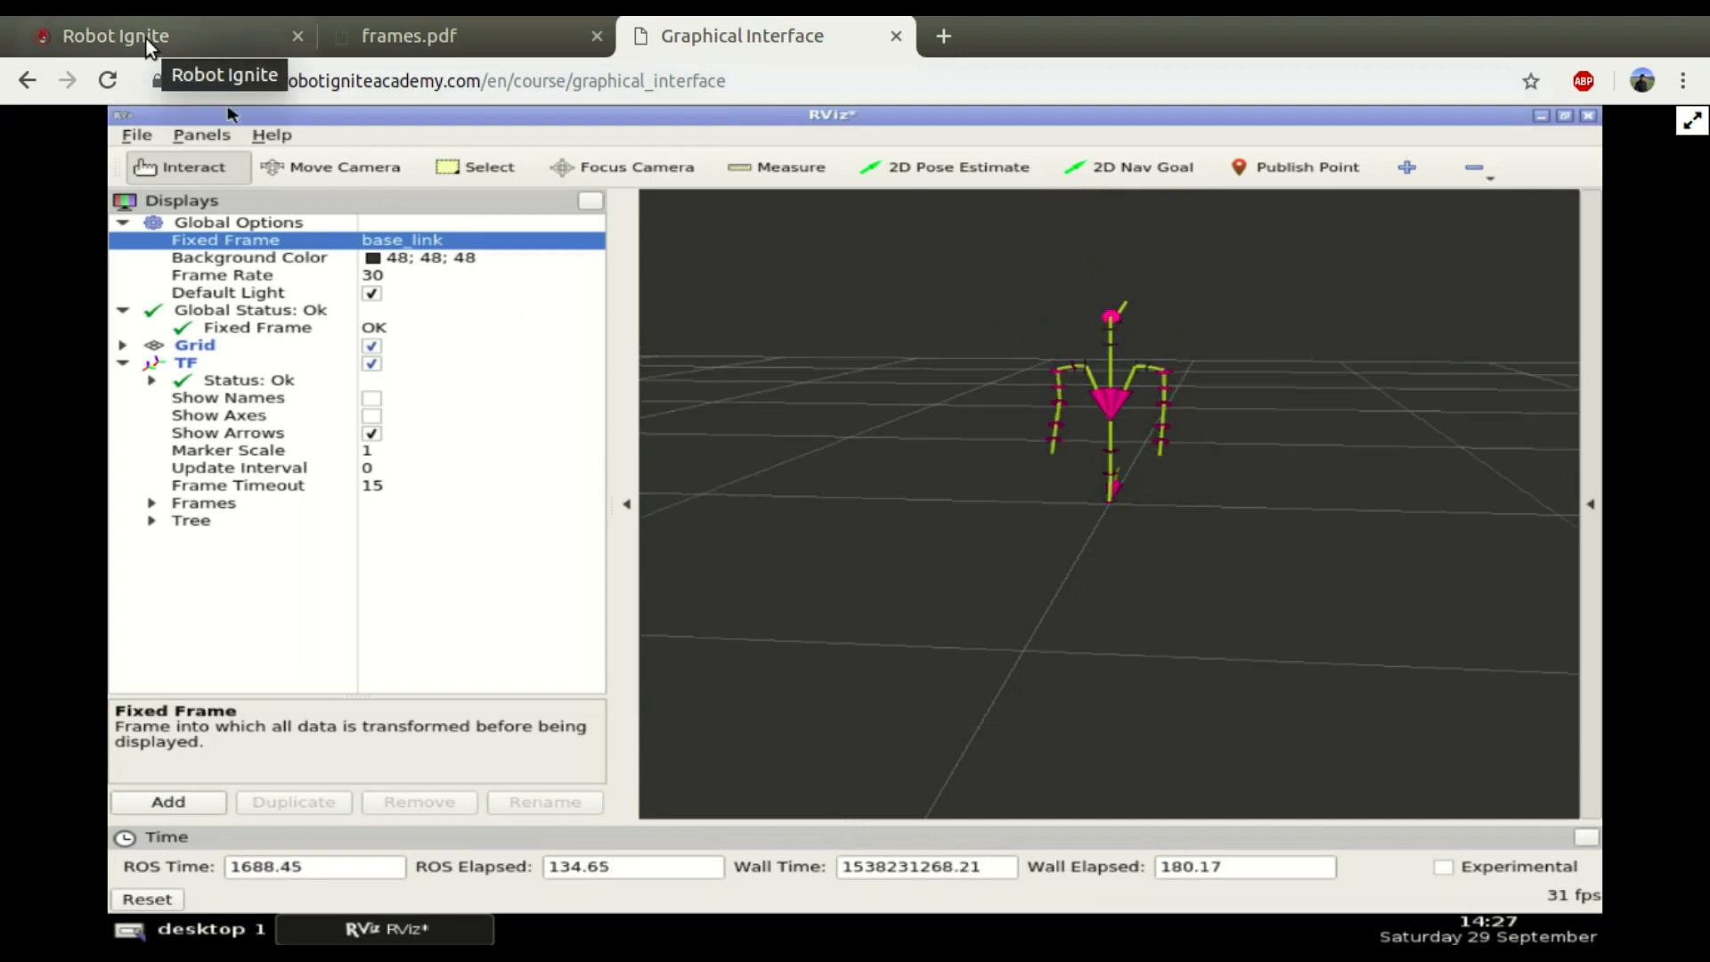
{"action": "left_click", "coordinate": [115, 36]}
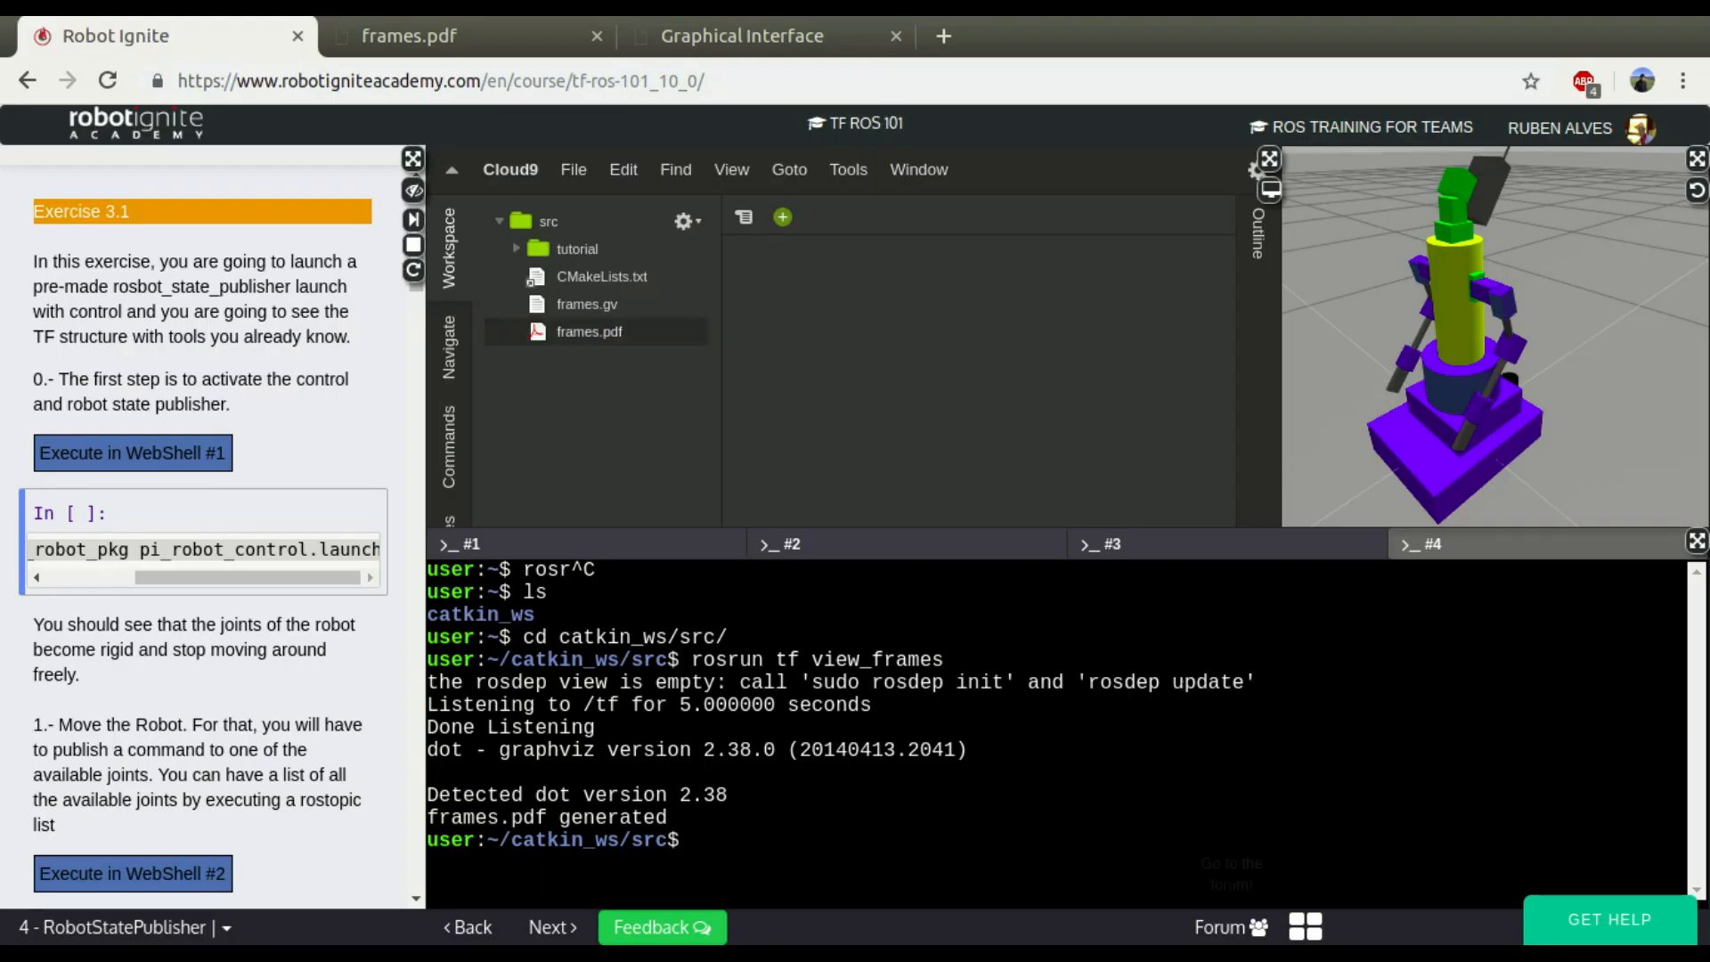